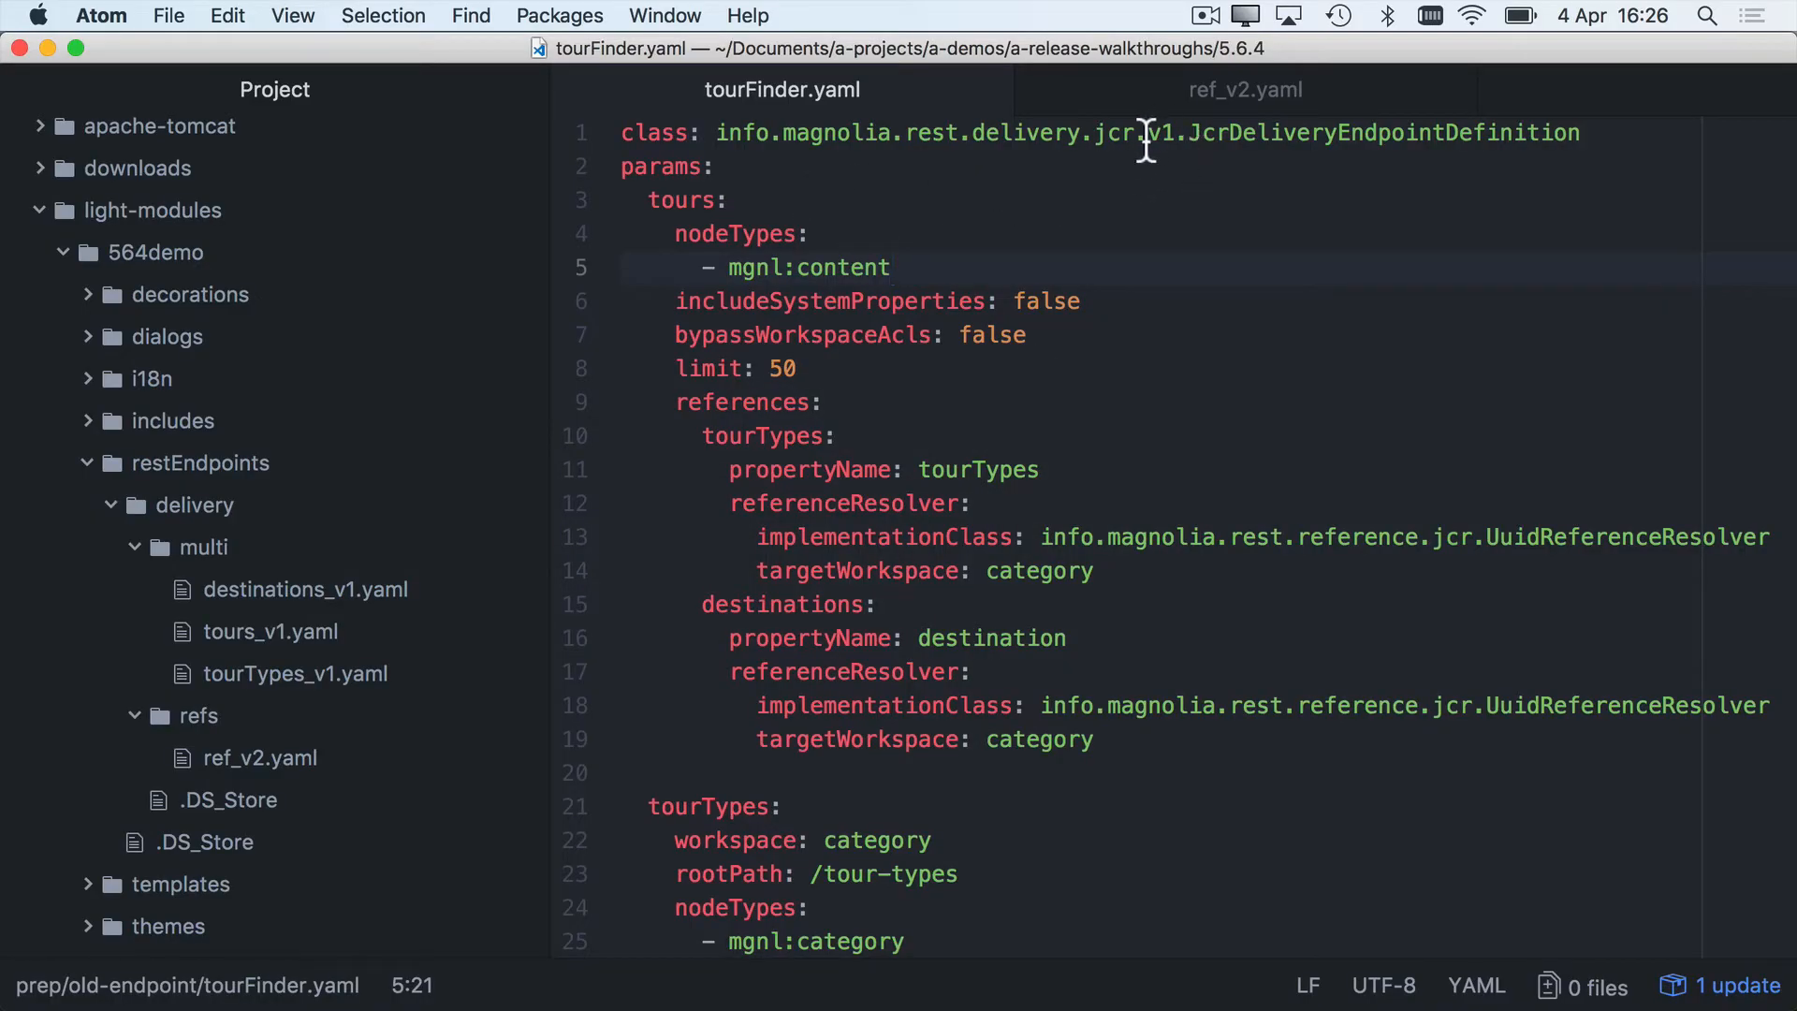
Review the tours key and endpoint definitions in tourFinder.yaml
click(1157, 133)
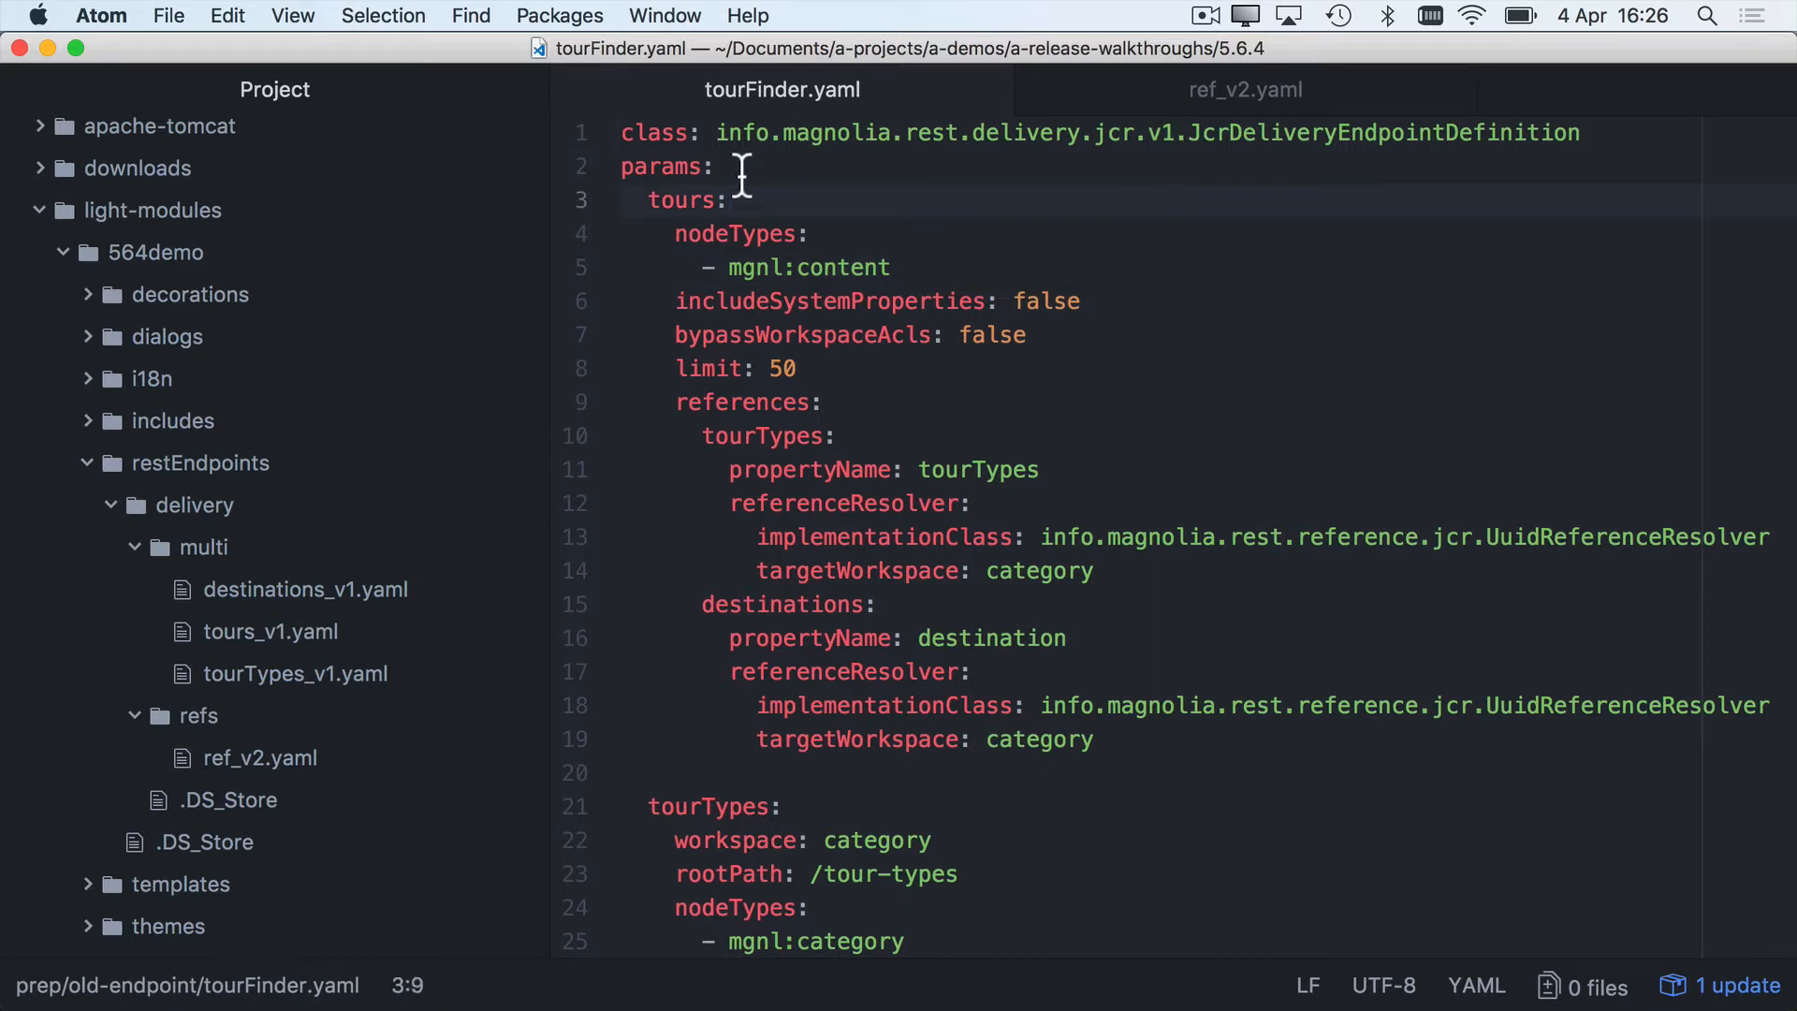
click(622, 167)
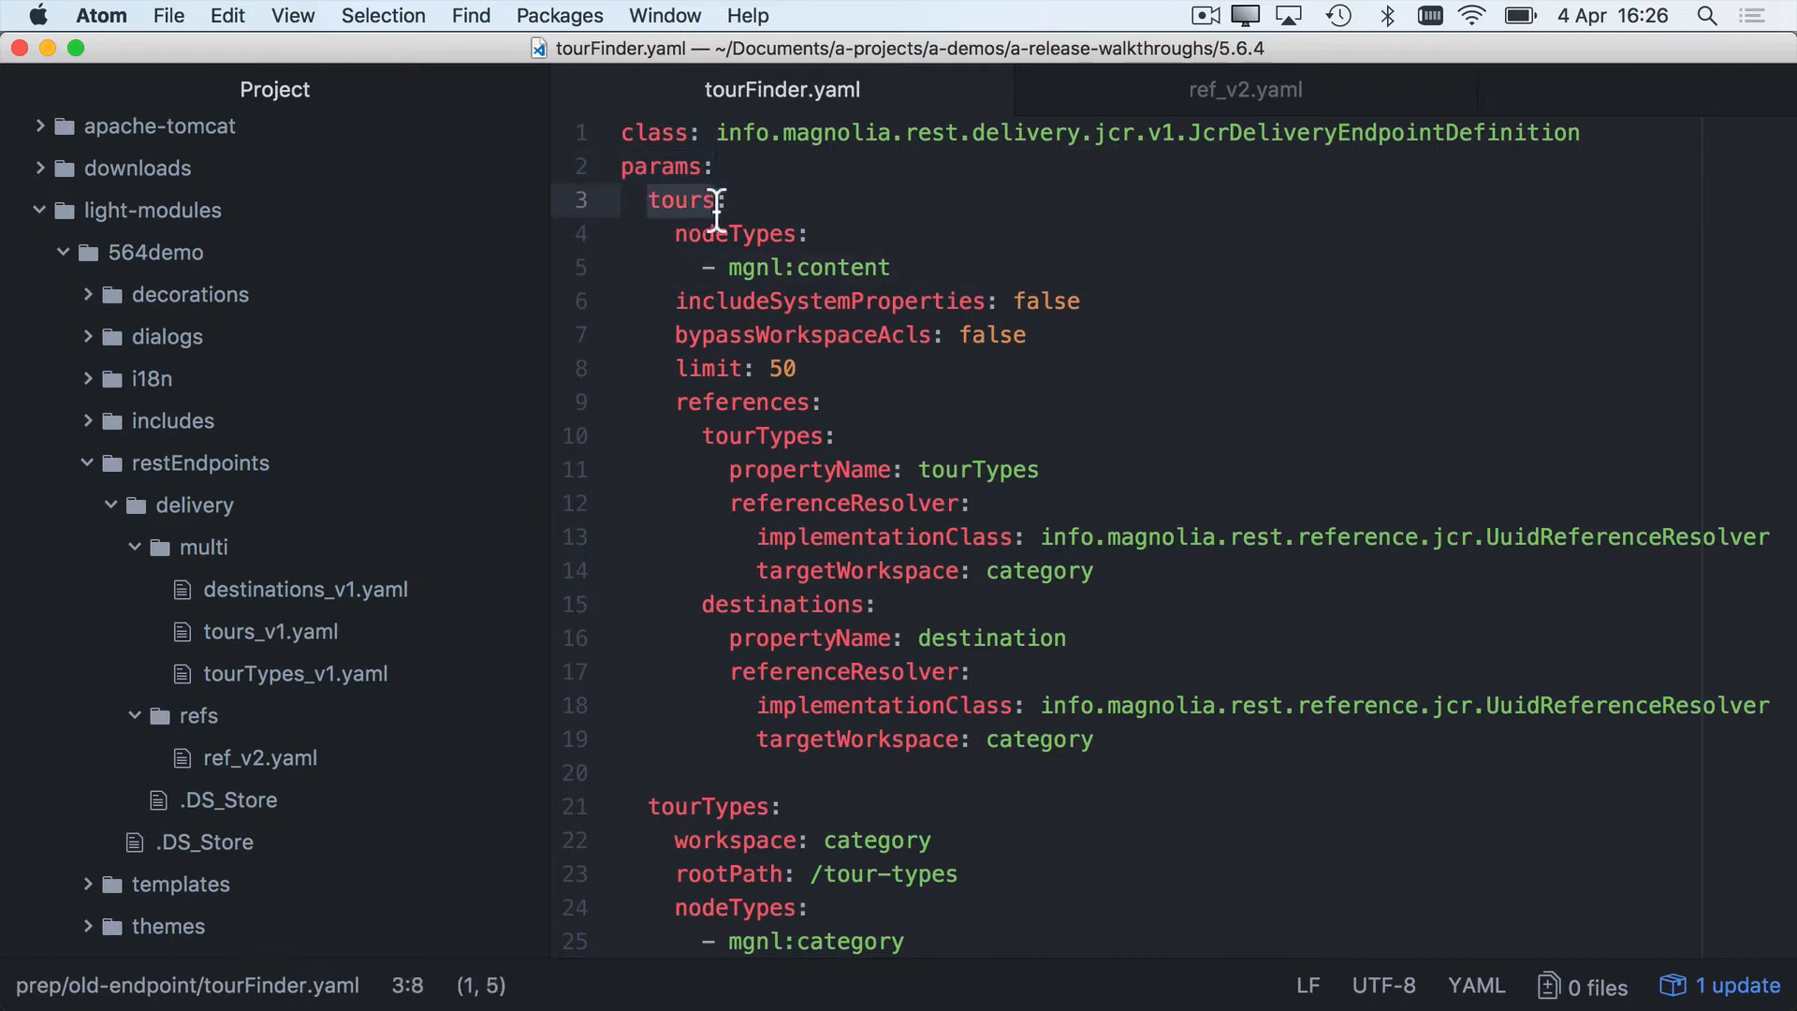
scroll(down, 3)
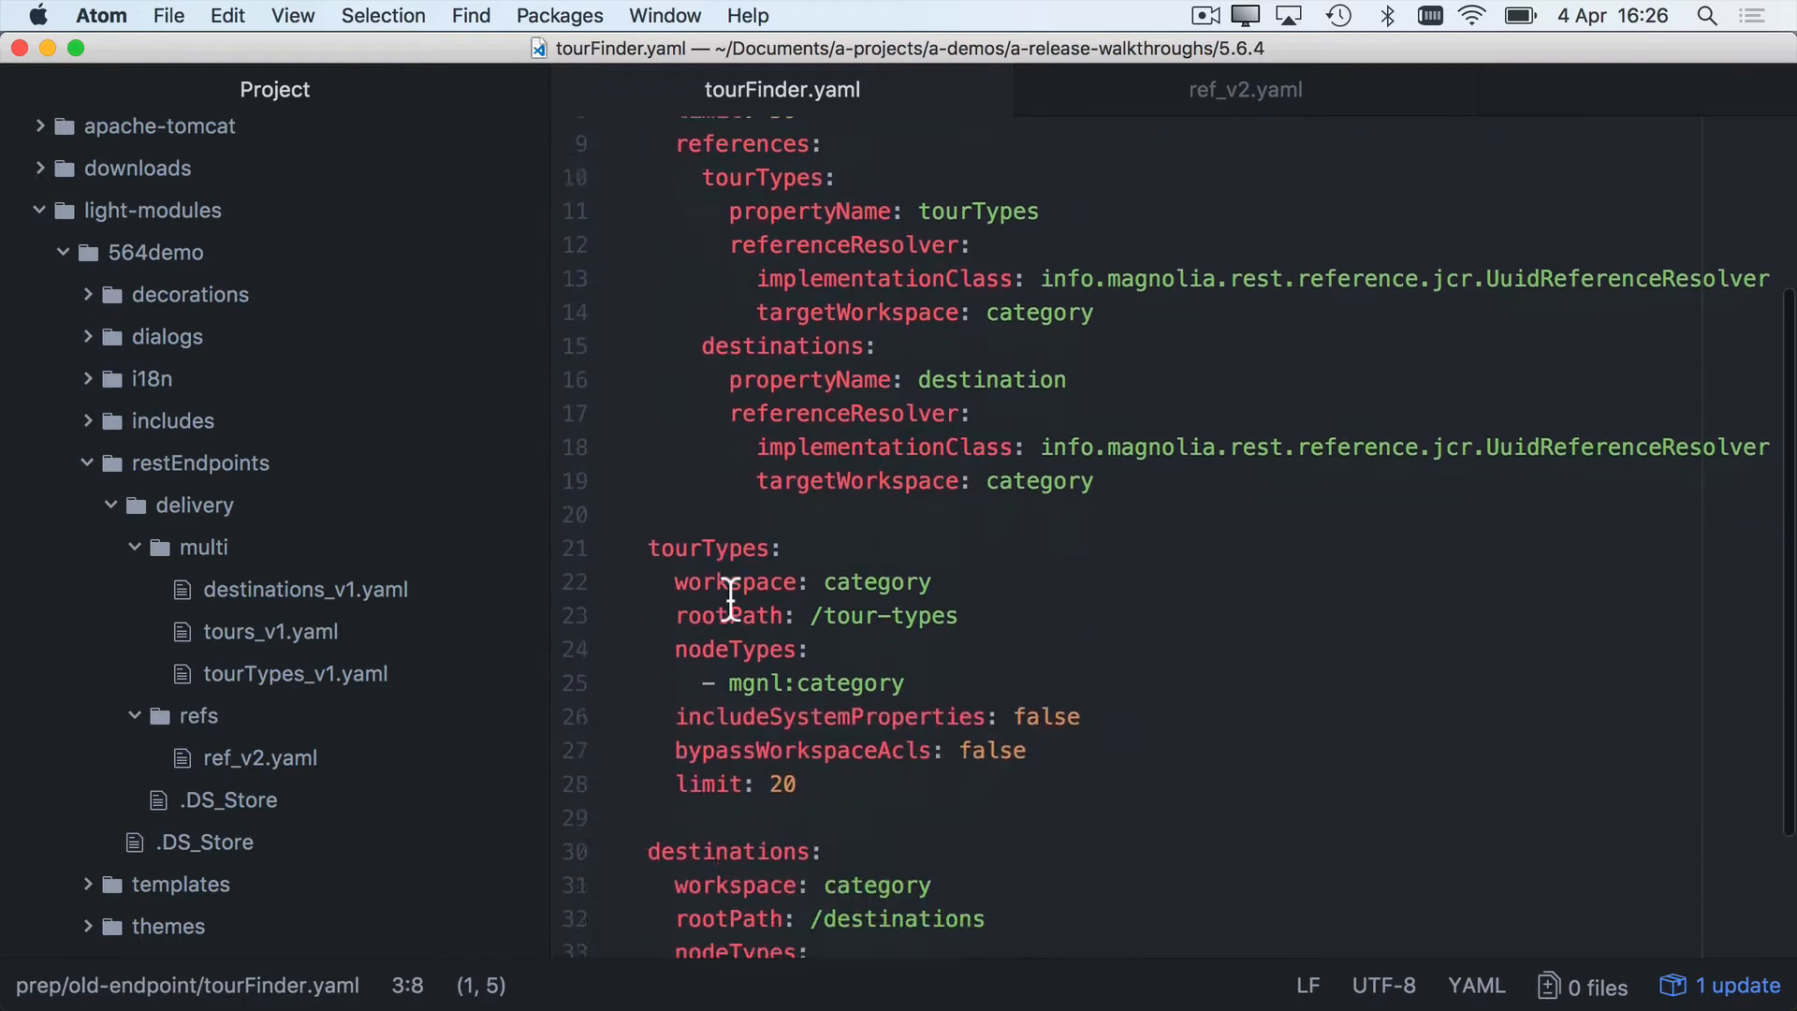
click(785, 455)
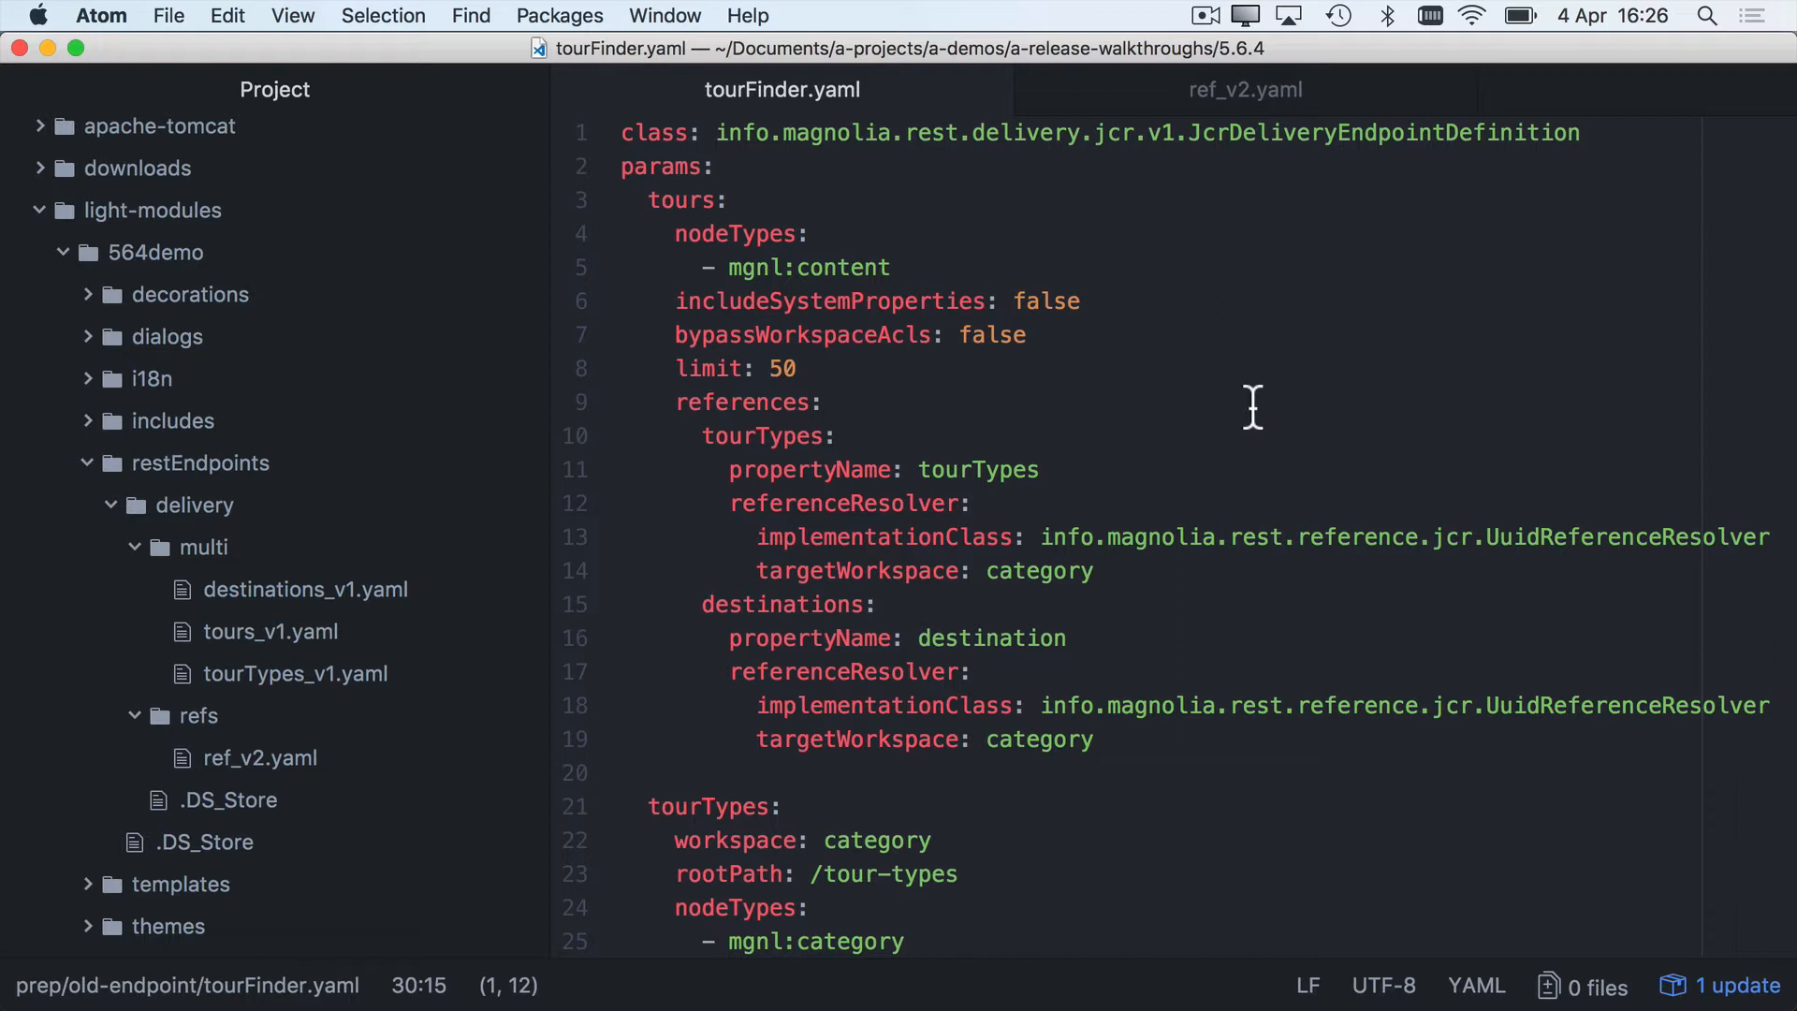
mouse_move(917, 294)
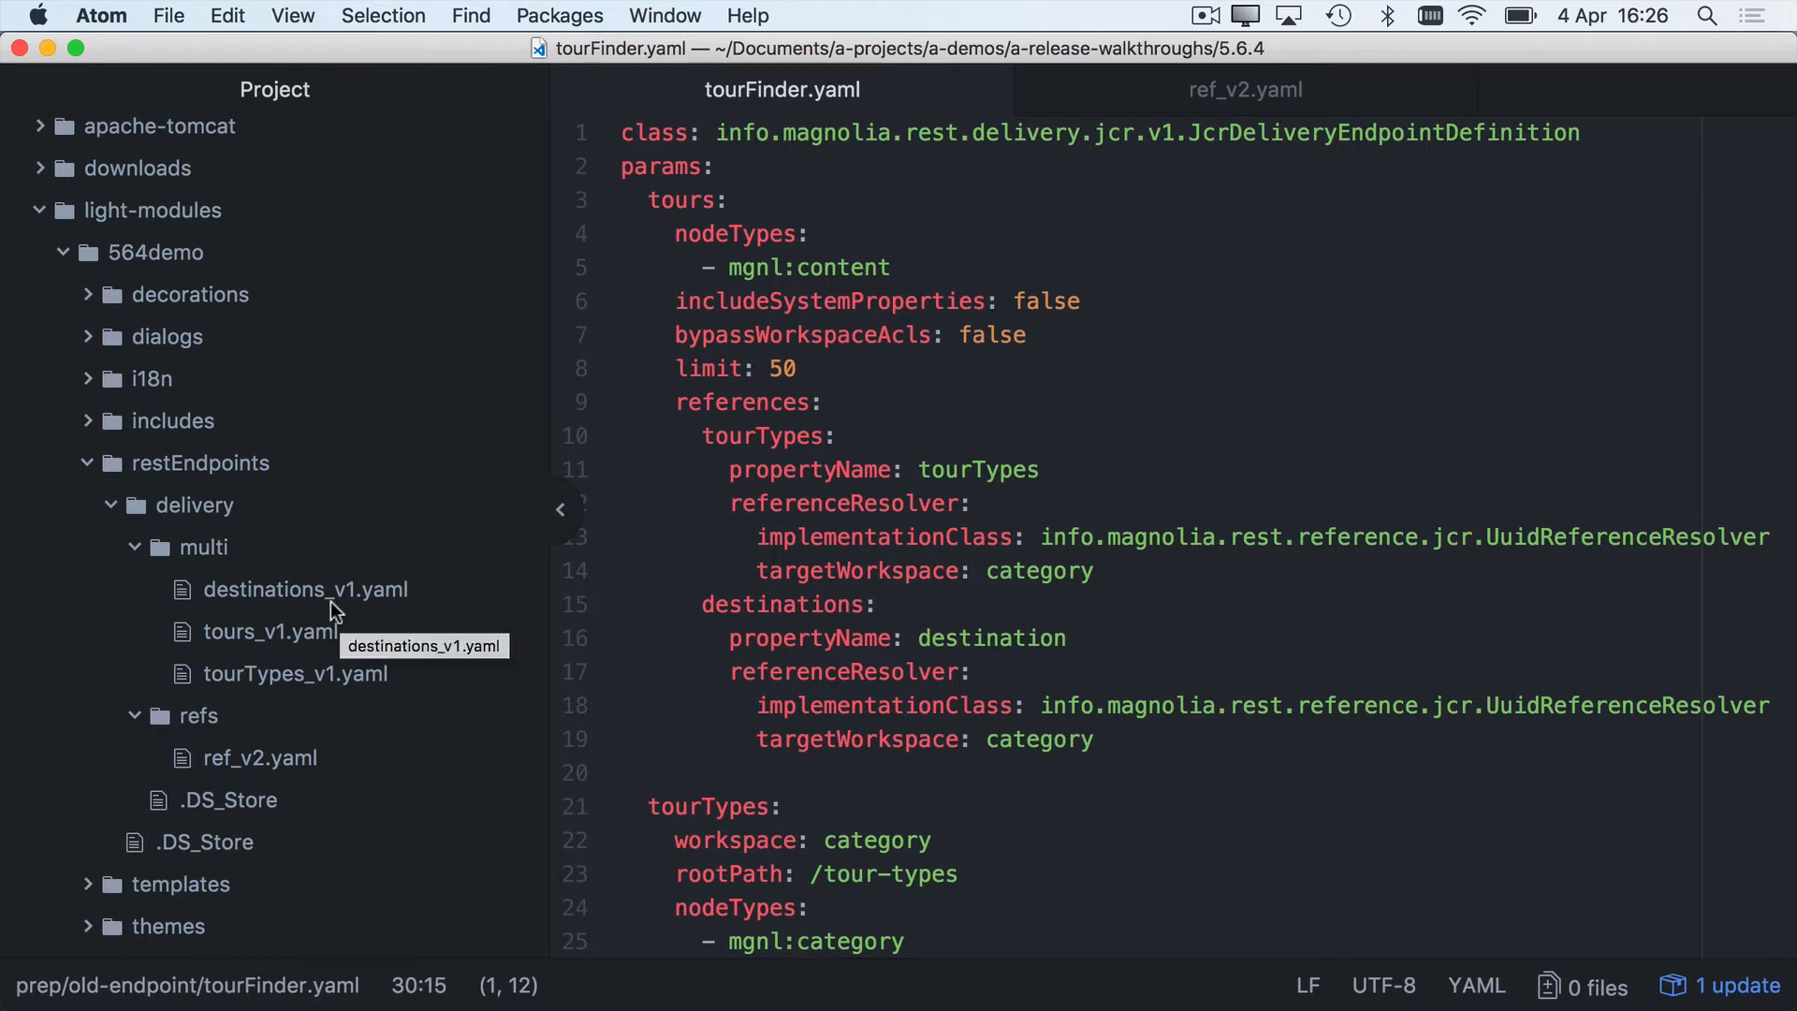
mouse_move(269, 605)
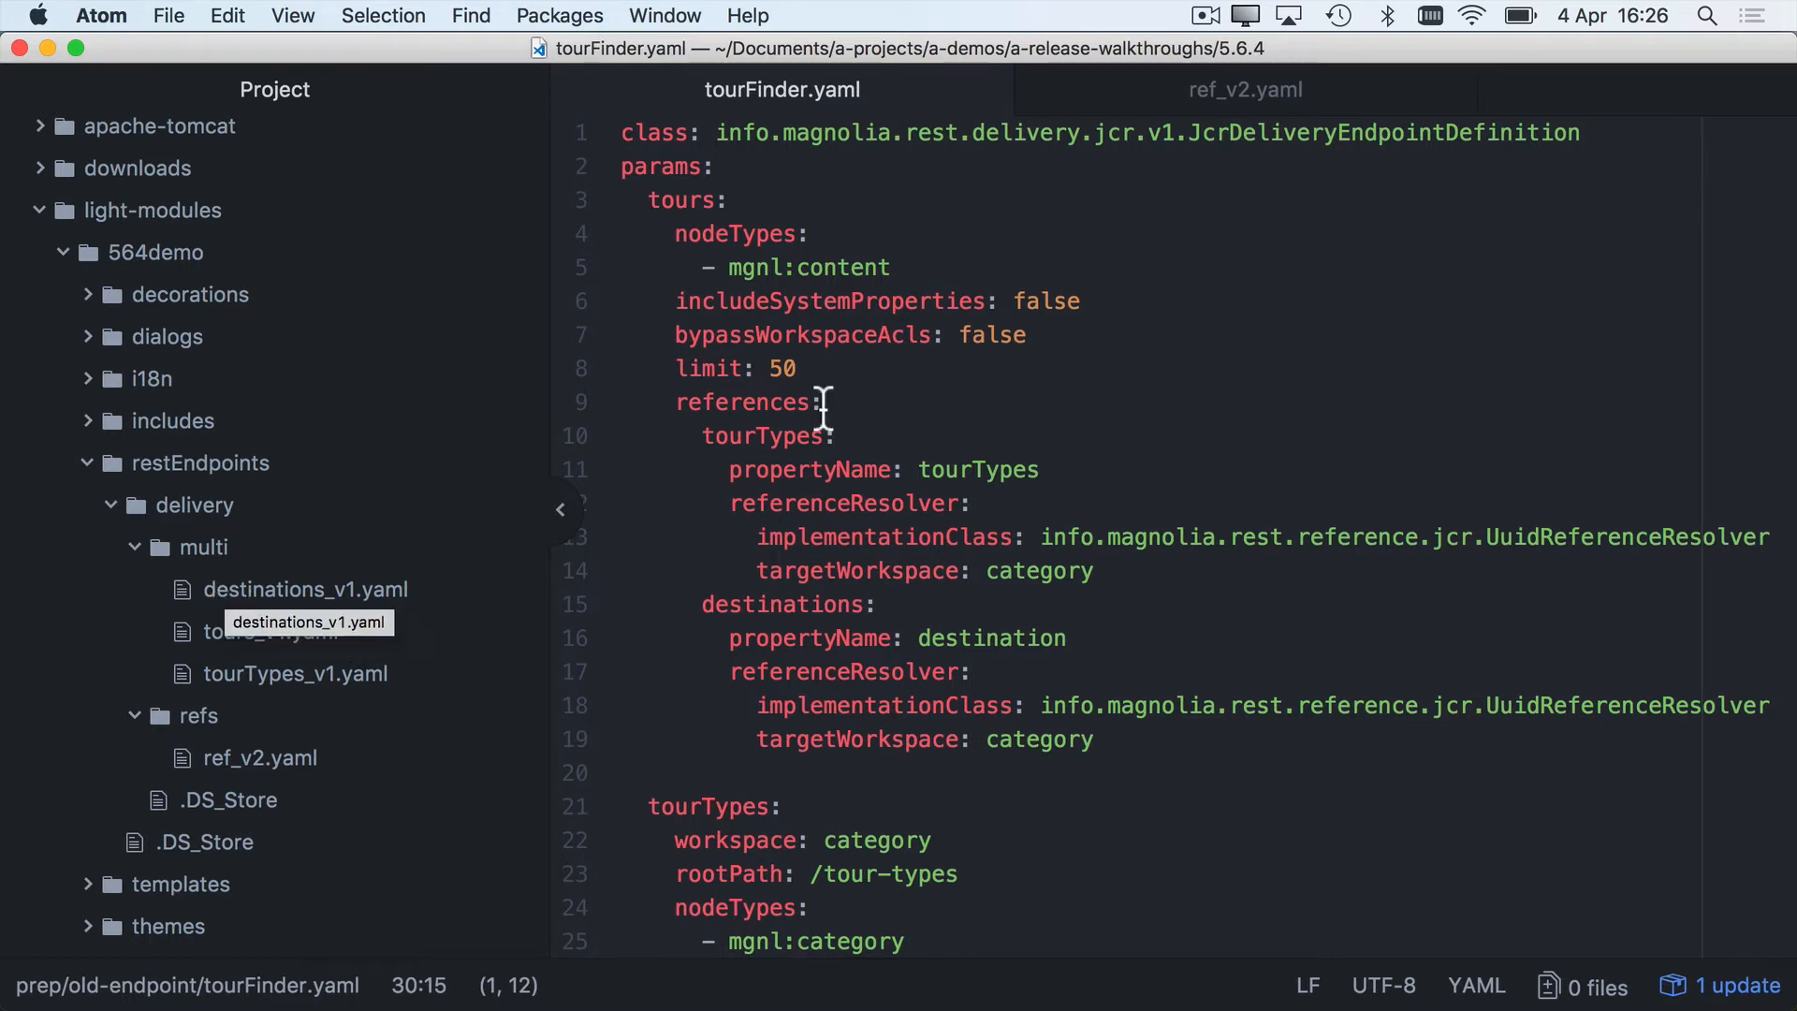
mouse_move(271, 631)
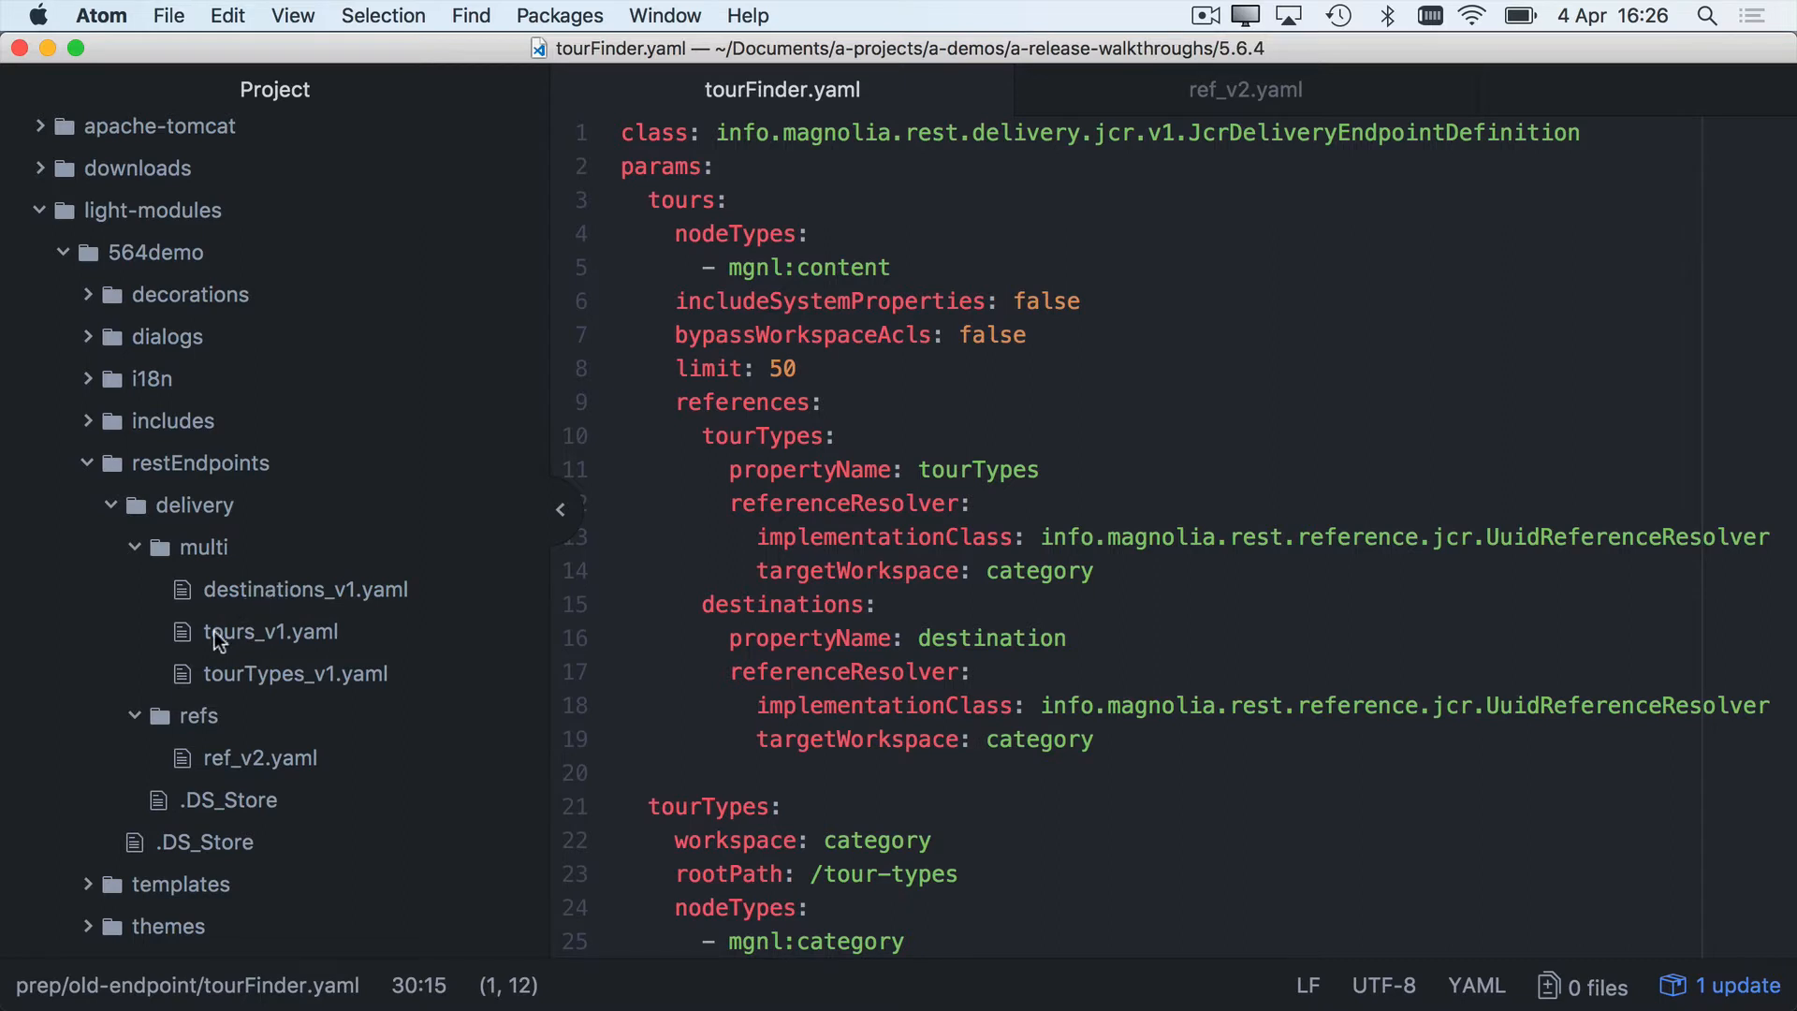
Show tours_v1.yaml and destinations_v1.yaml from restEndpoints/delivery/multi next to tourFinder.yaml
click(271, 630)
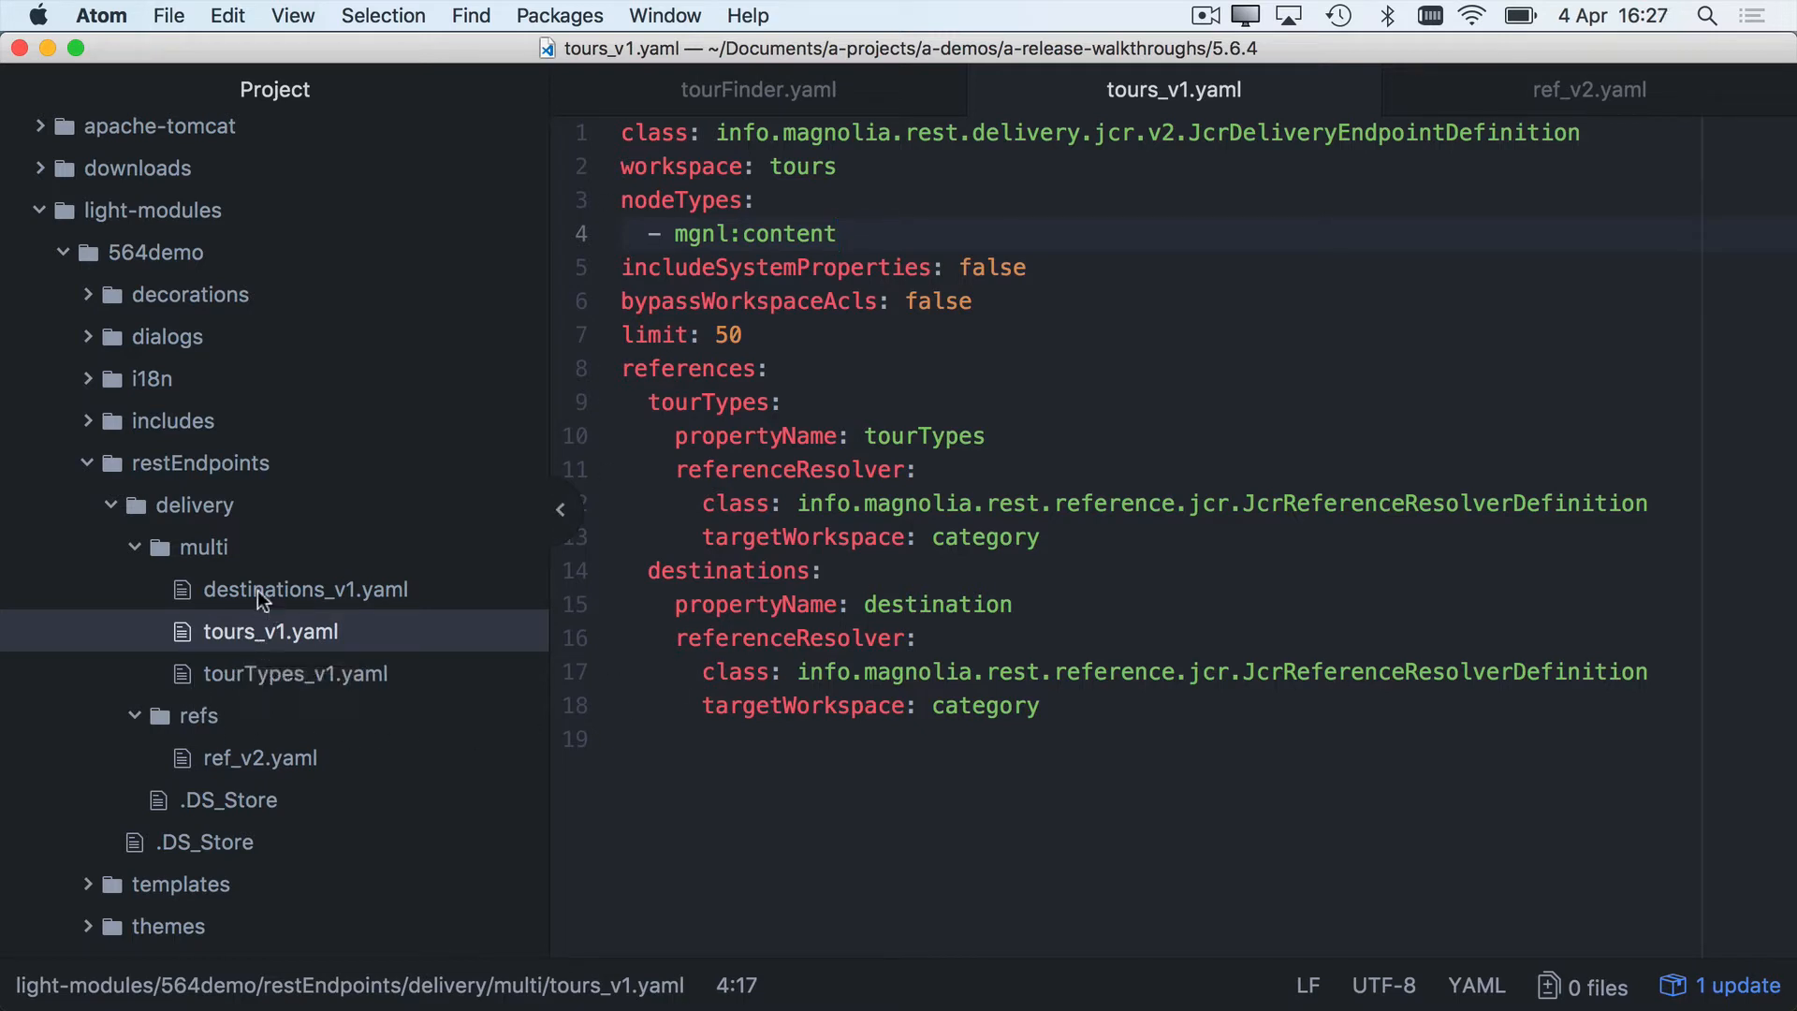
click(303, 590)
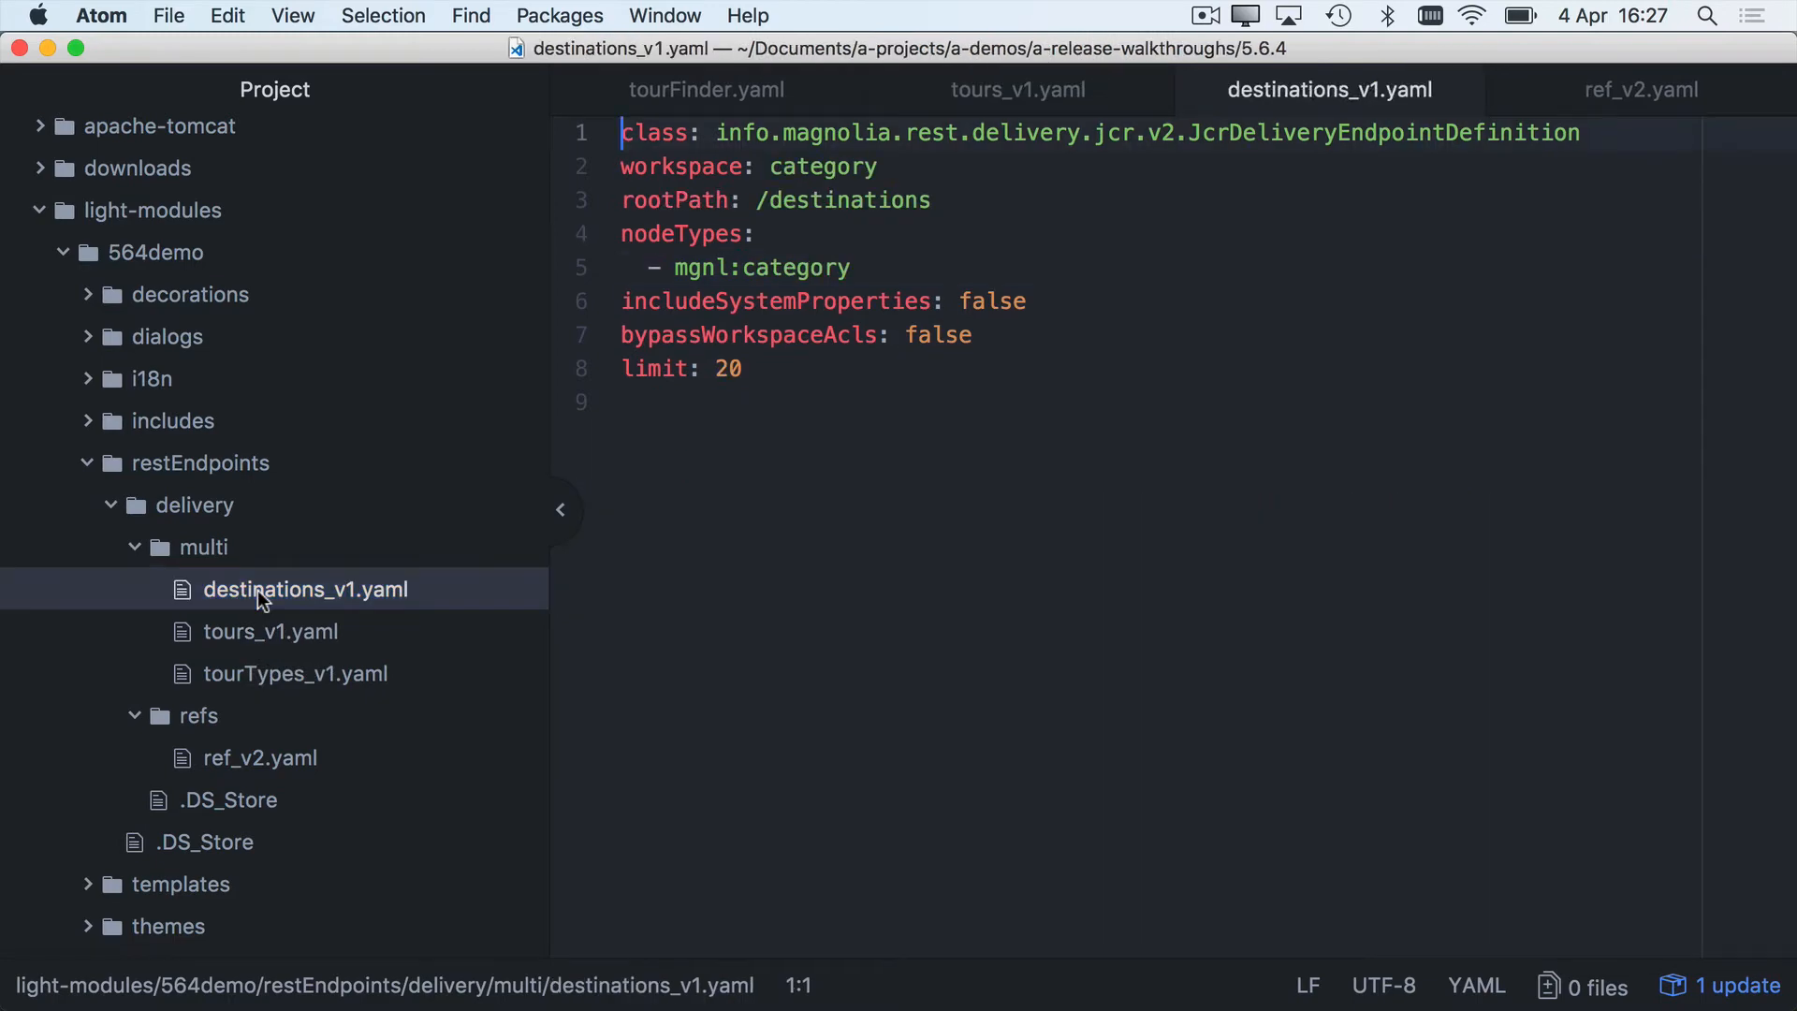
click(294, 672)
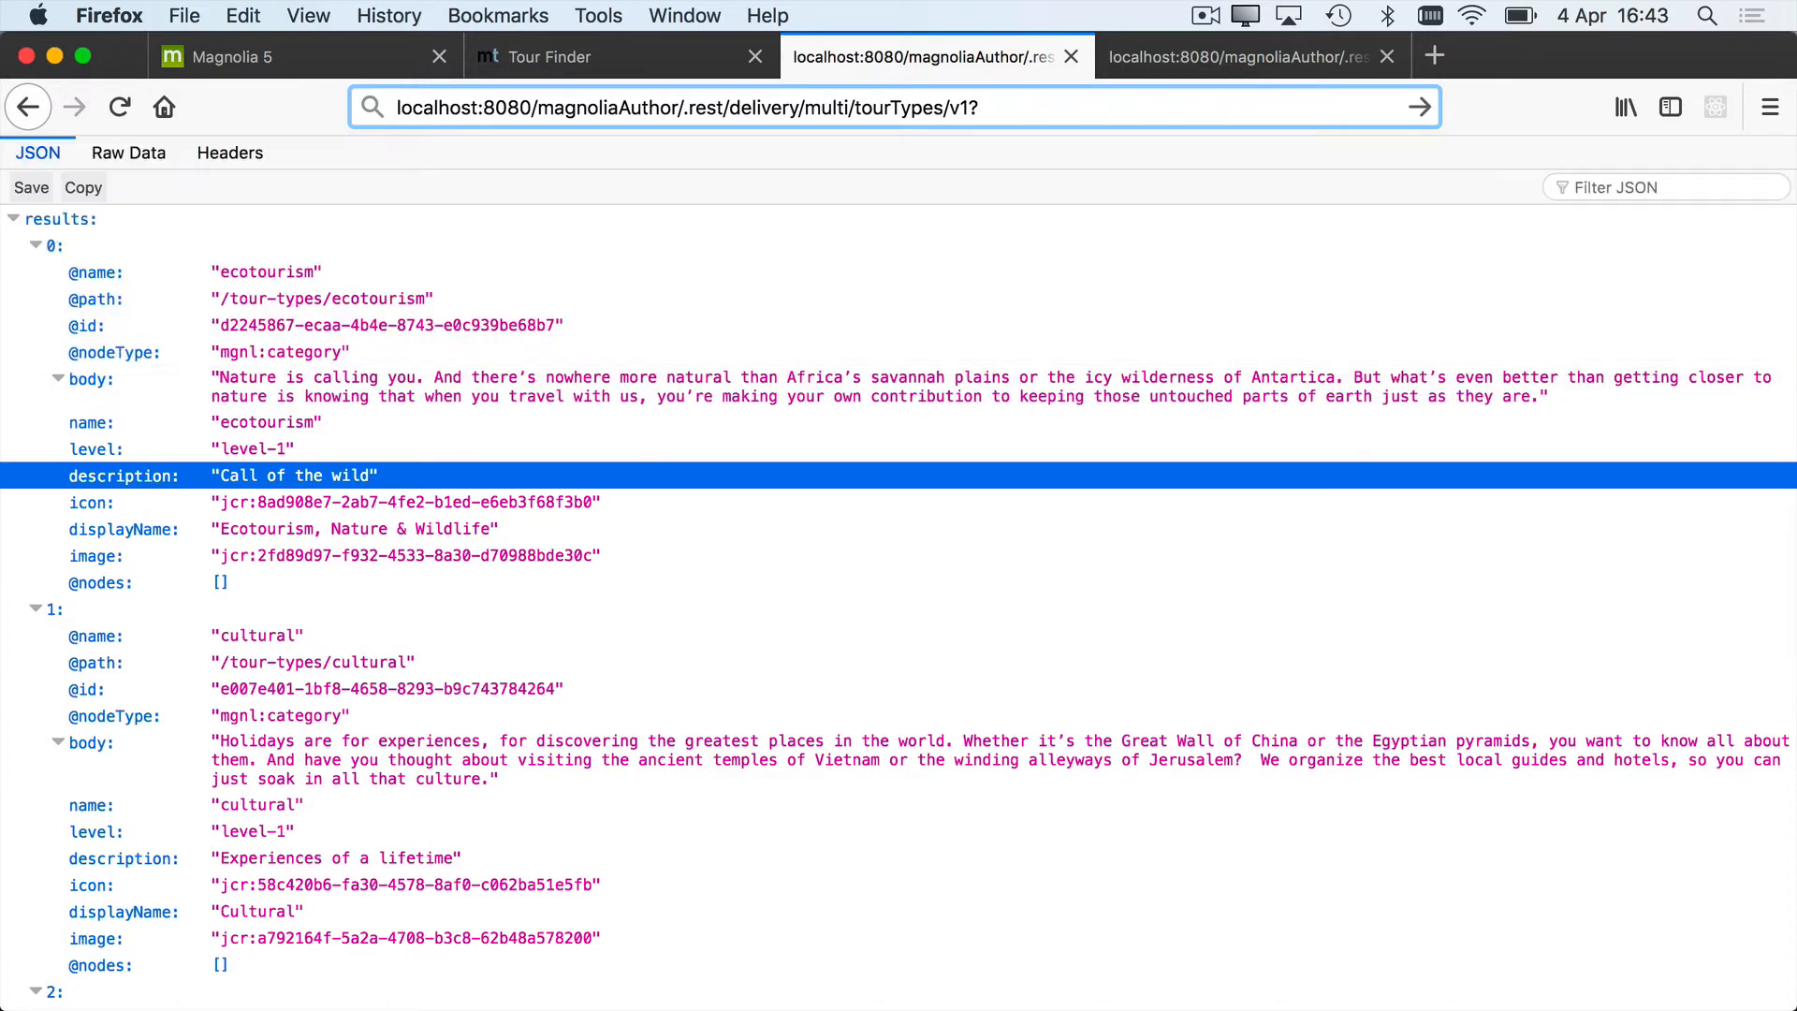
Query the tourTypes endpoint with ?lang=de, then ?lang=all to get German and English fields together
text(?lang=de)
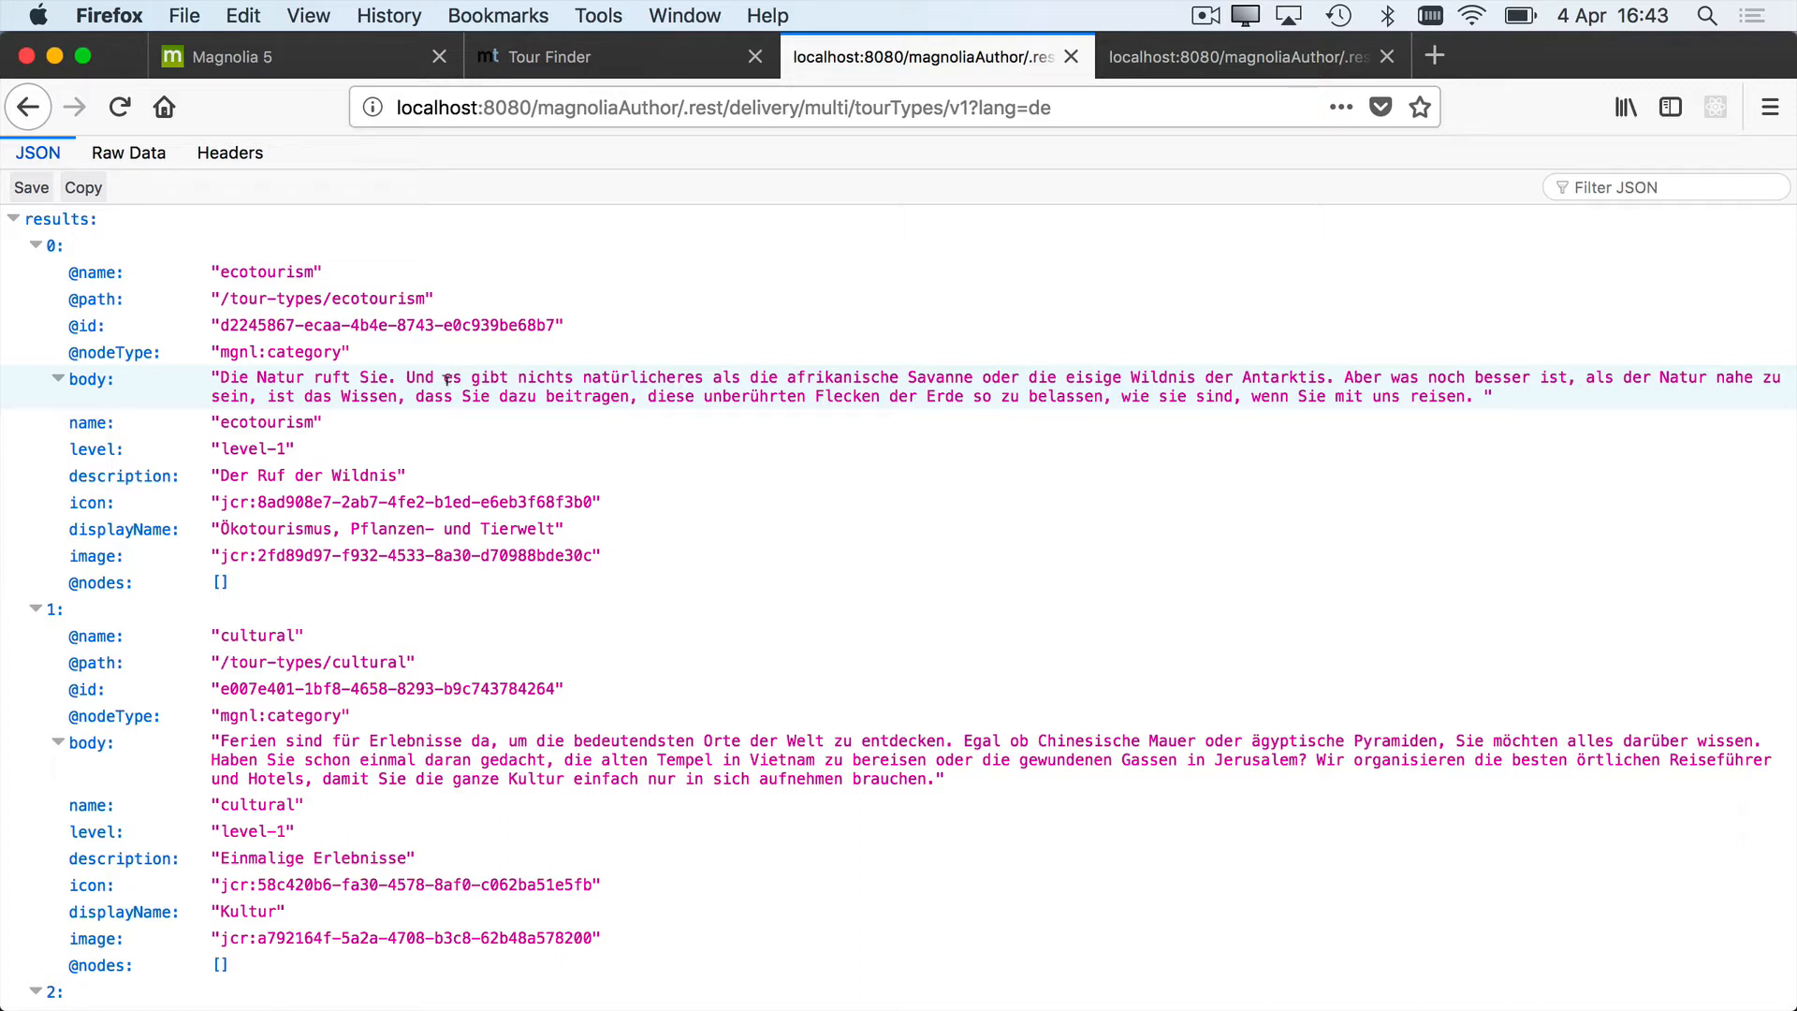
click(803, 107)
text(all)
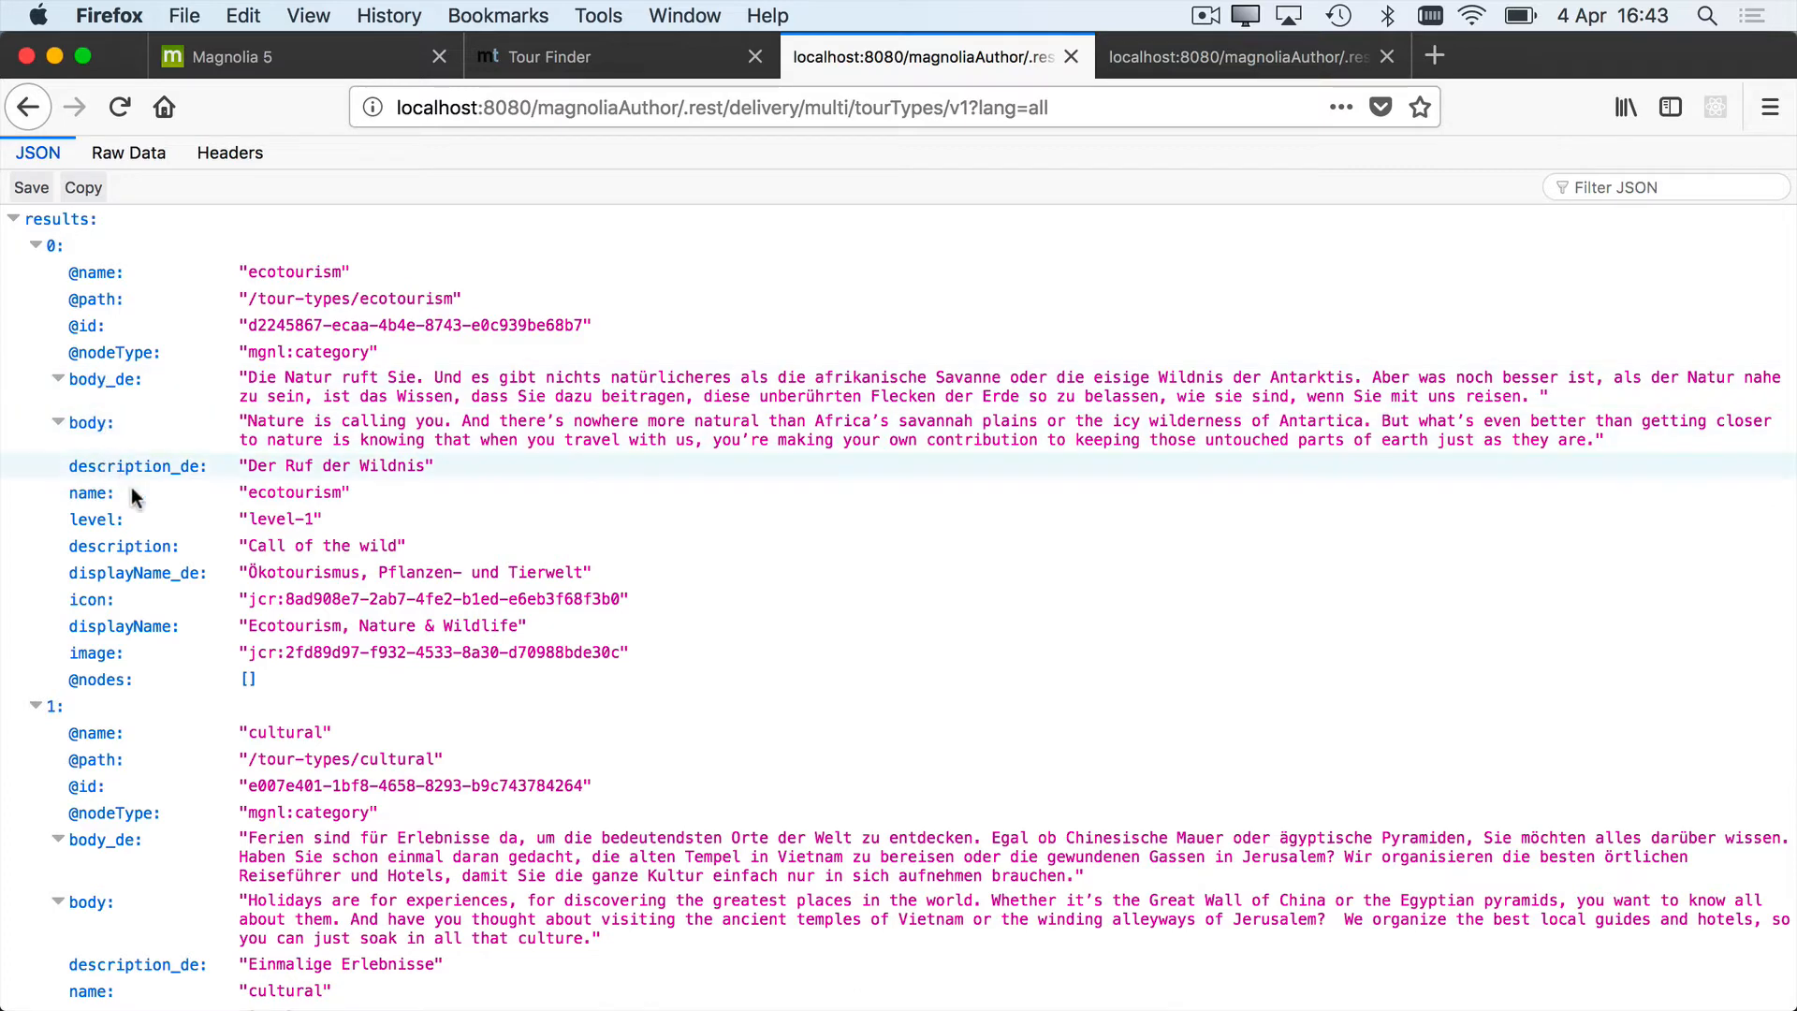
mouse_move(146, 528)
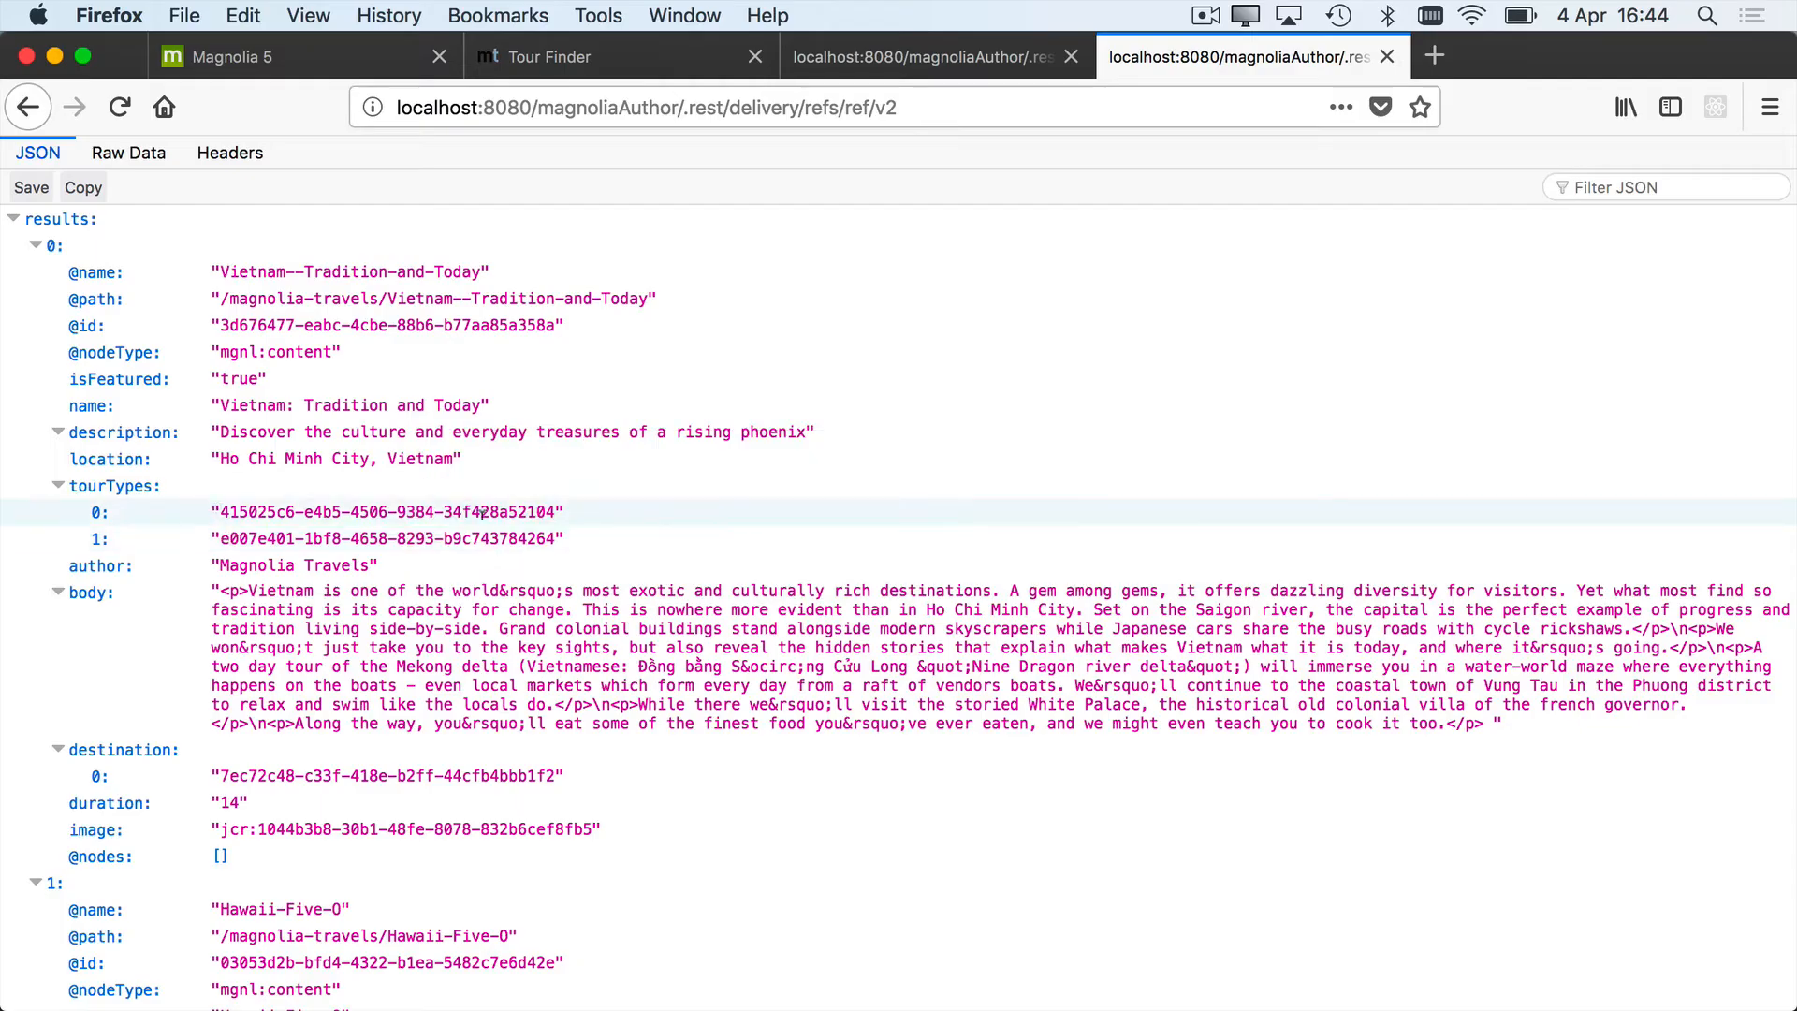
mouse_move(114, 487)
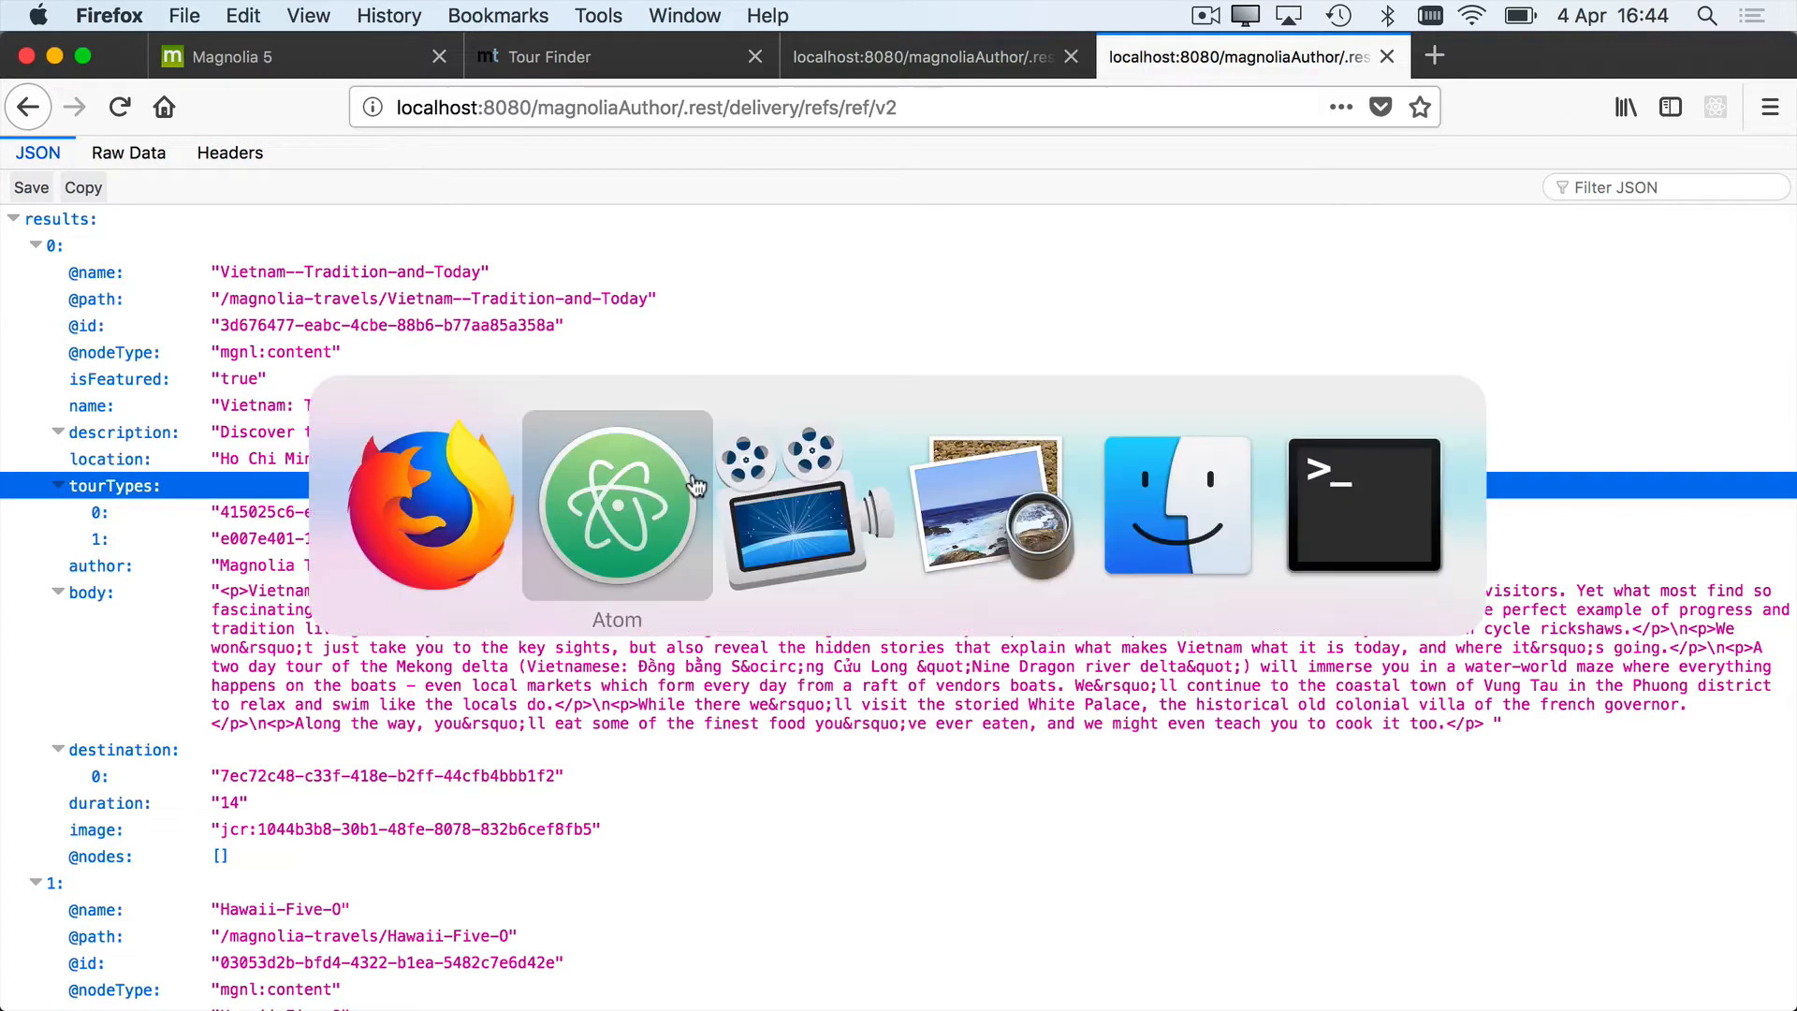
In ref_v2.yaml set generateLink to true for the tourTypes reference resolver and return to the browser
click(616, 507)
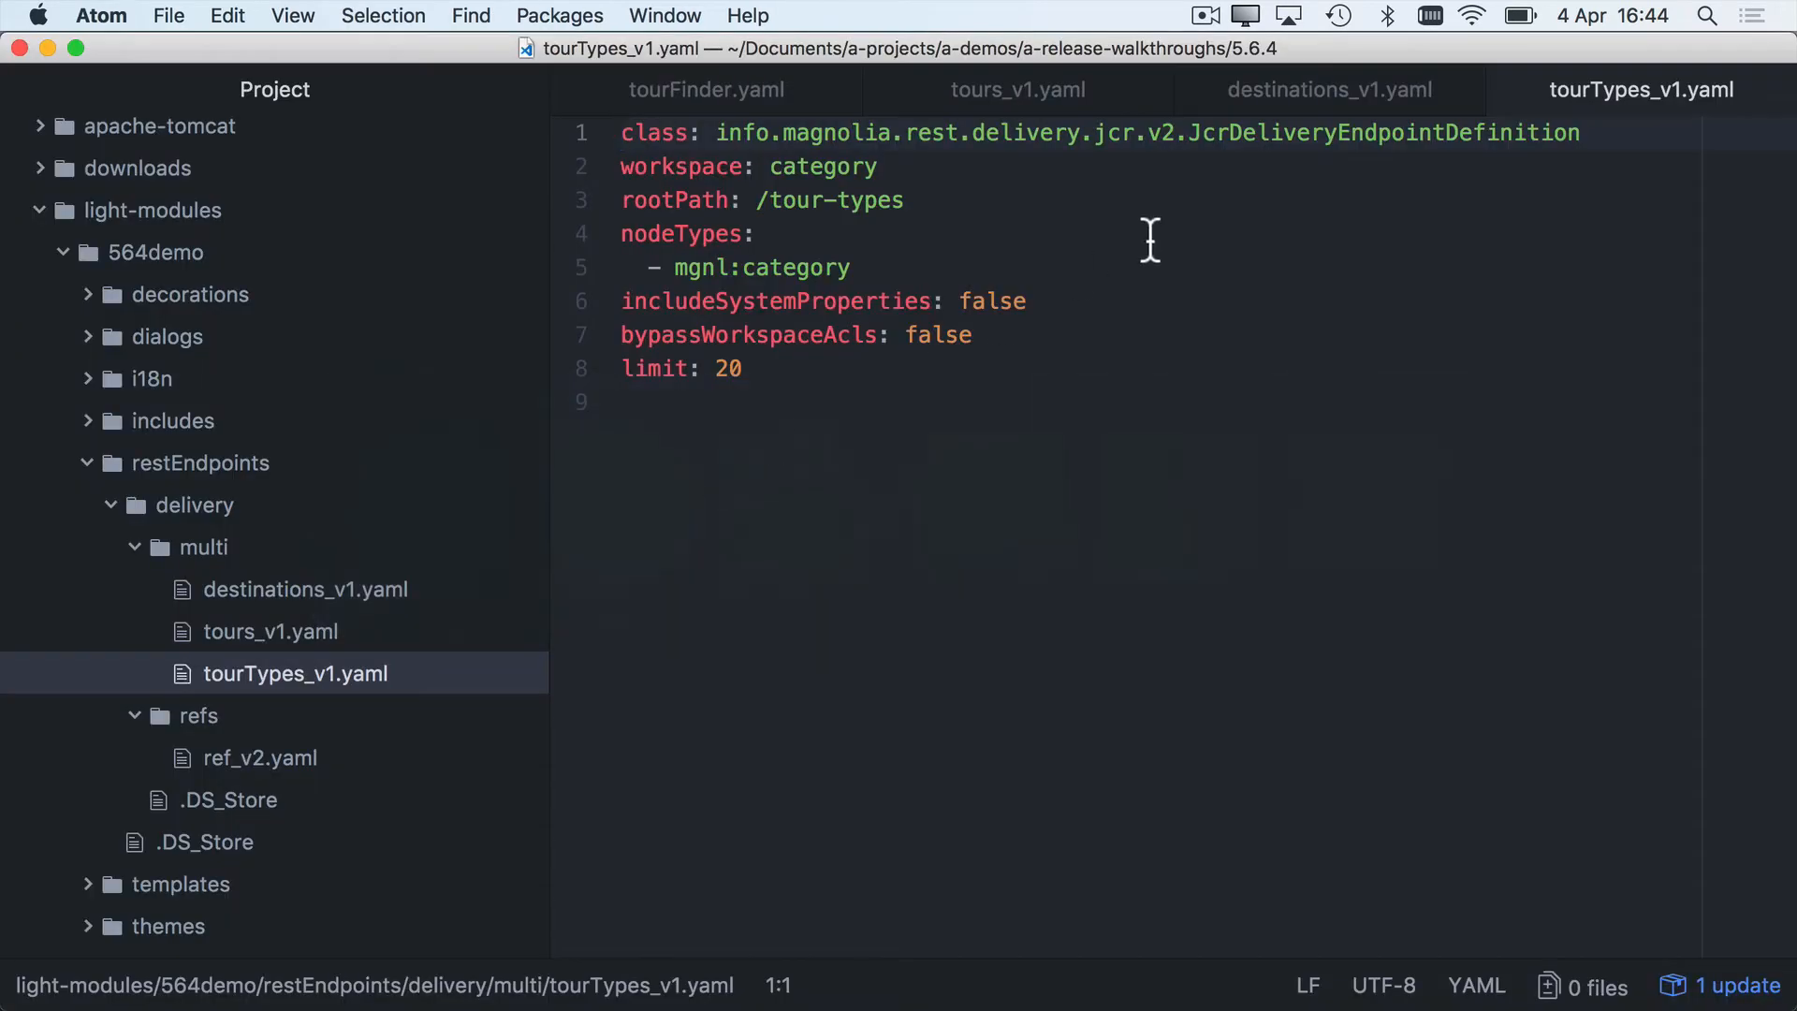
click(258, 758)
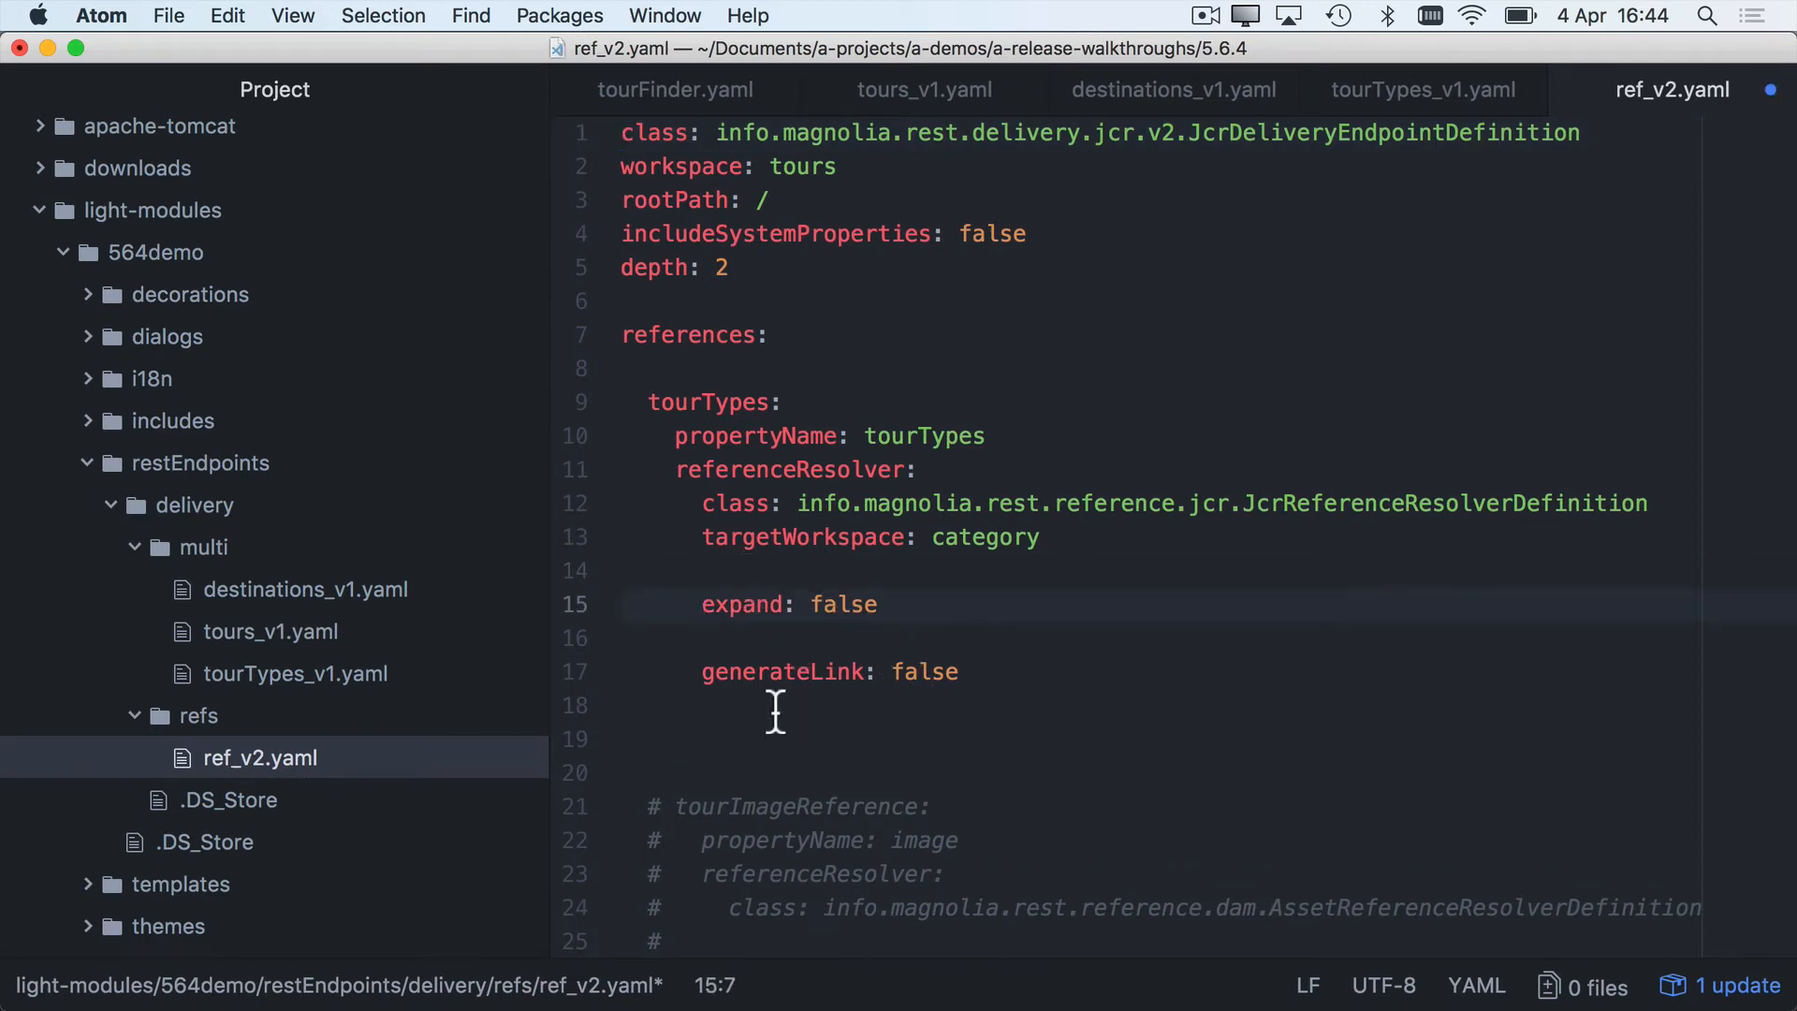
click(934, 672)
text(tru)
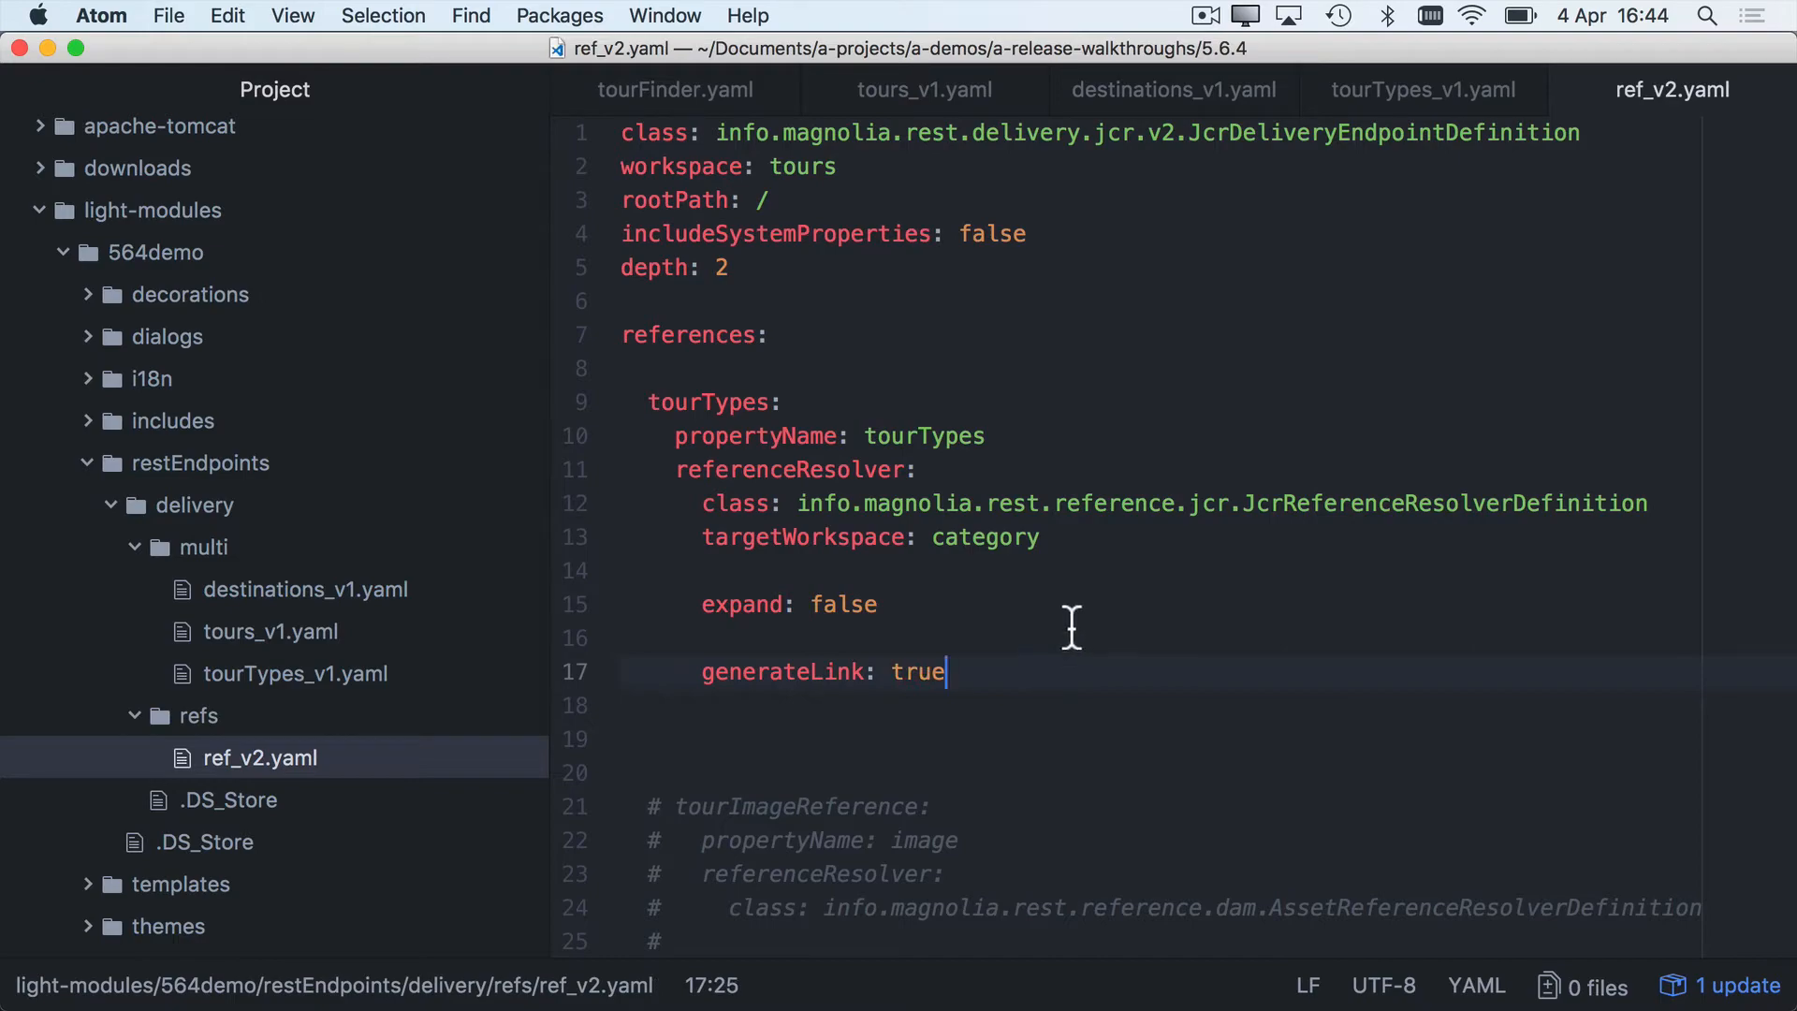
key(cmd+tab)
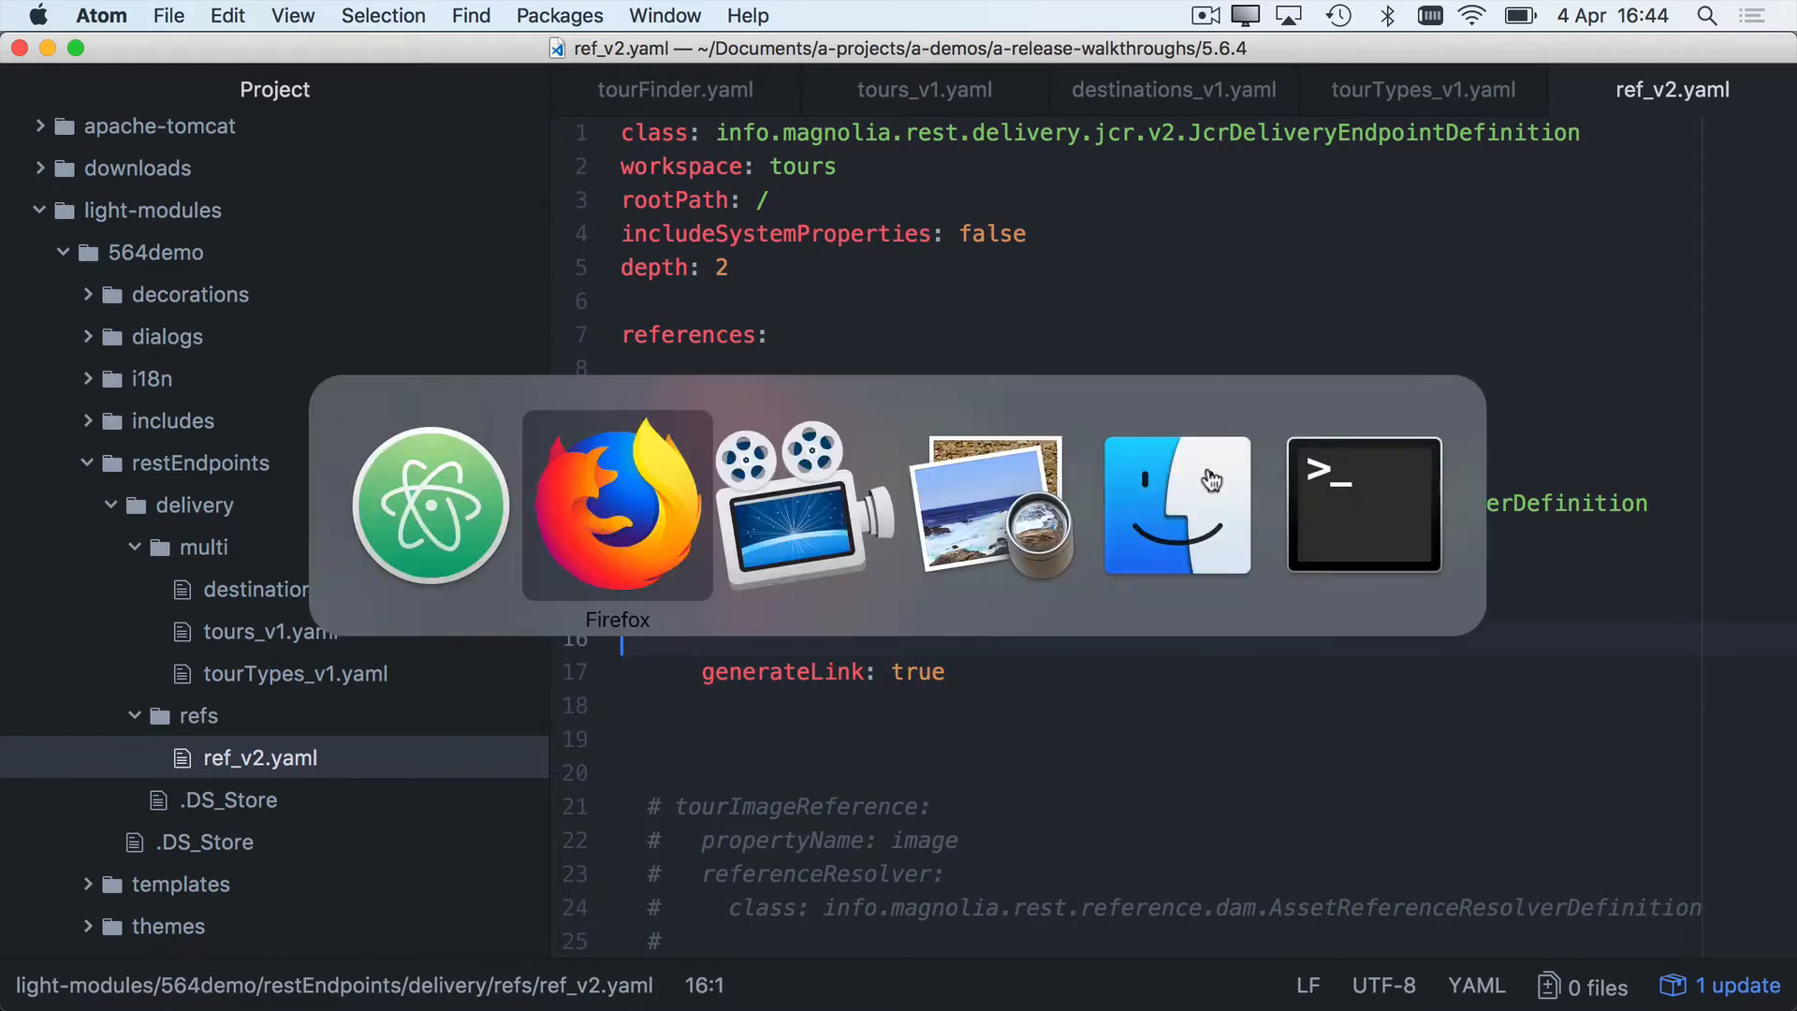
click(616, 503)
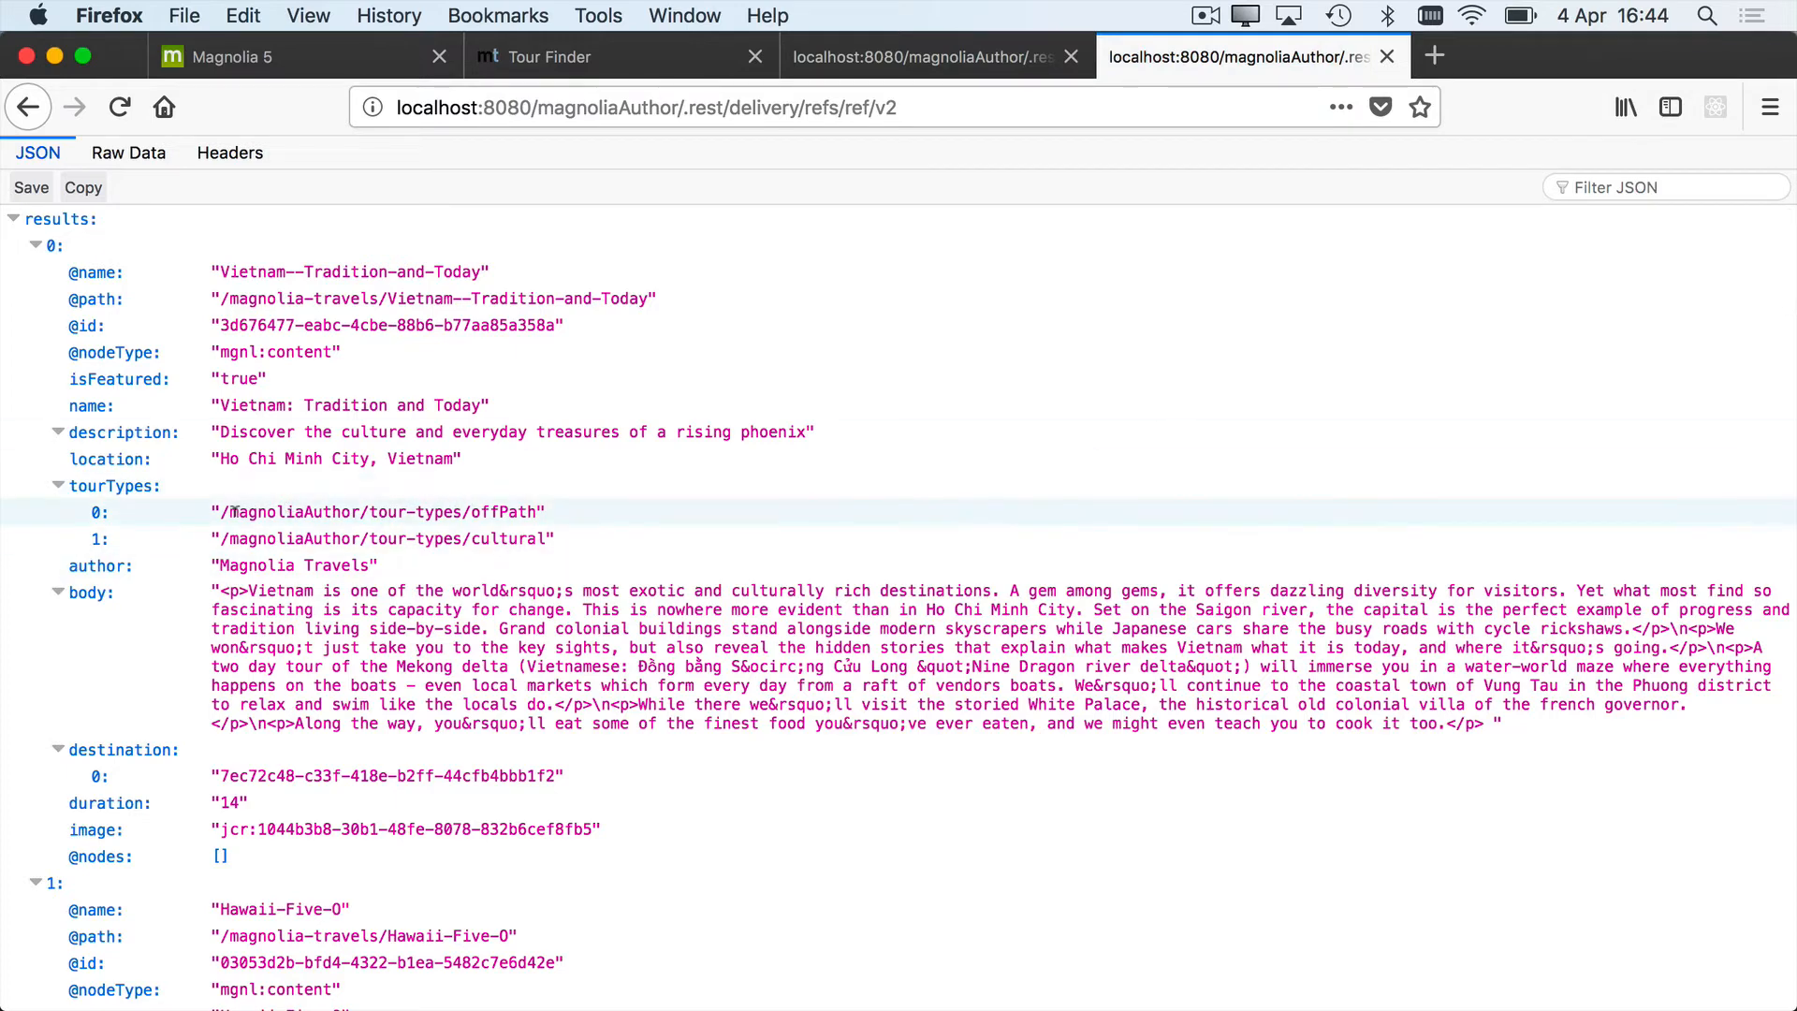
double_click(375, 511)
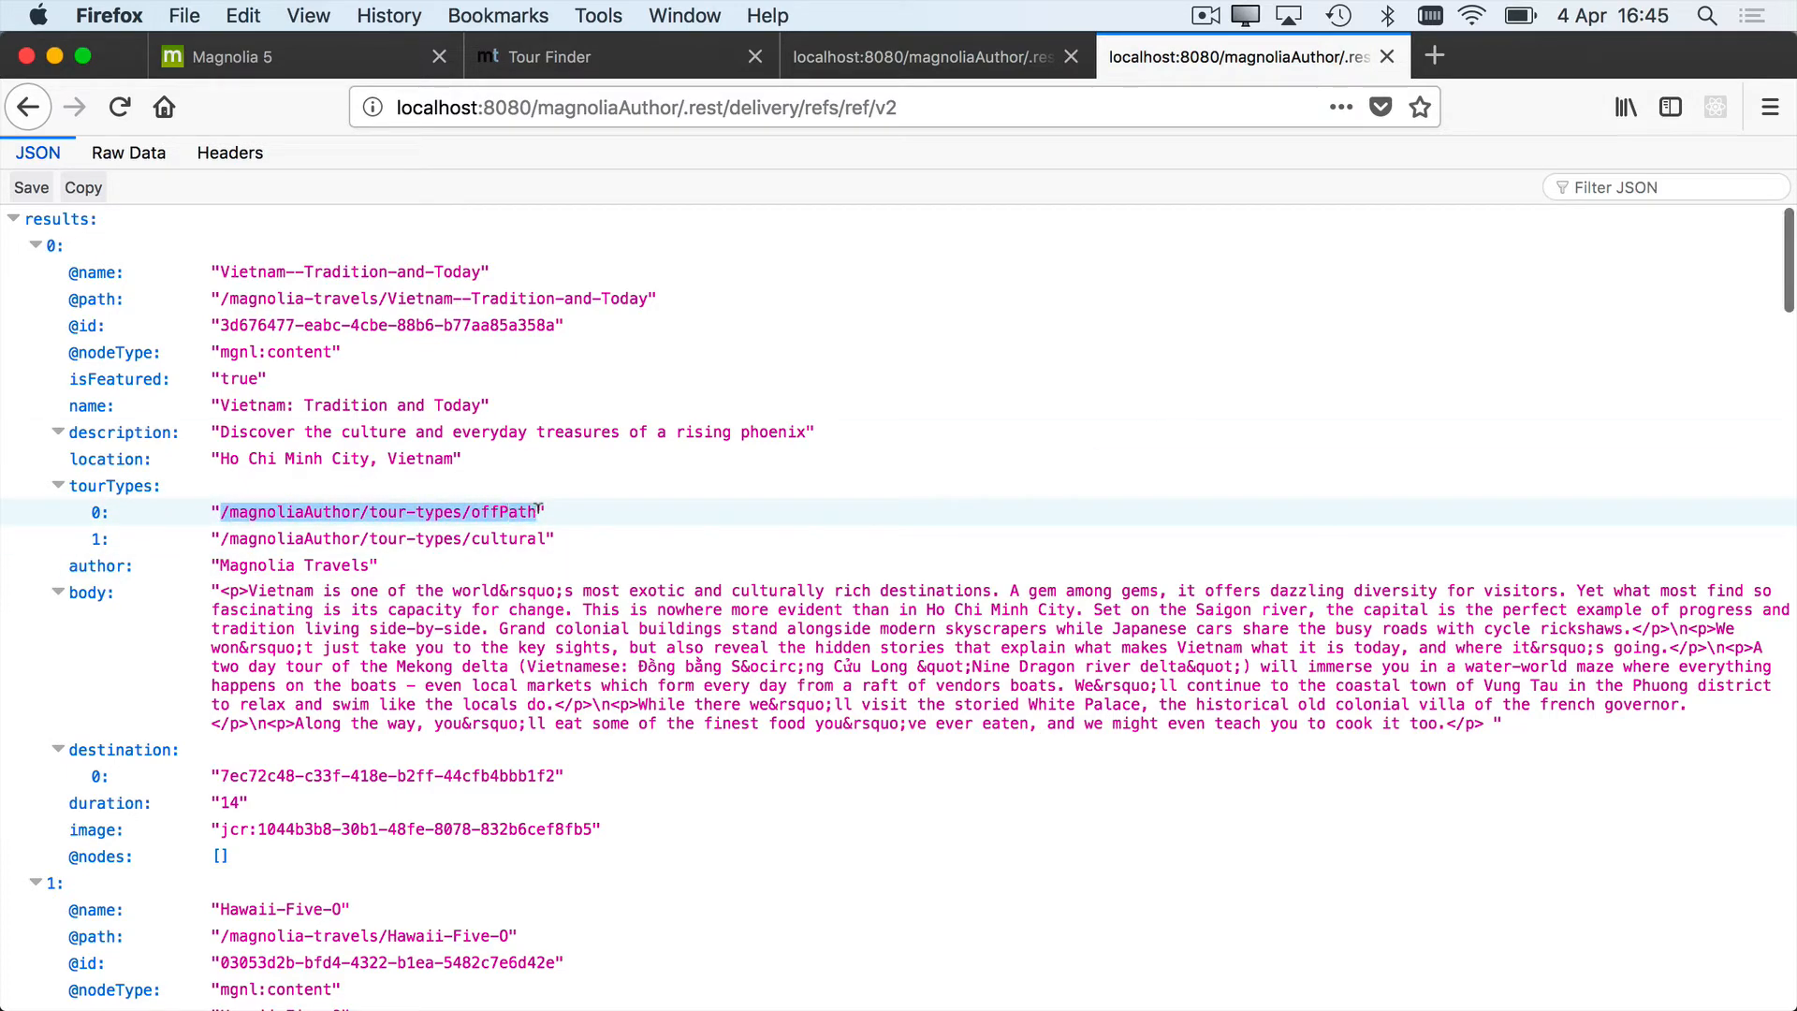
click(376, 511)
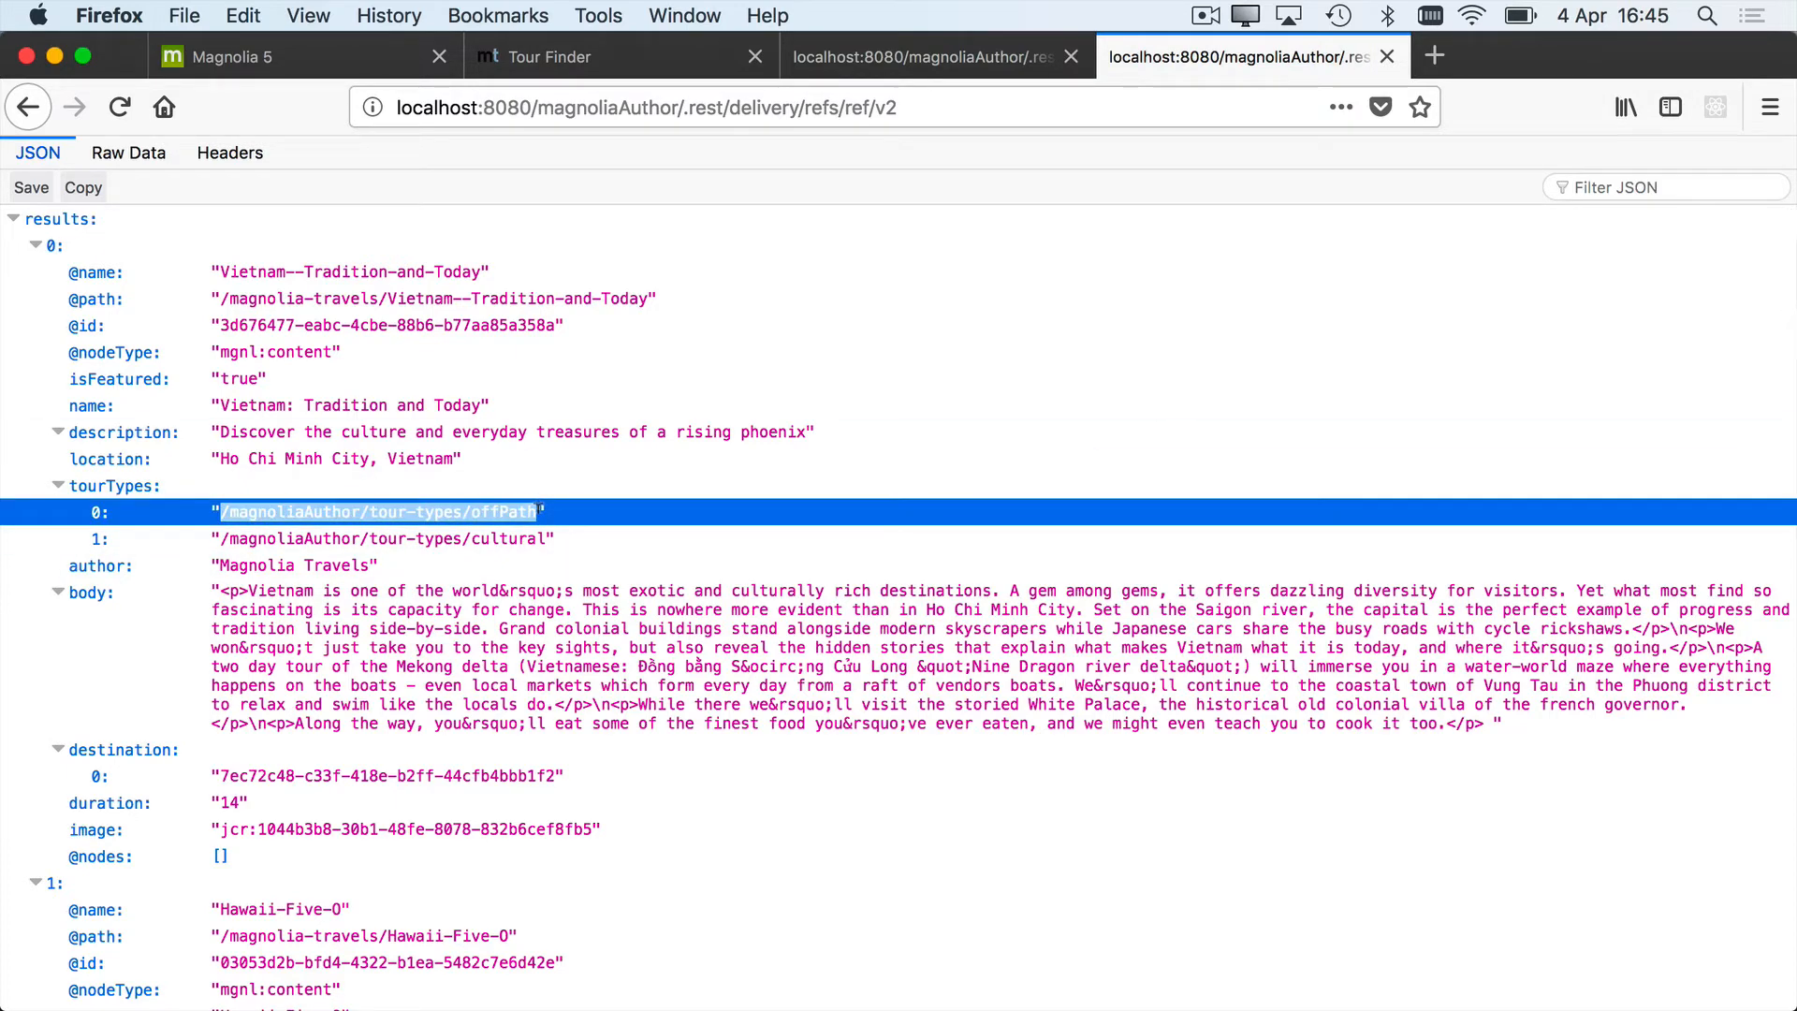
mouse_move(578, 502)
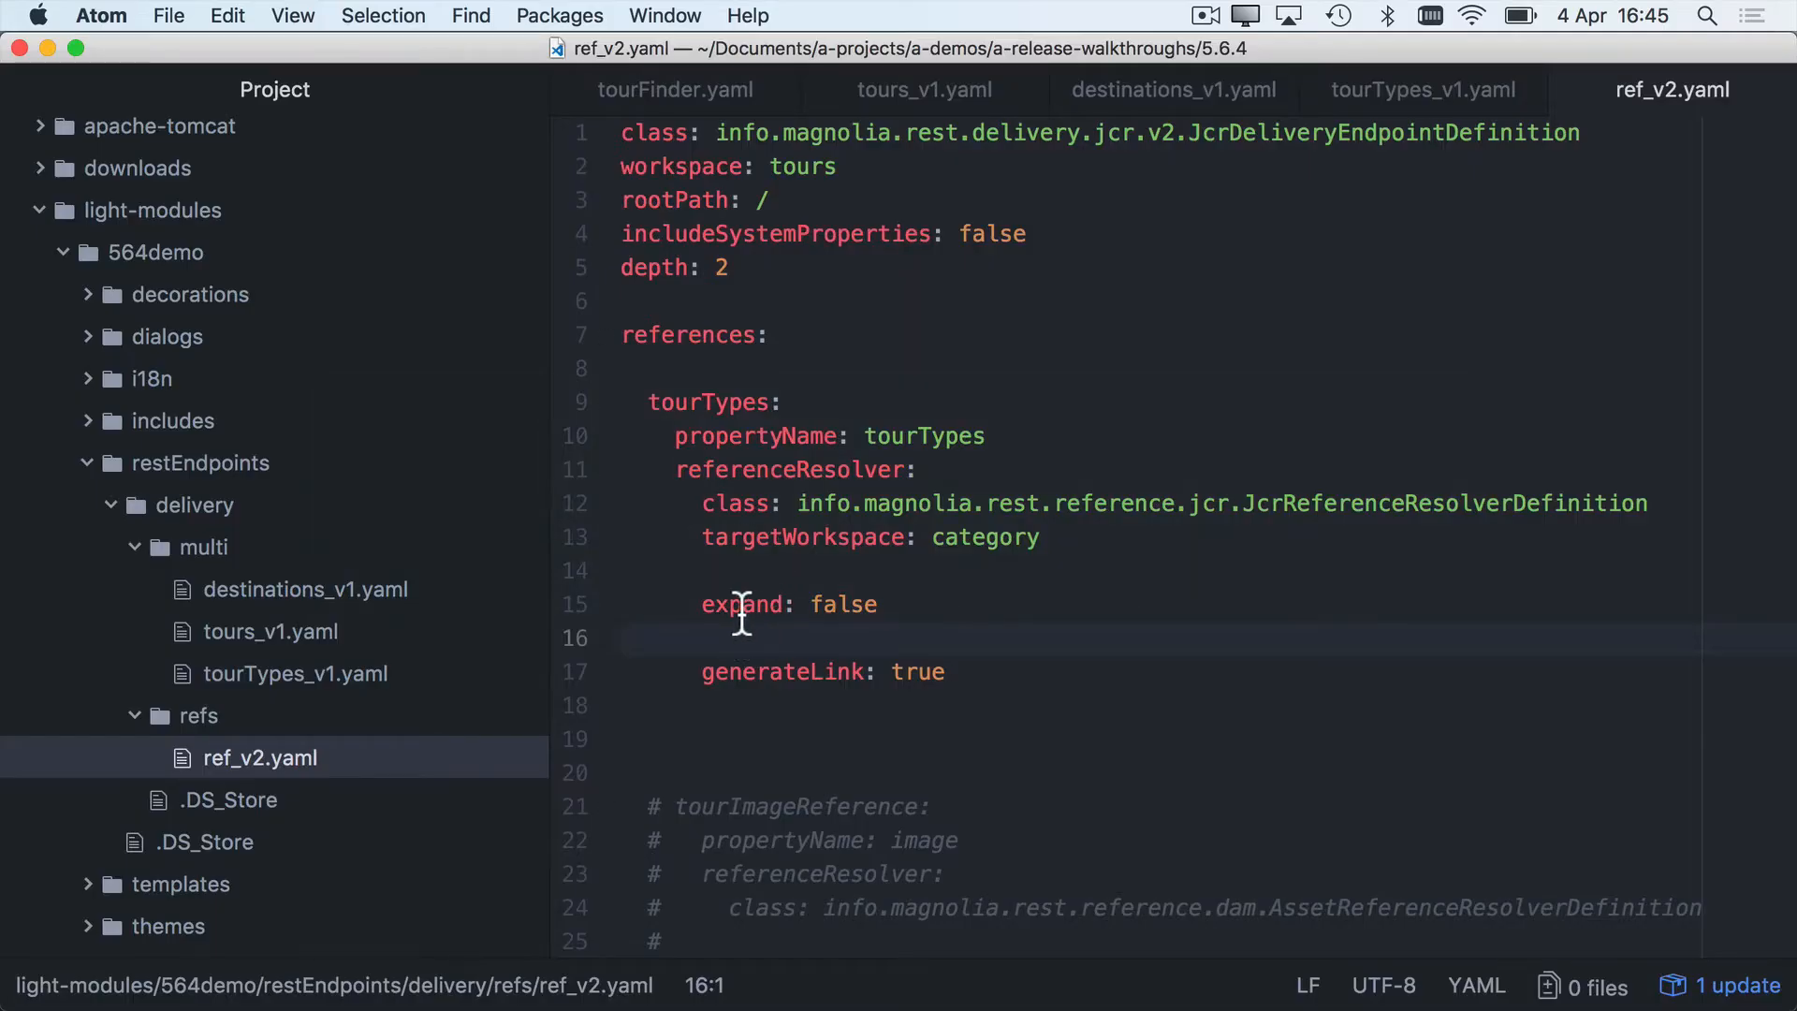
Set expand: true in ref_v2.yaml so ref v2 returns full tour type nodes
text(true)
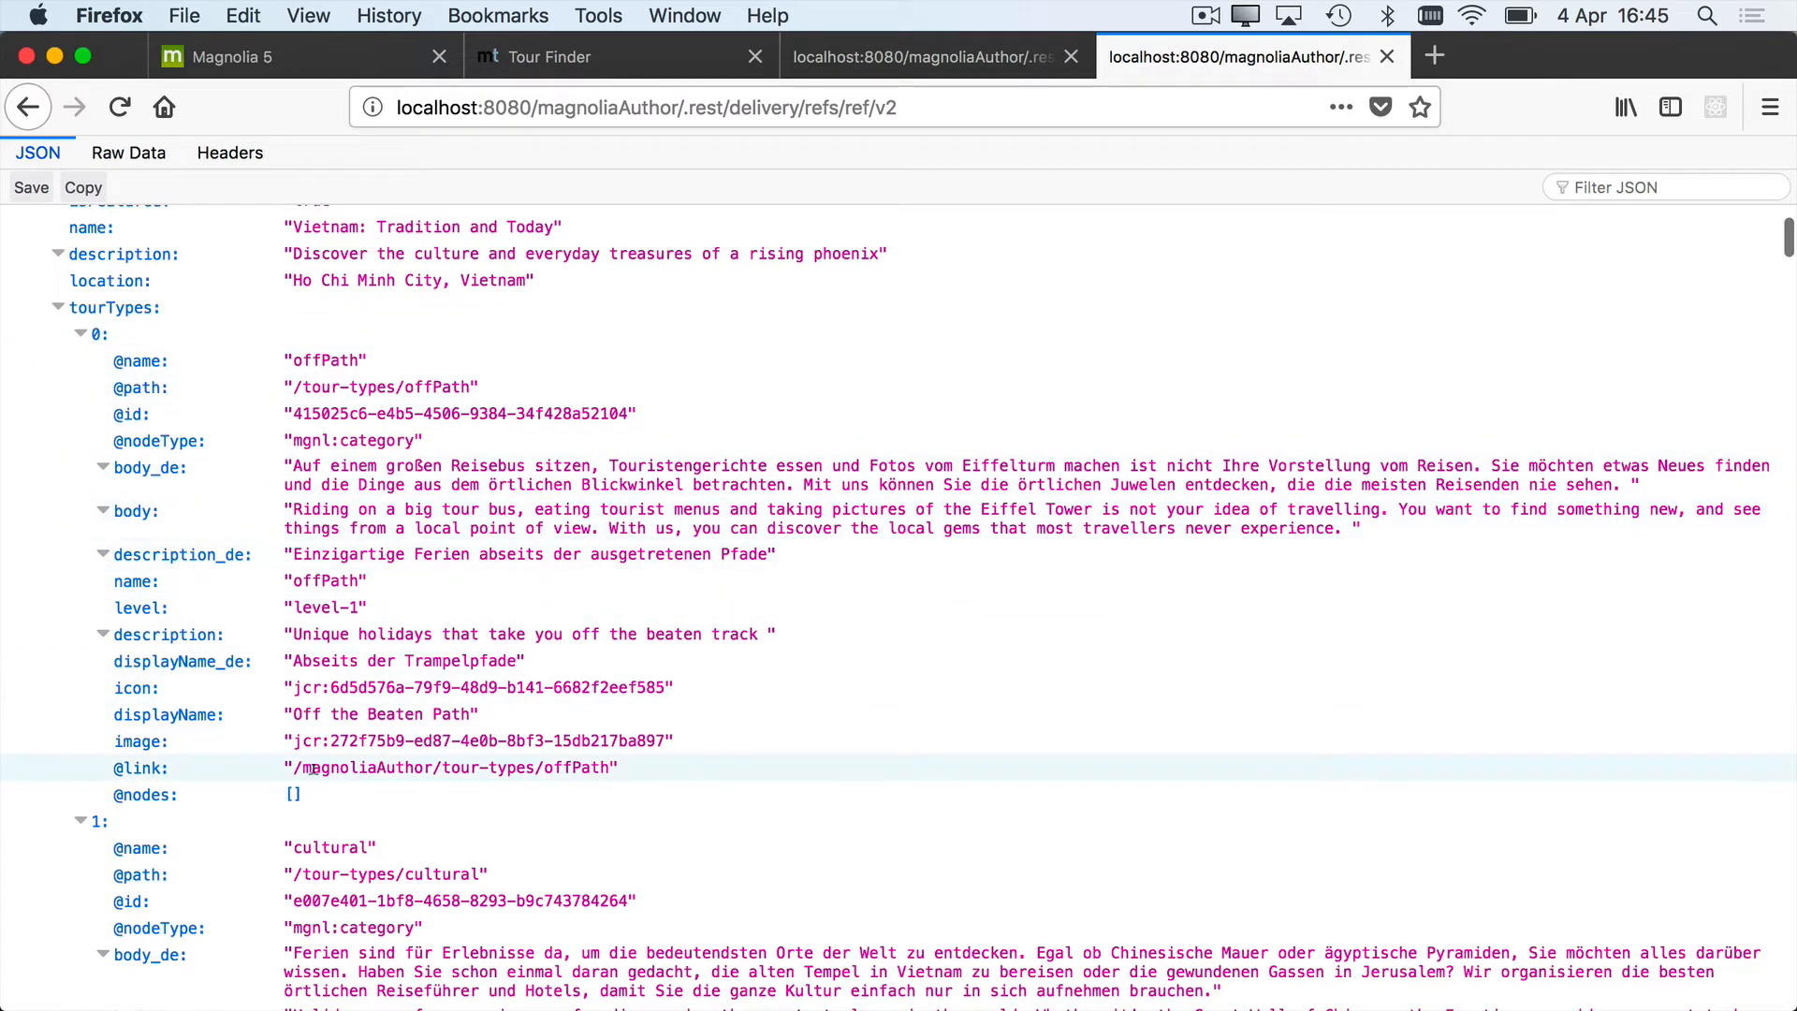
double_click(449, 768)
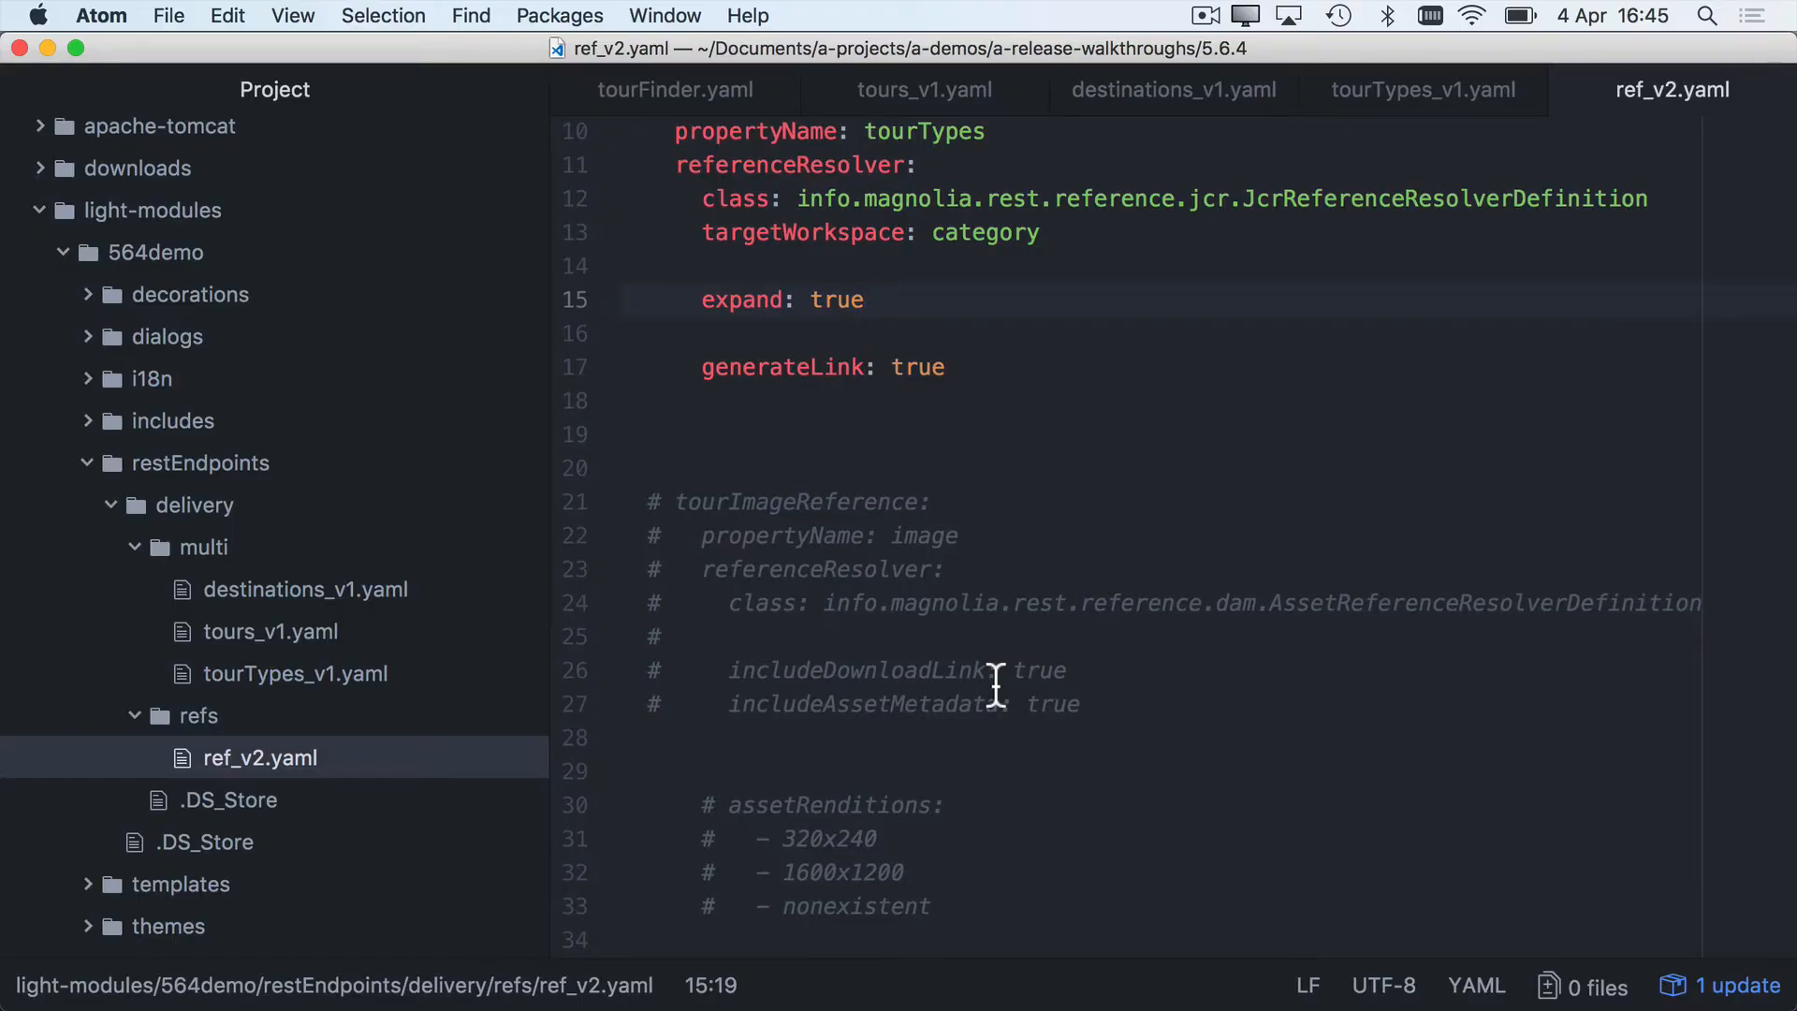
Uncomment the tourImageReference block in ref_v2.yaml using AssetReferenceResolverDefinition with download link and metadata
click(865, 300)
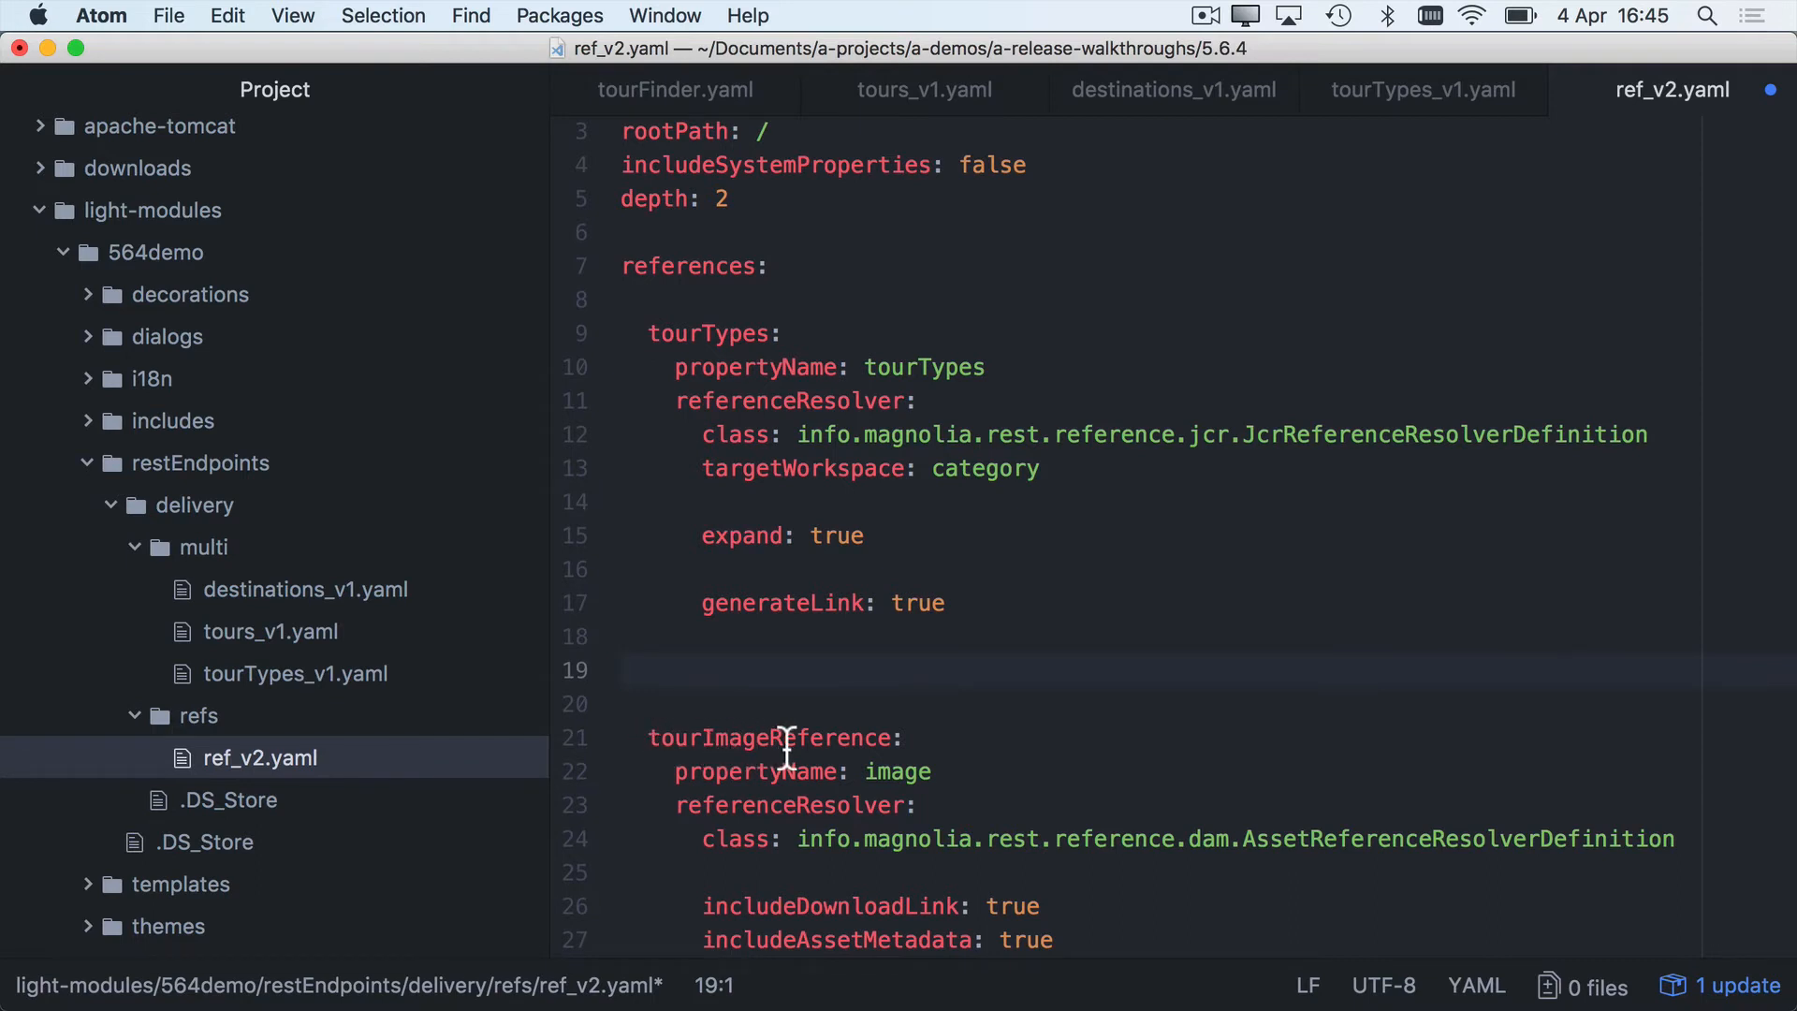
scroll(down, 3)
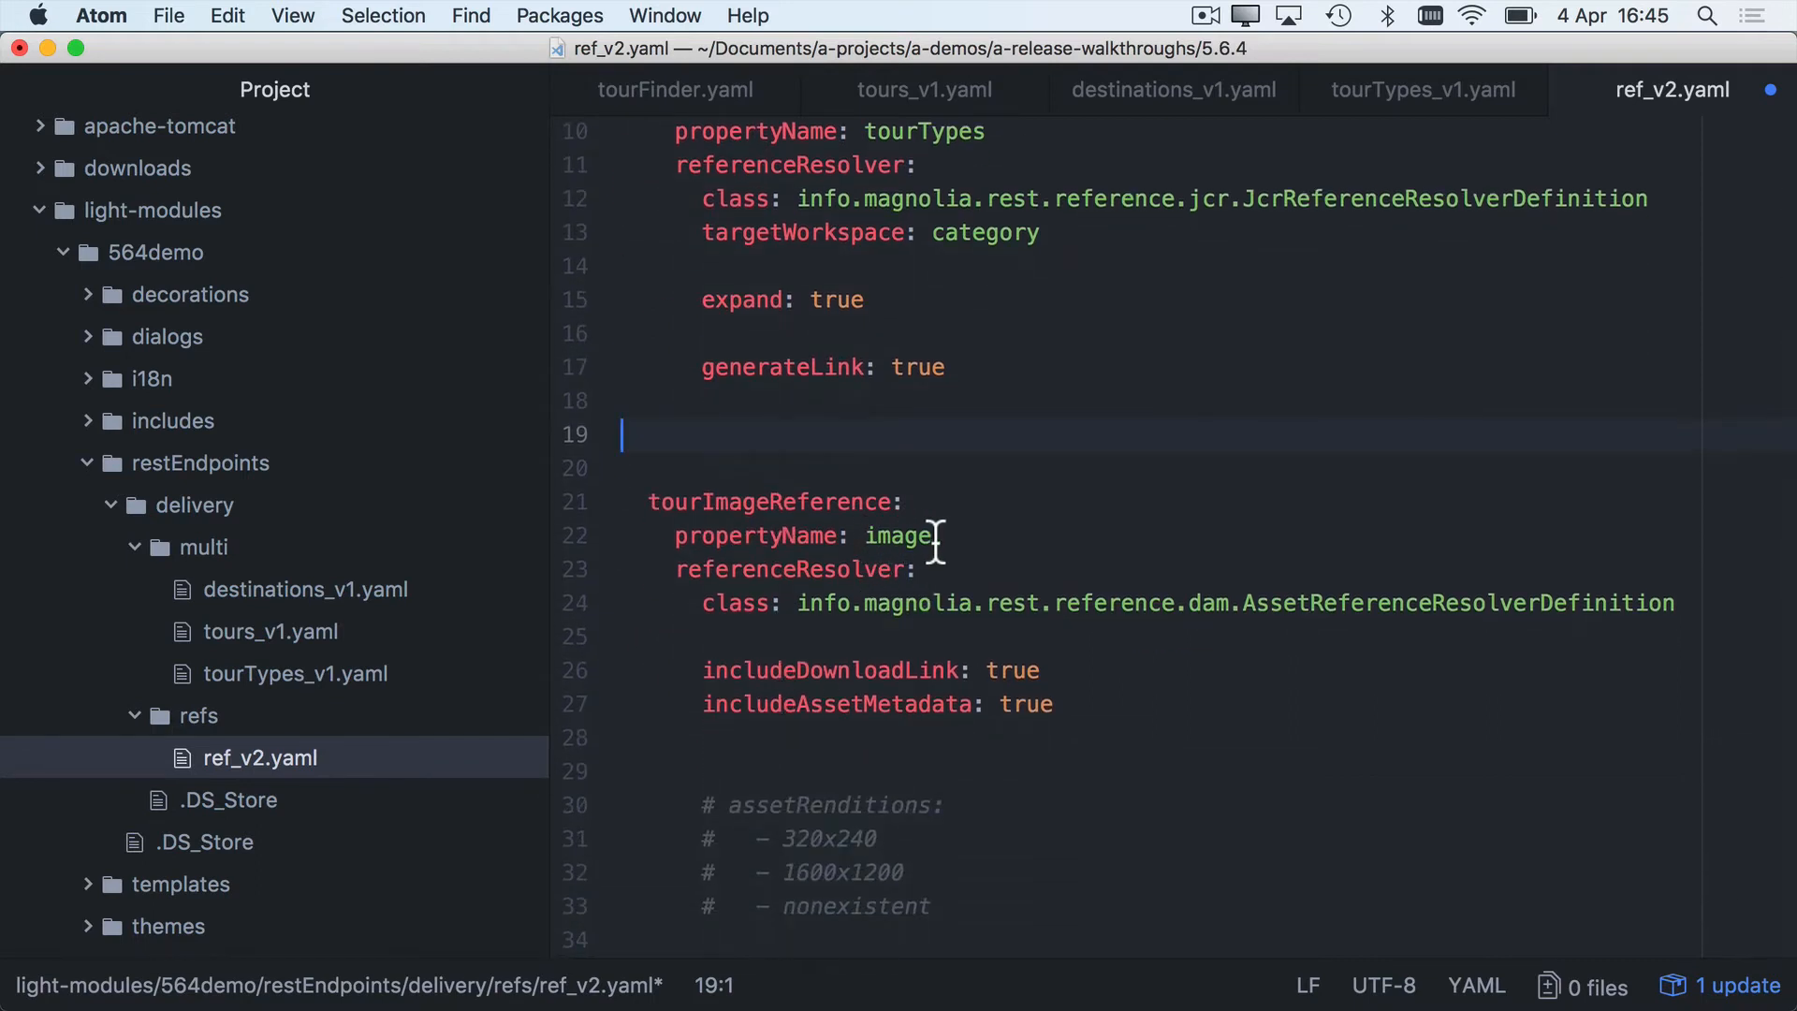
click(1237, 603)
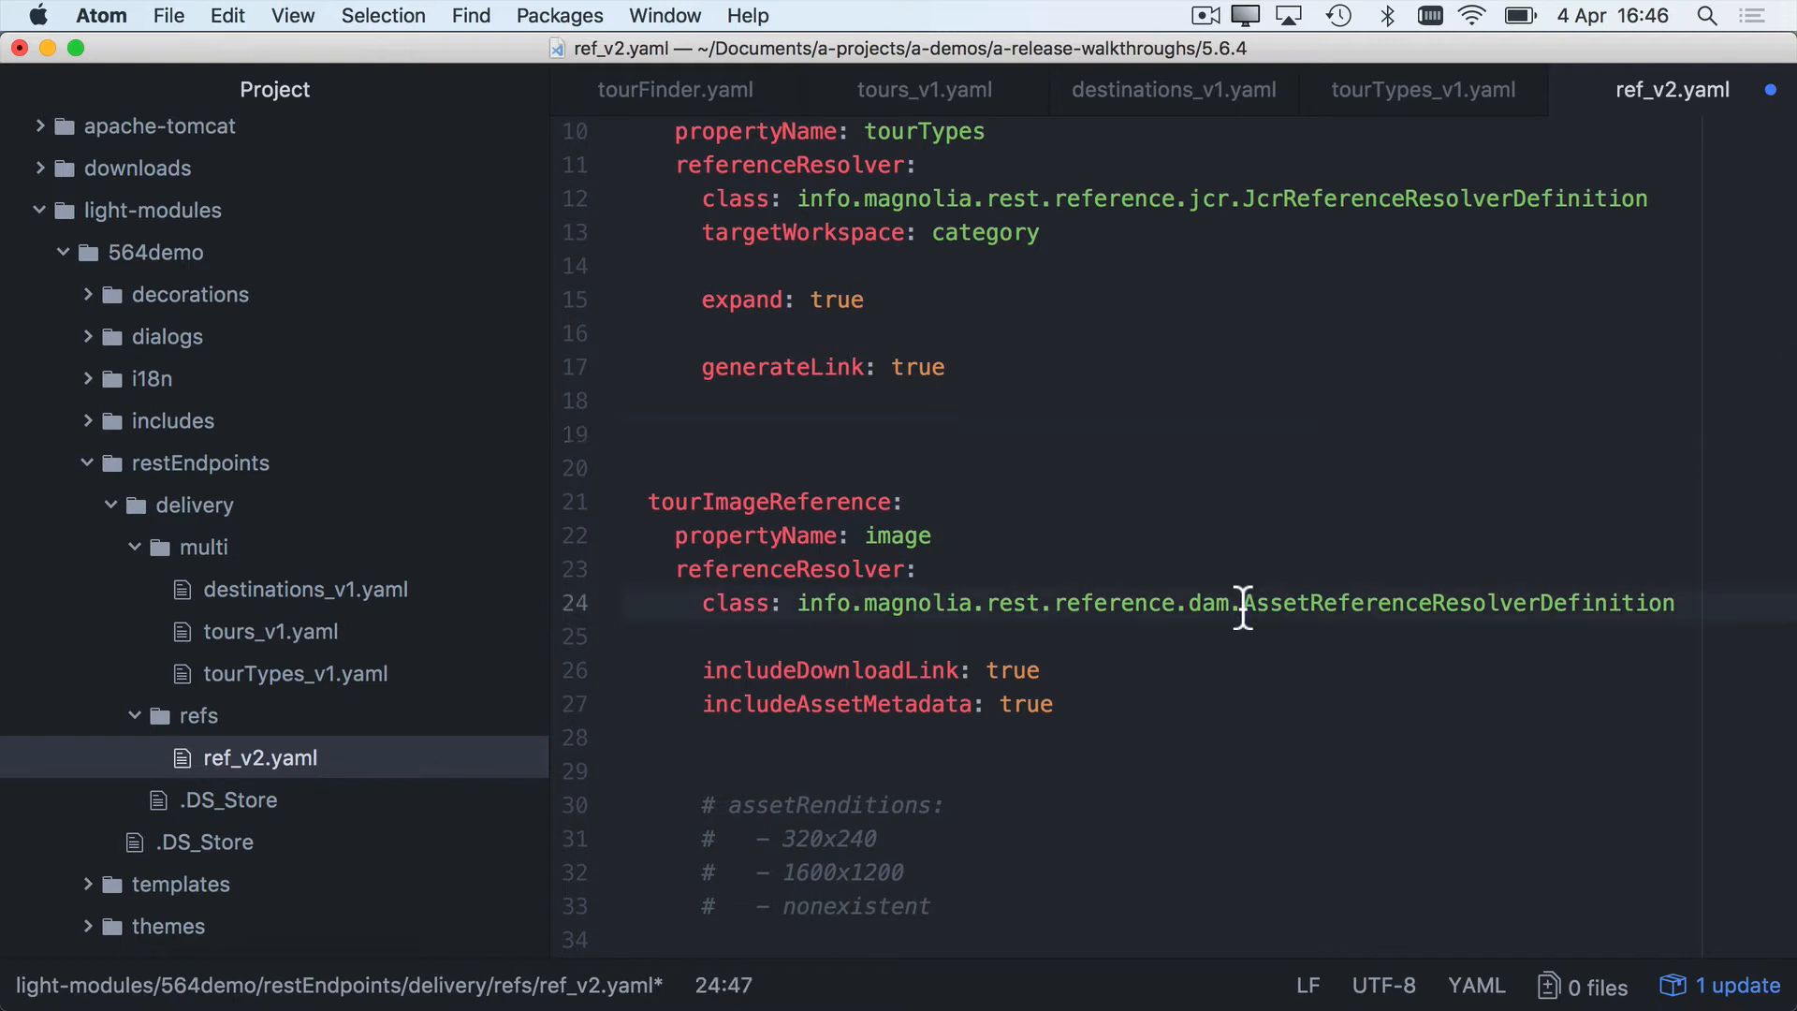
double_click(1456, 603)
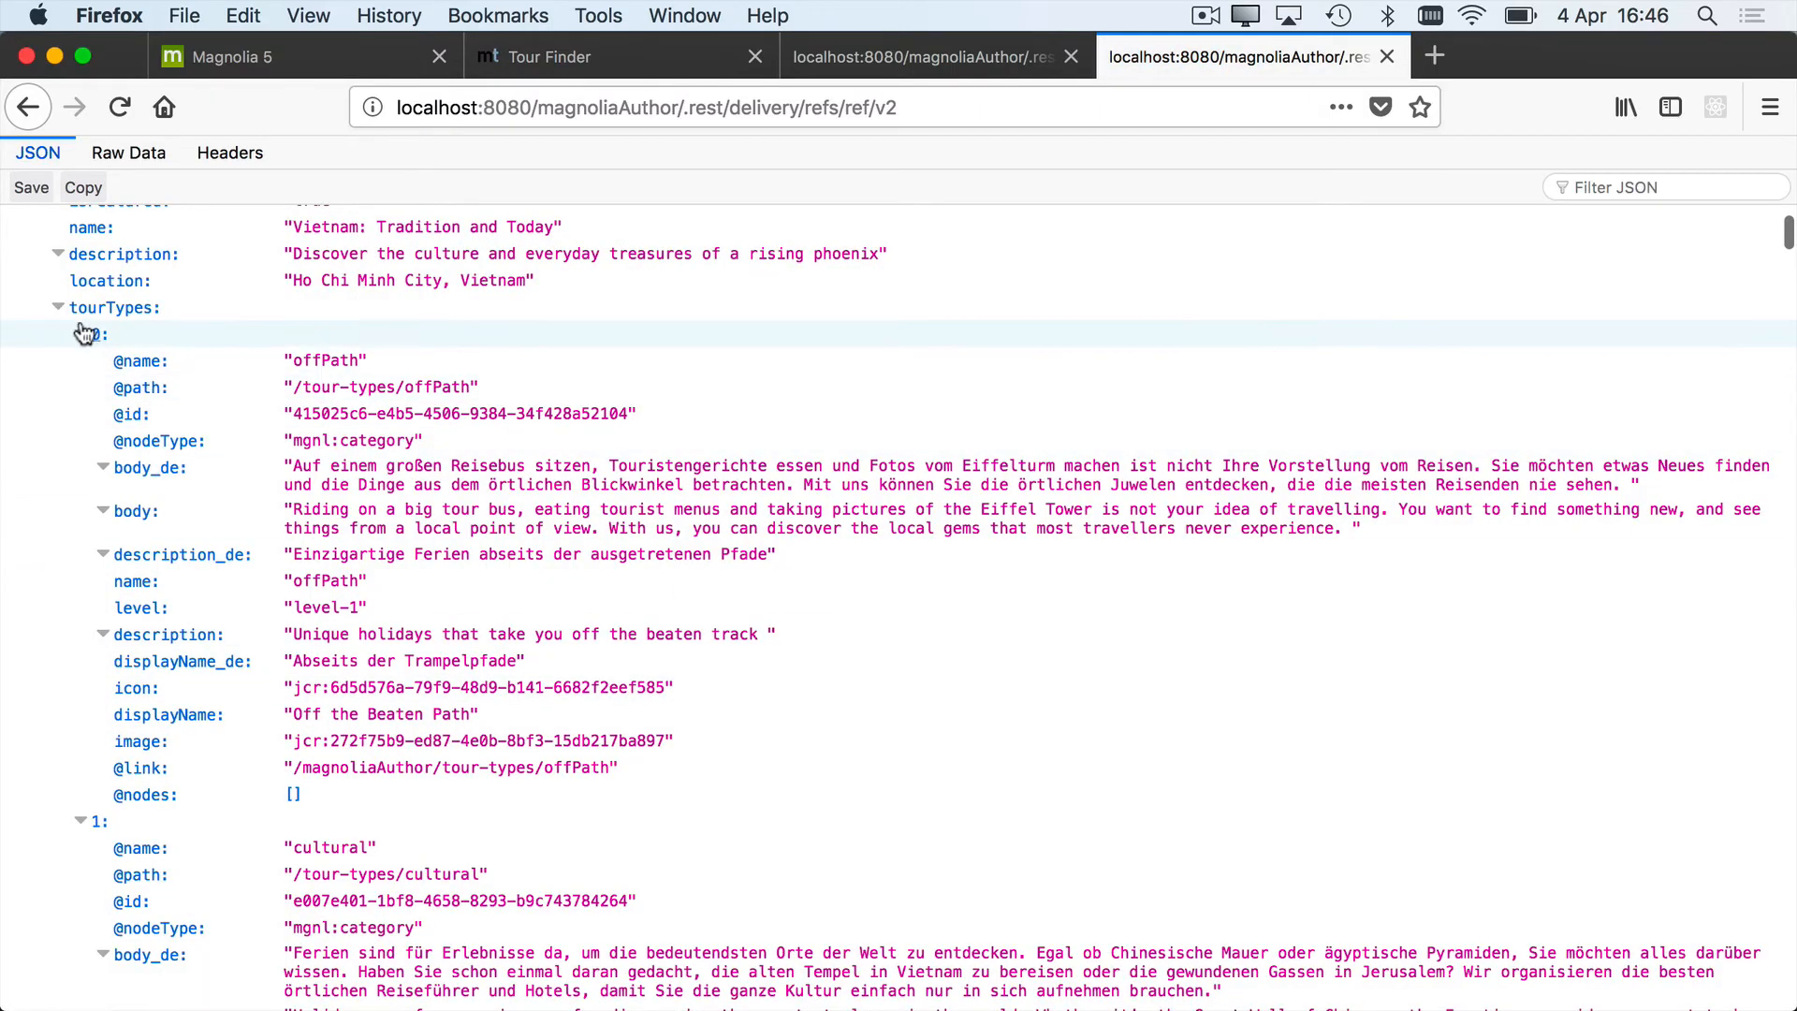
click(58, 307)
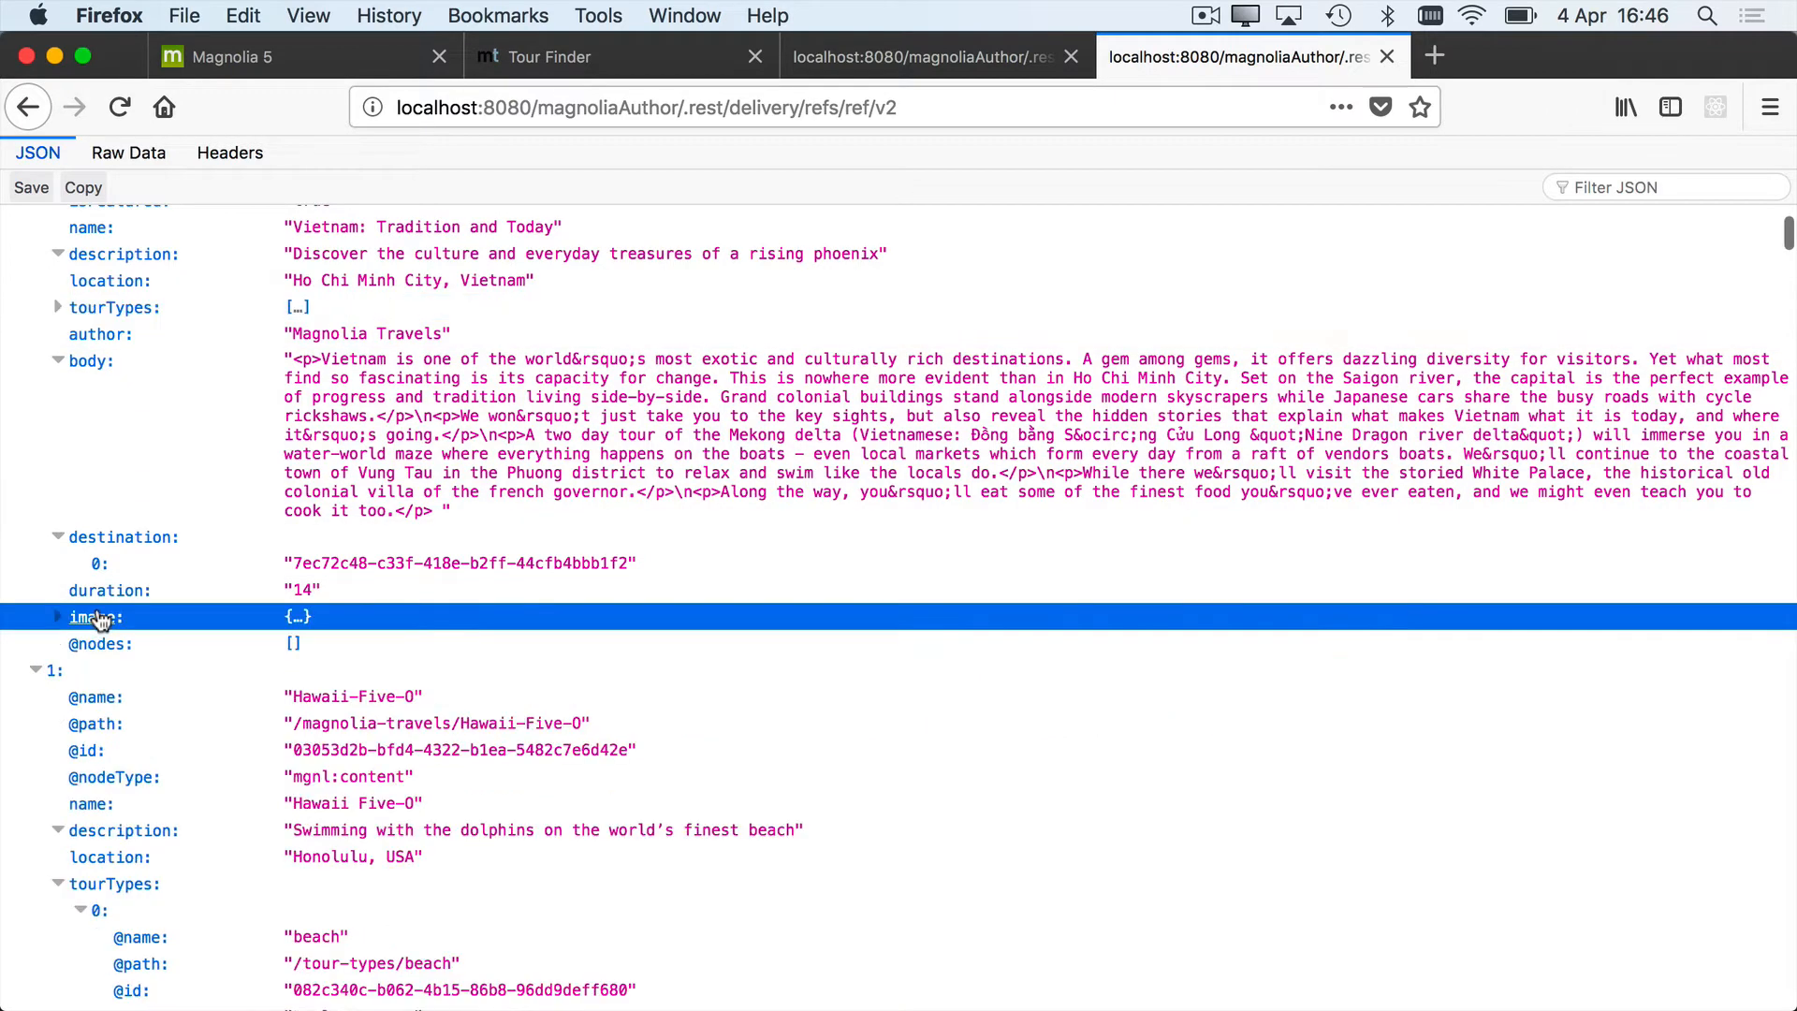
click(58, 616)
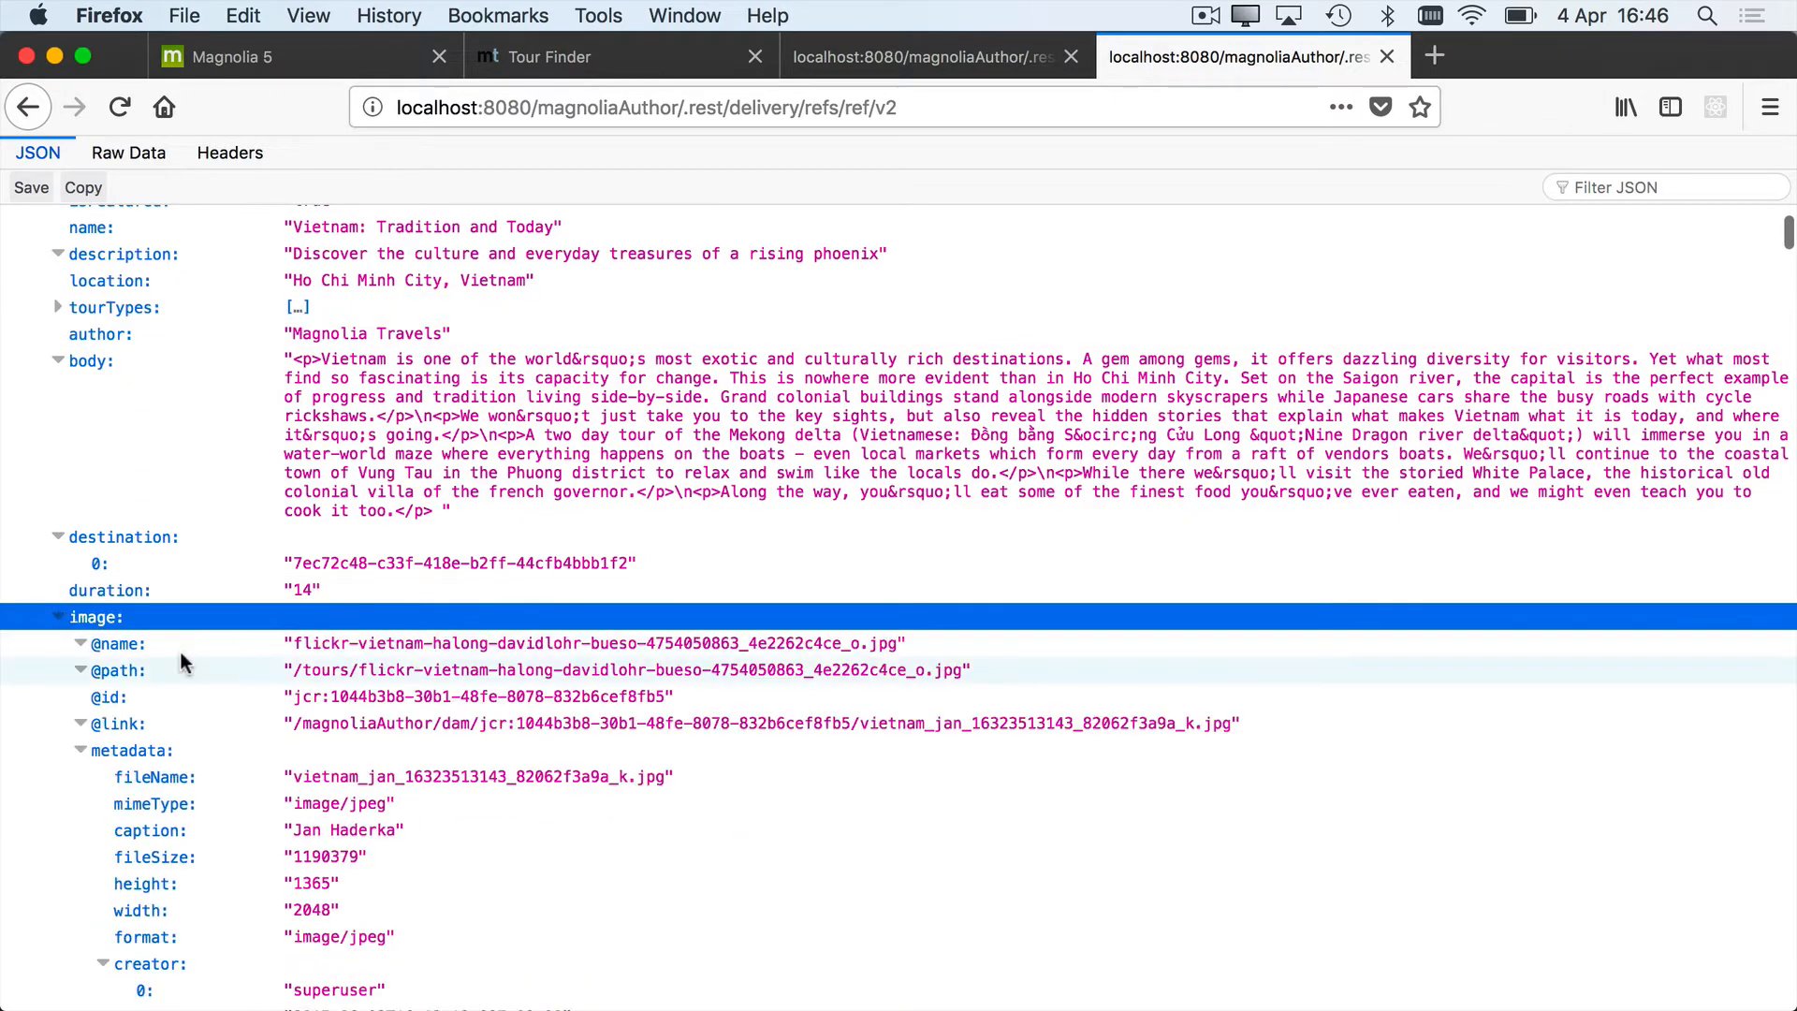
scroll(down, 3)
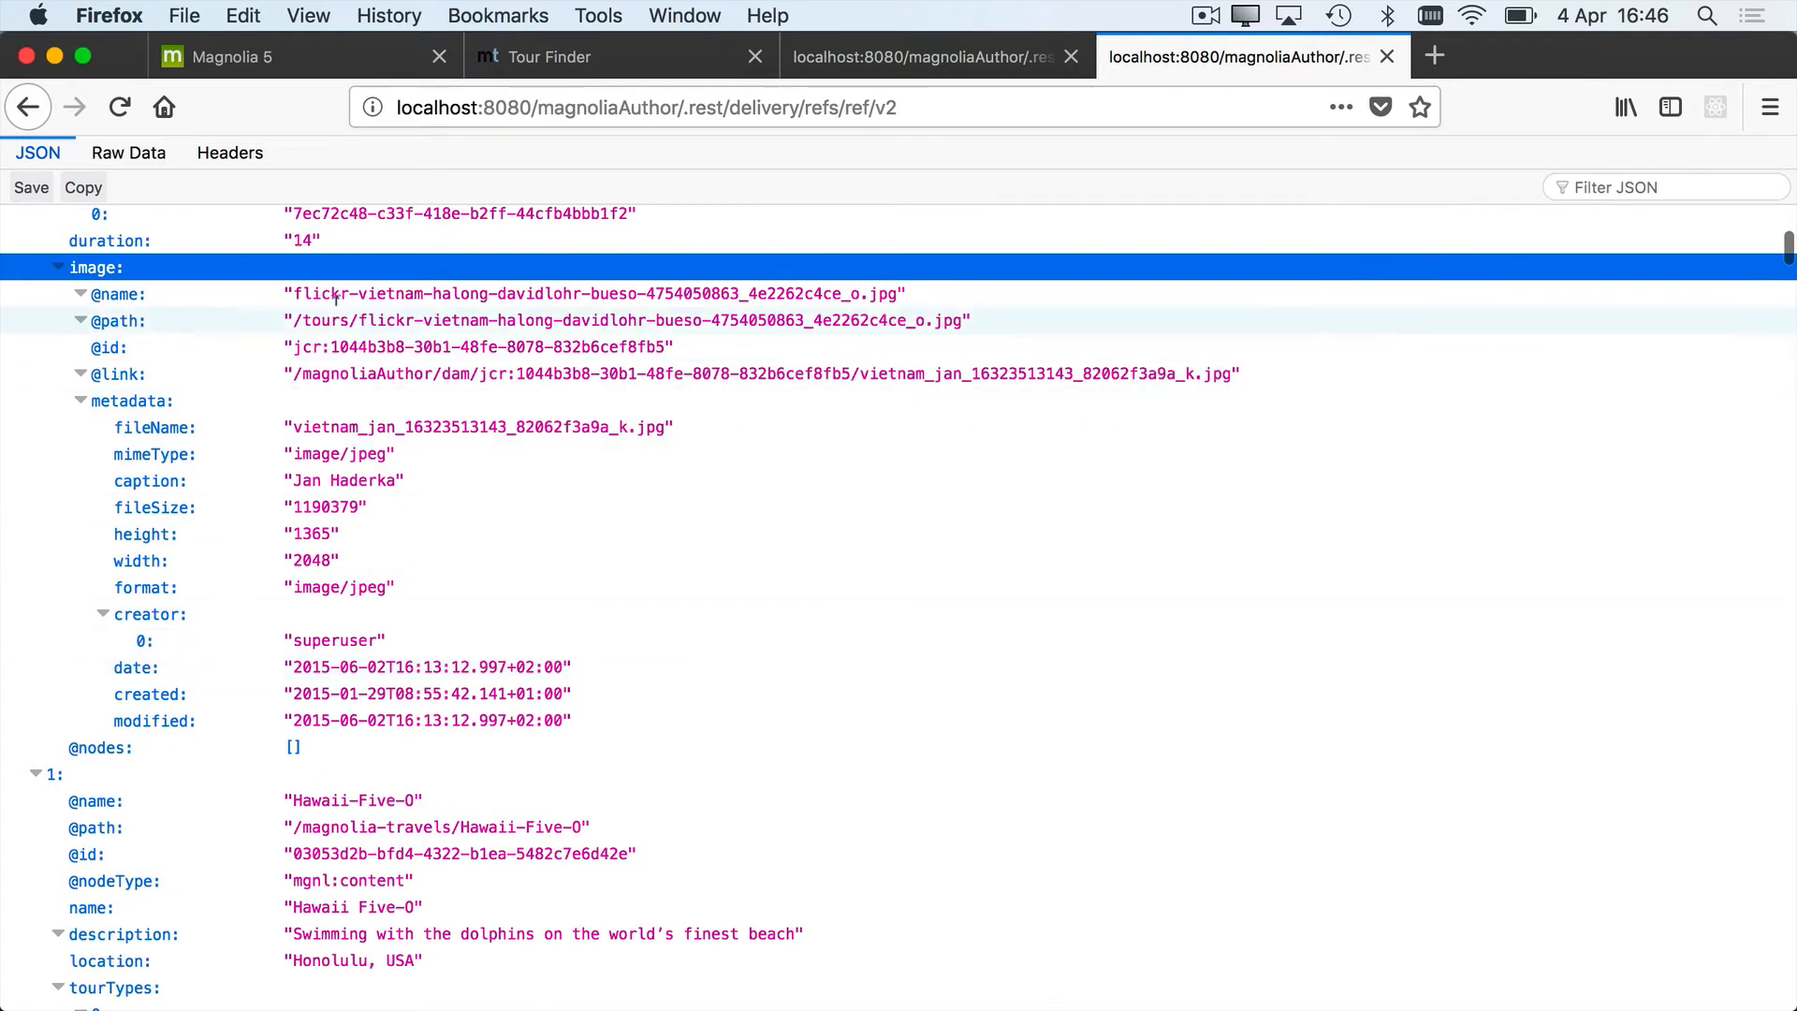
mouse_move(430, 273)
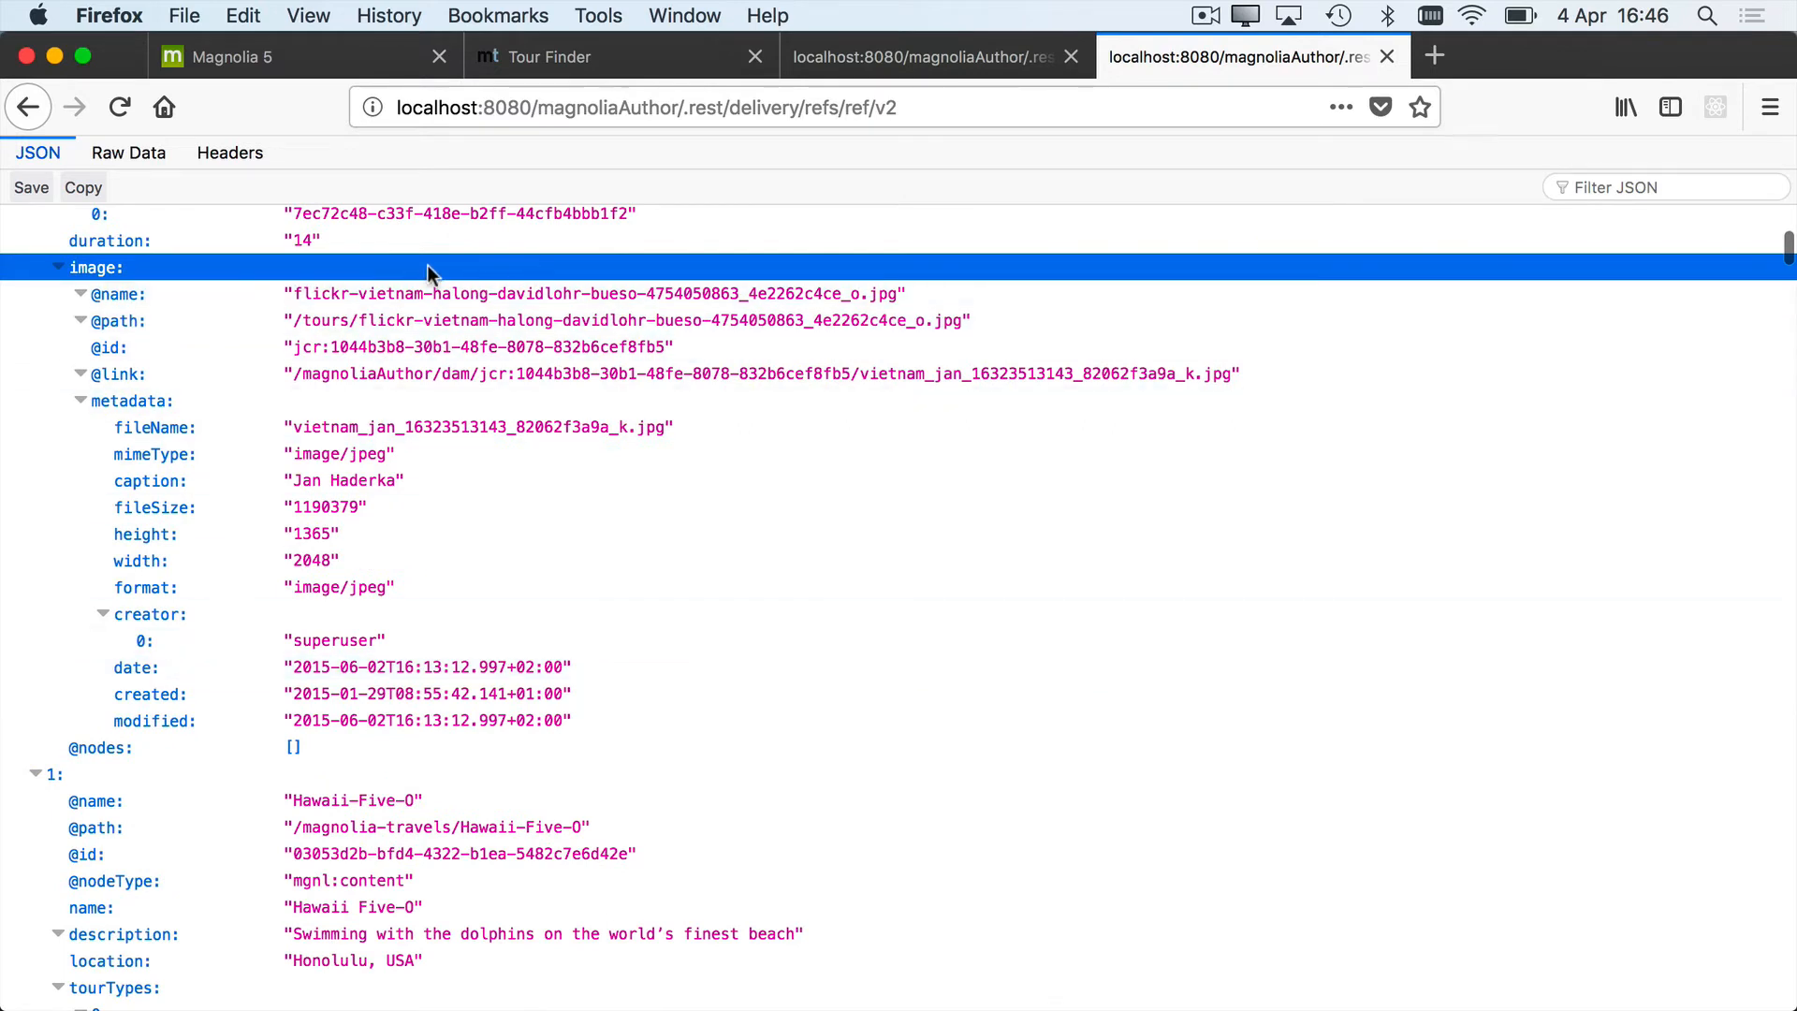
mouse_move(288, 373)
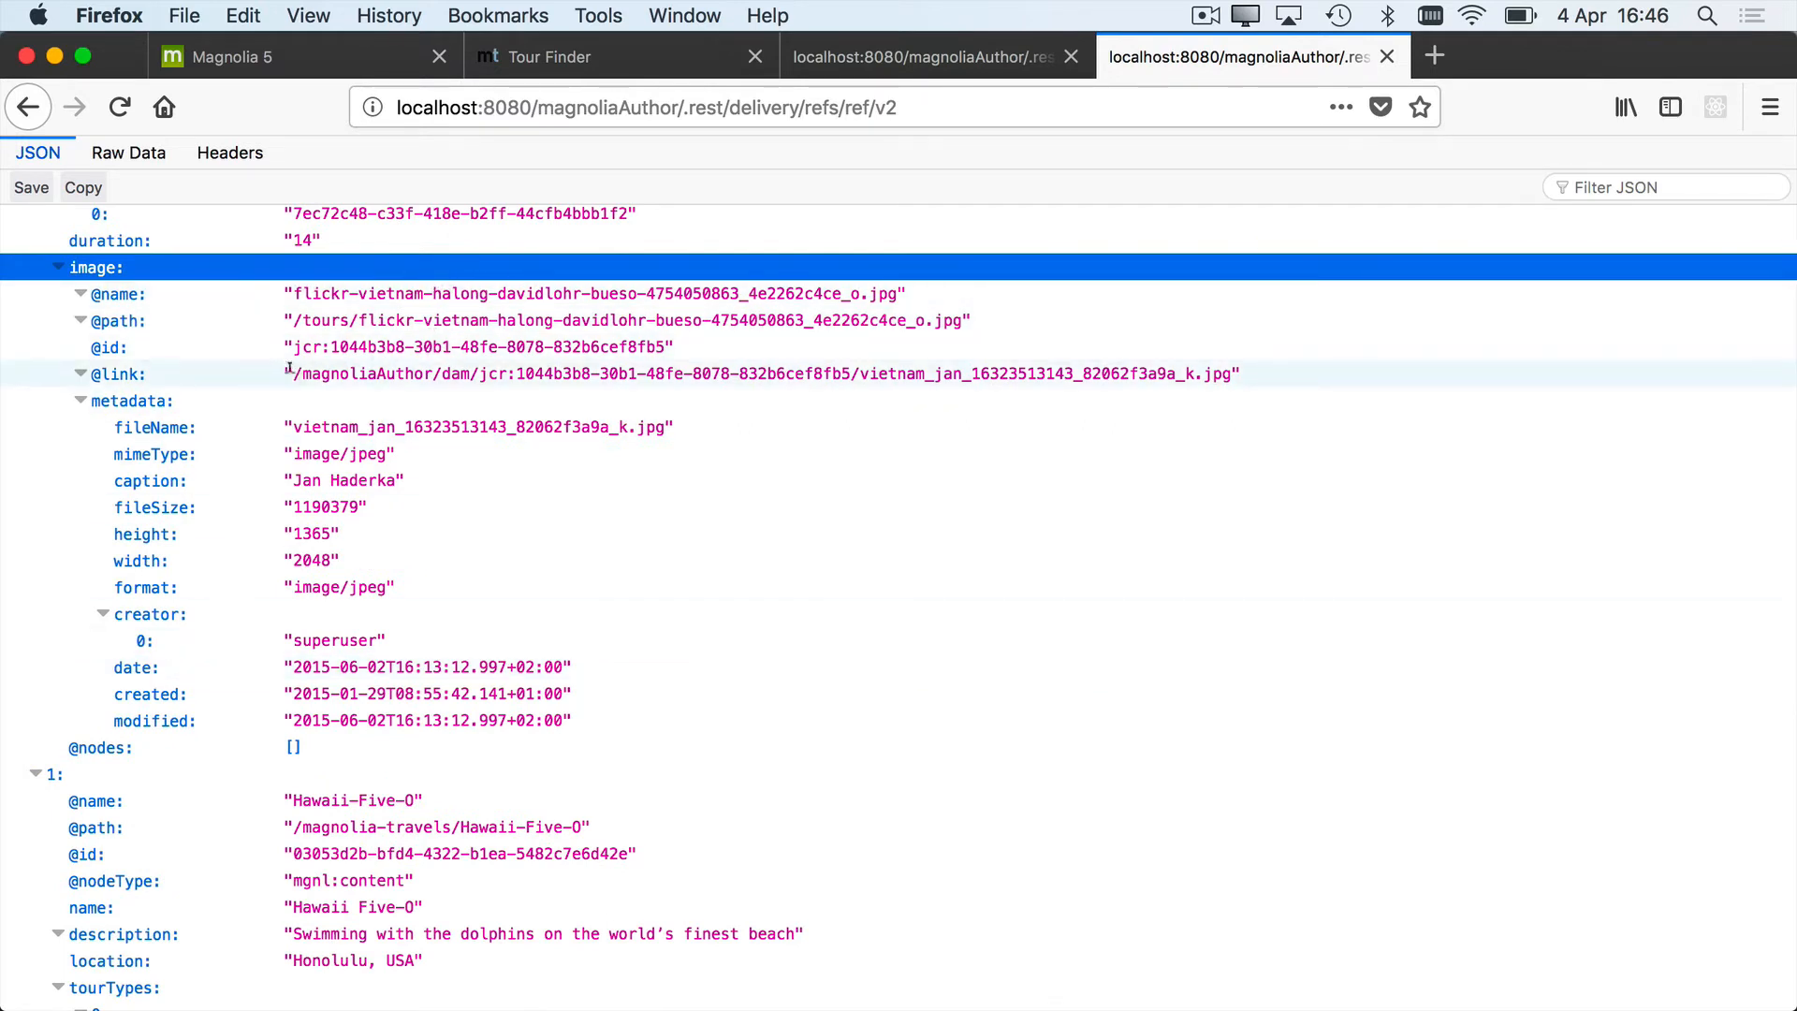
mouse_move(232, 453)
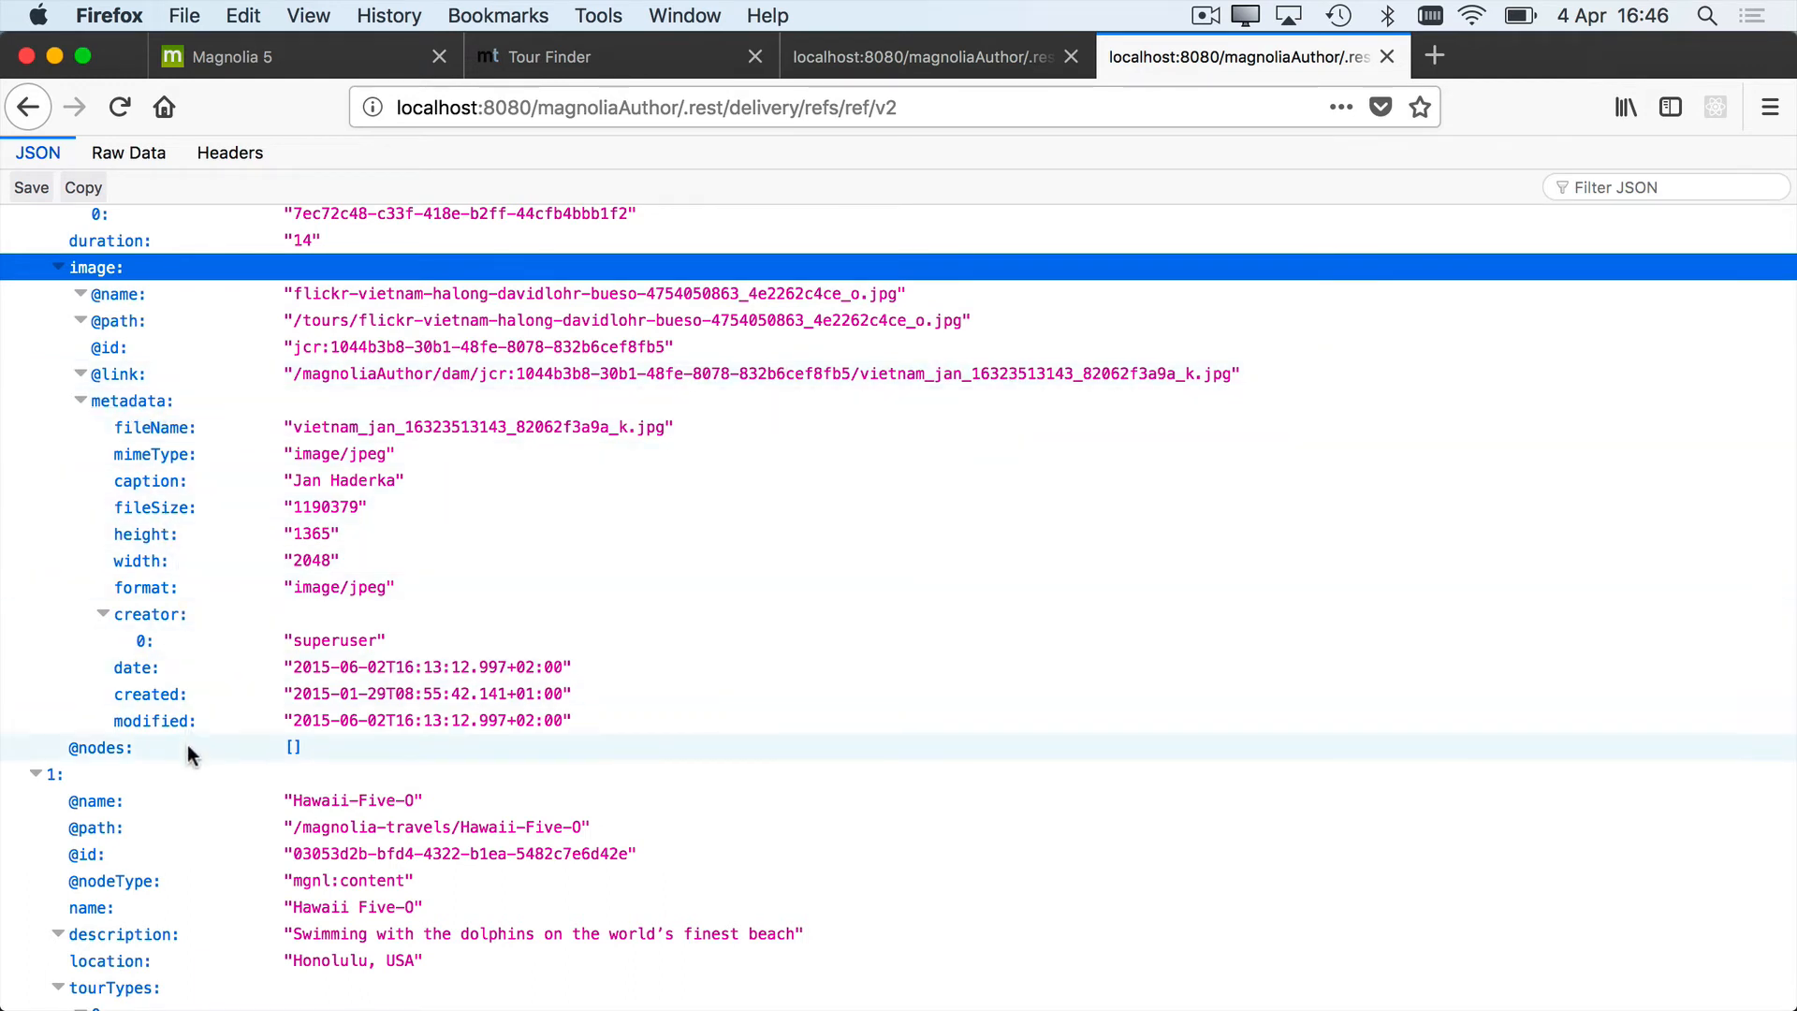
mouse_move(888, 569)
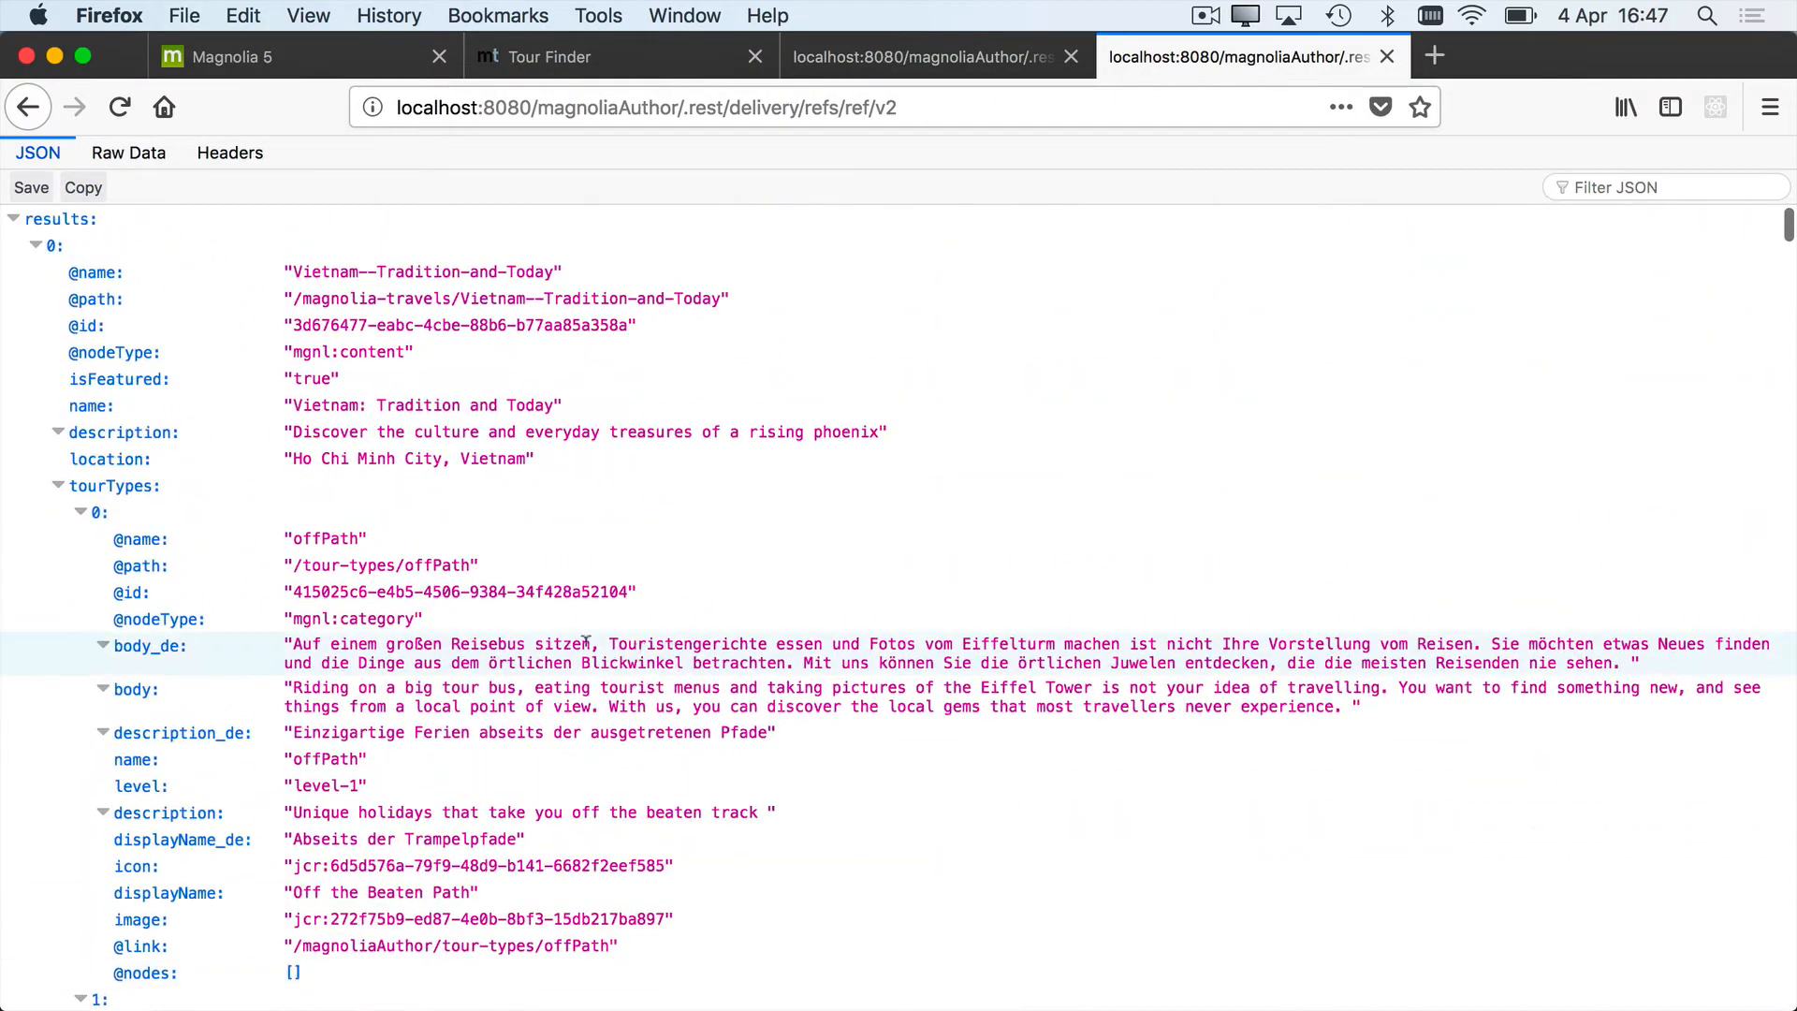
Collapse tourTypes and scroll to the 320x240, 1600x1200 and nonexistent image renditions
click(114, 485)
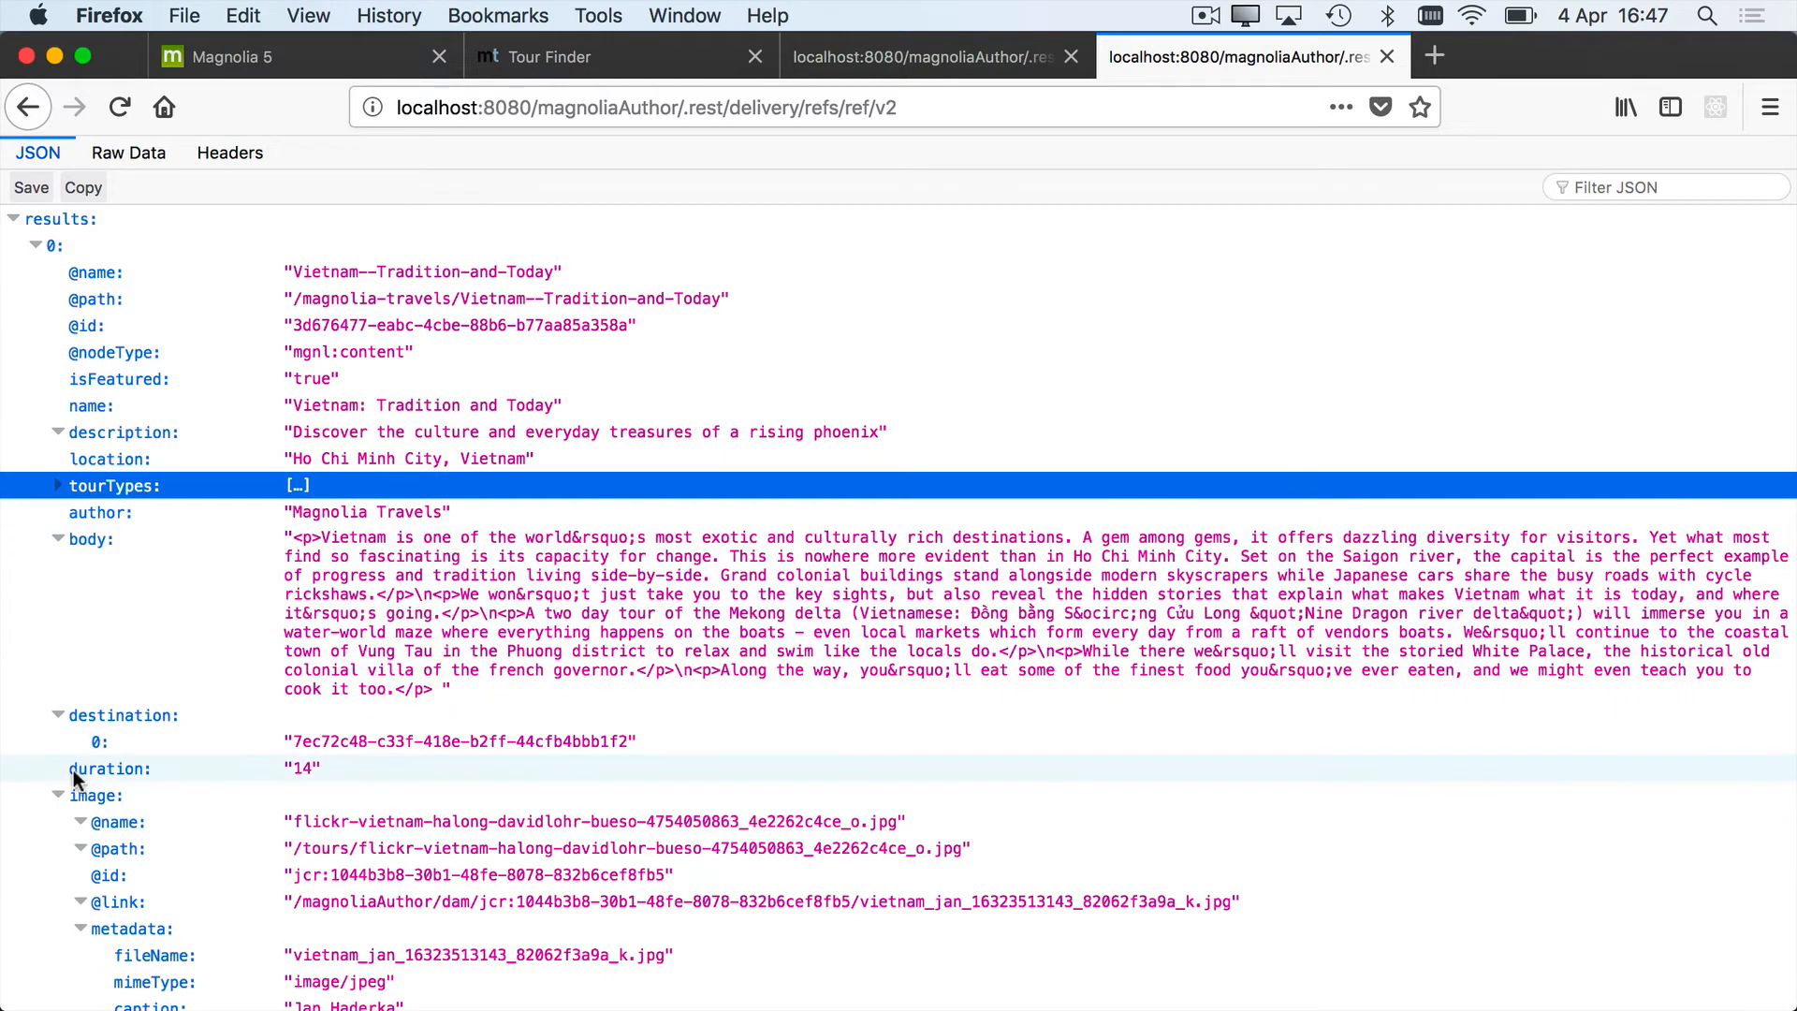
scroll(down, 3)
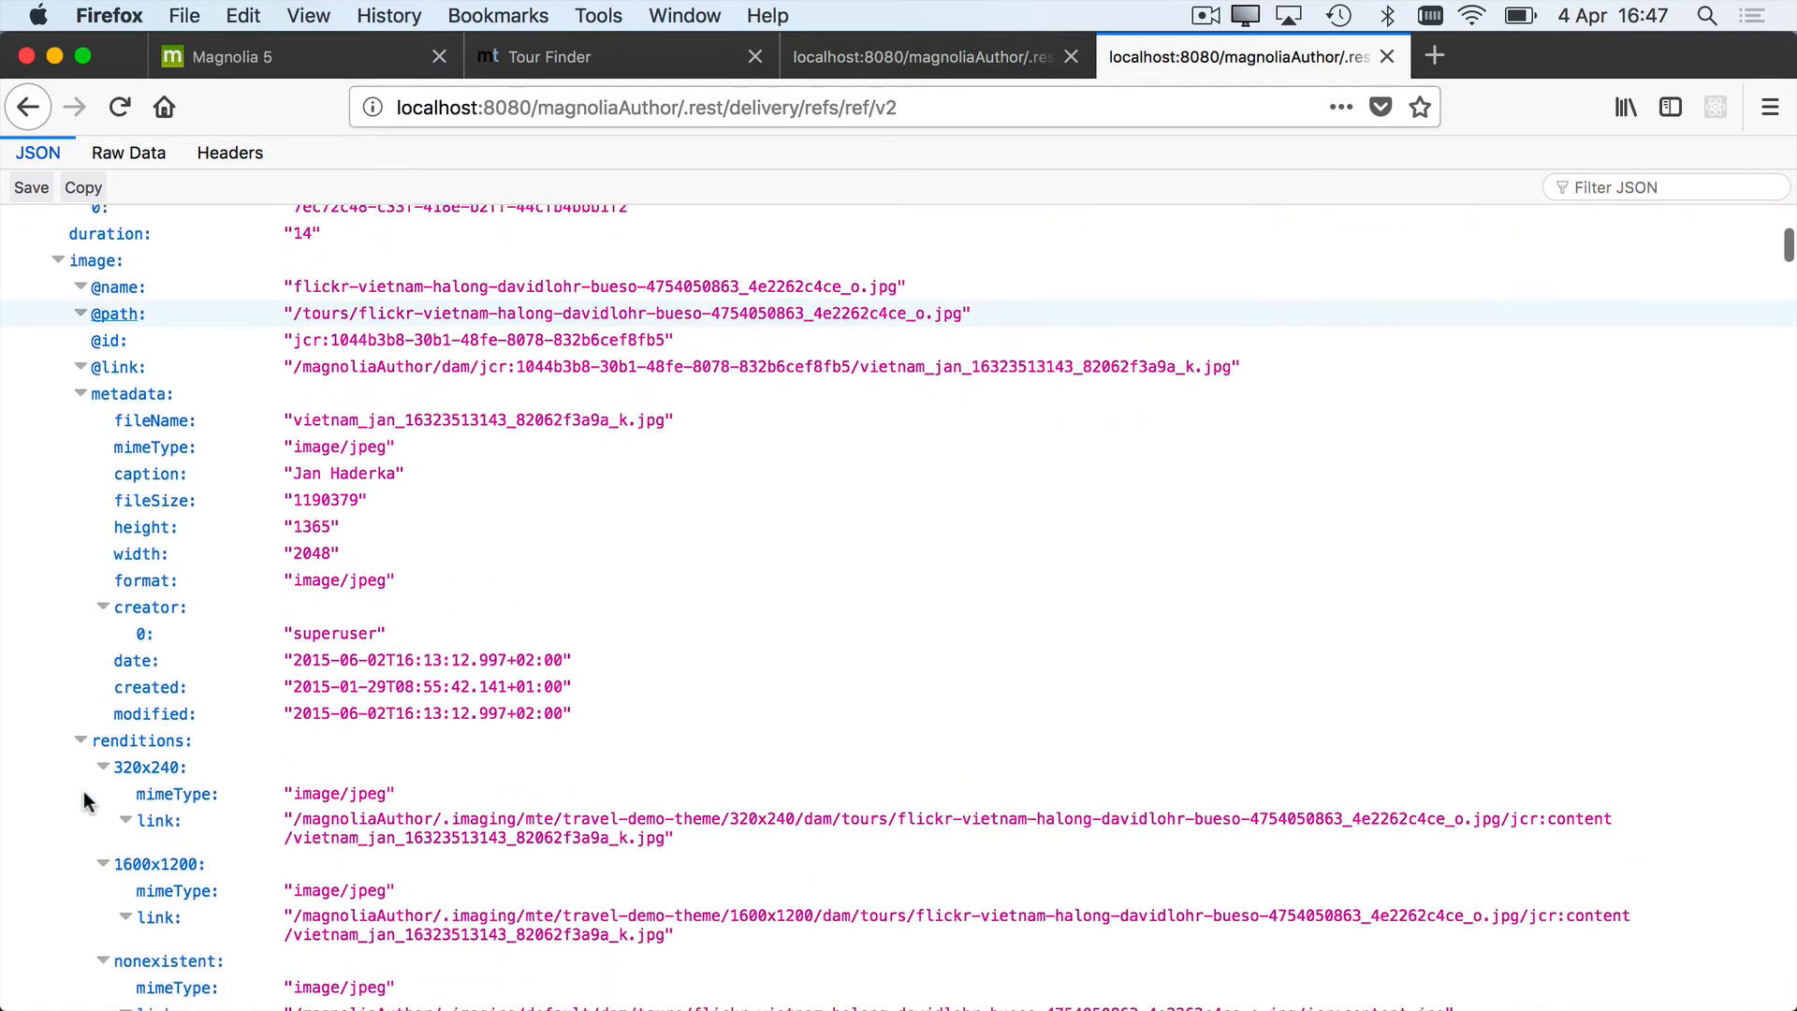
scroll(down, 3)
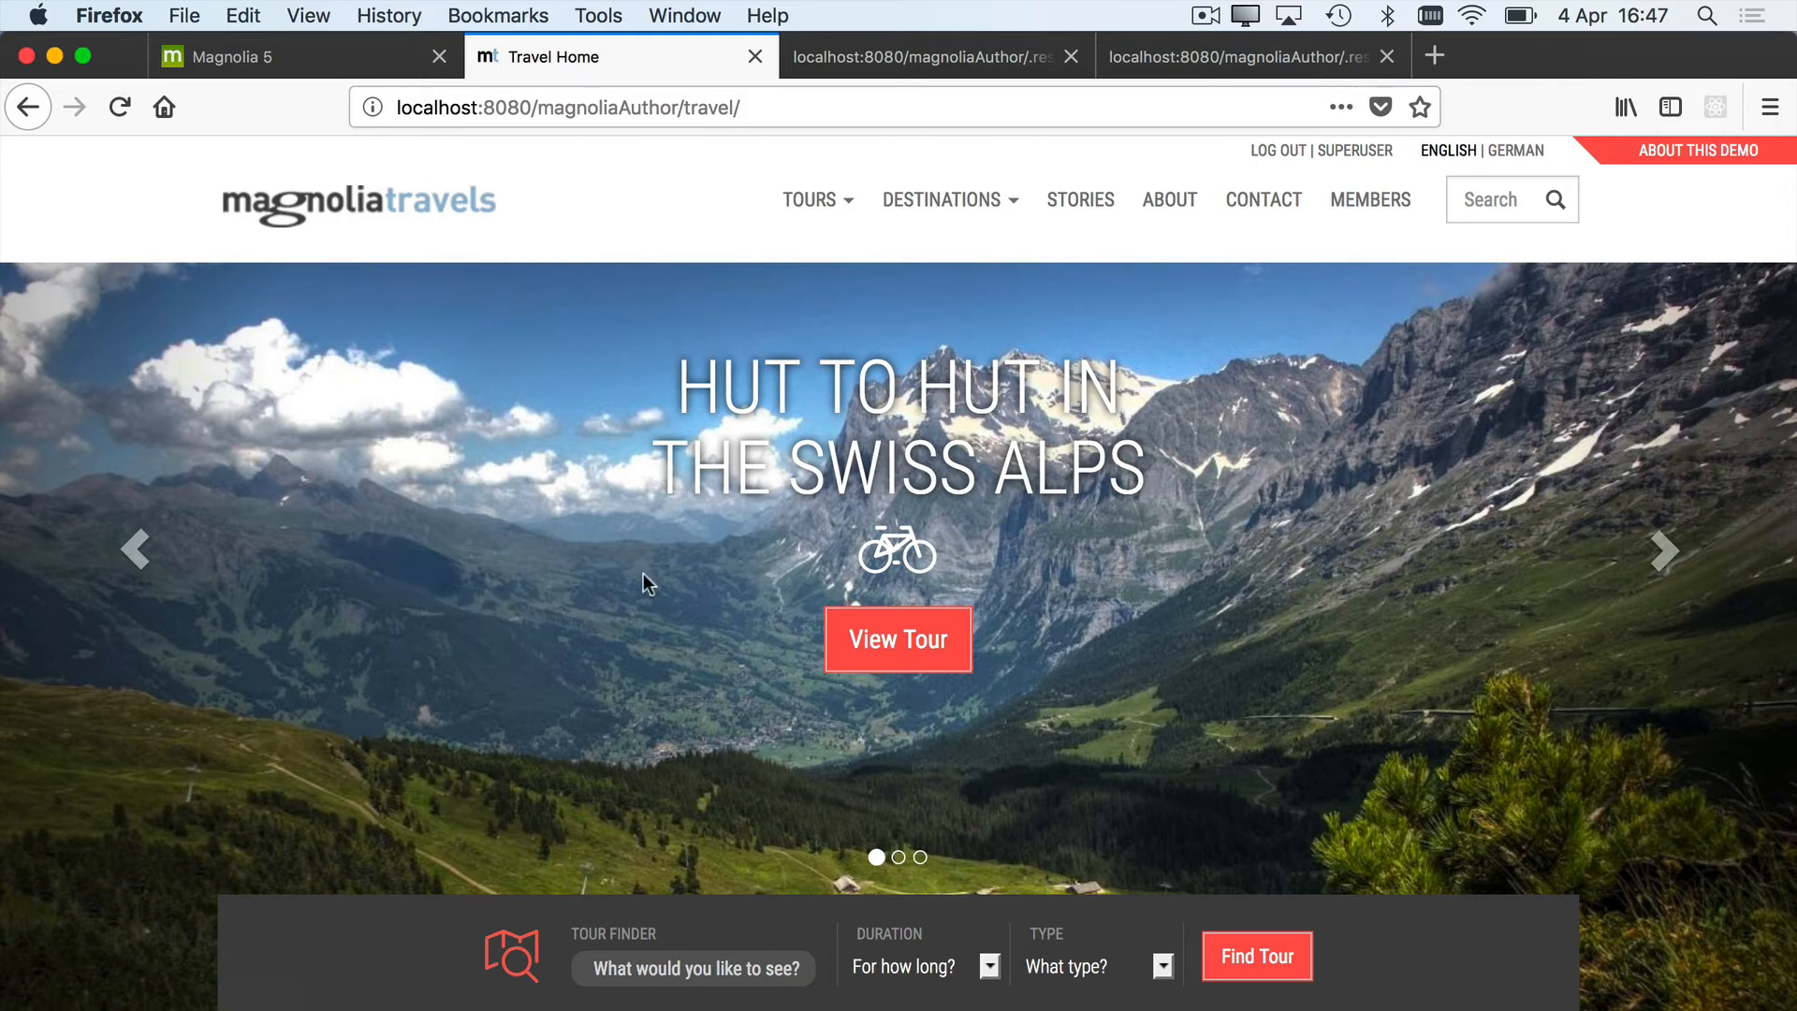
Filter the Travel Home tour finder to a 7 days duration, finding 17 tours
scroll(down, 3)
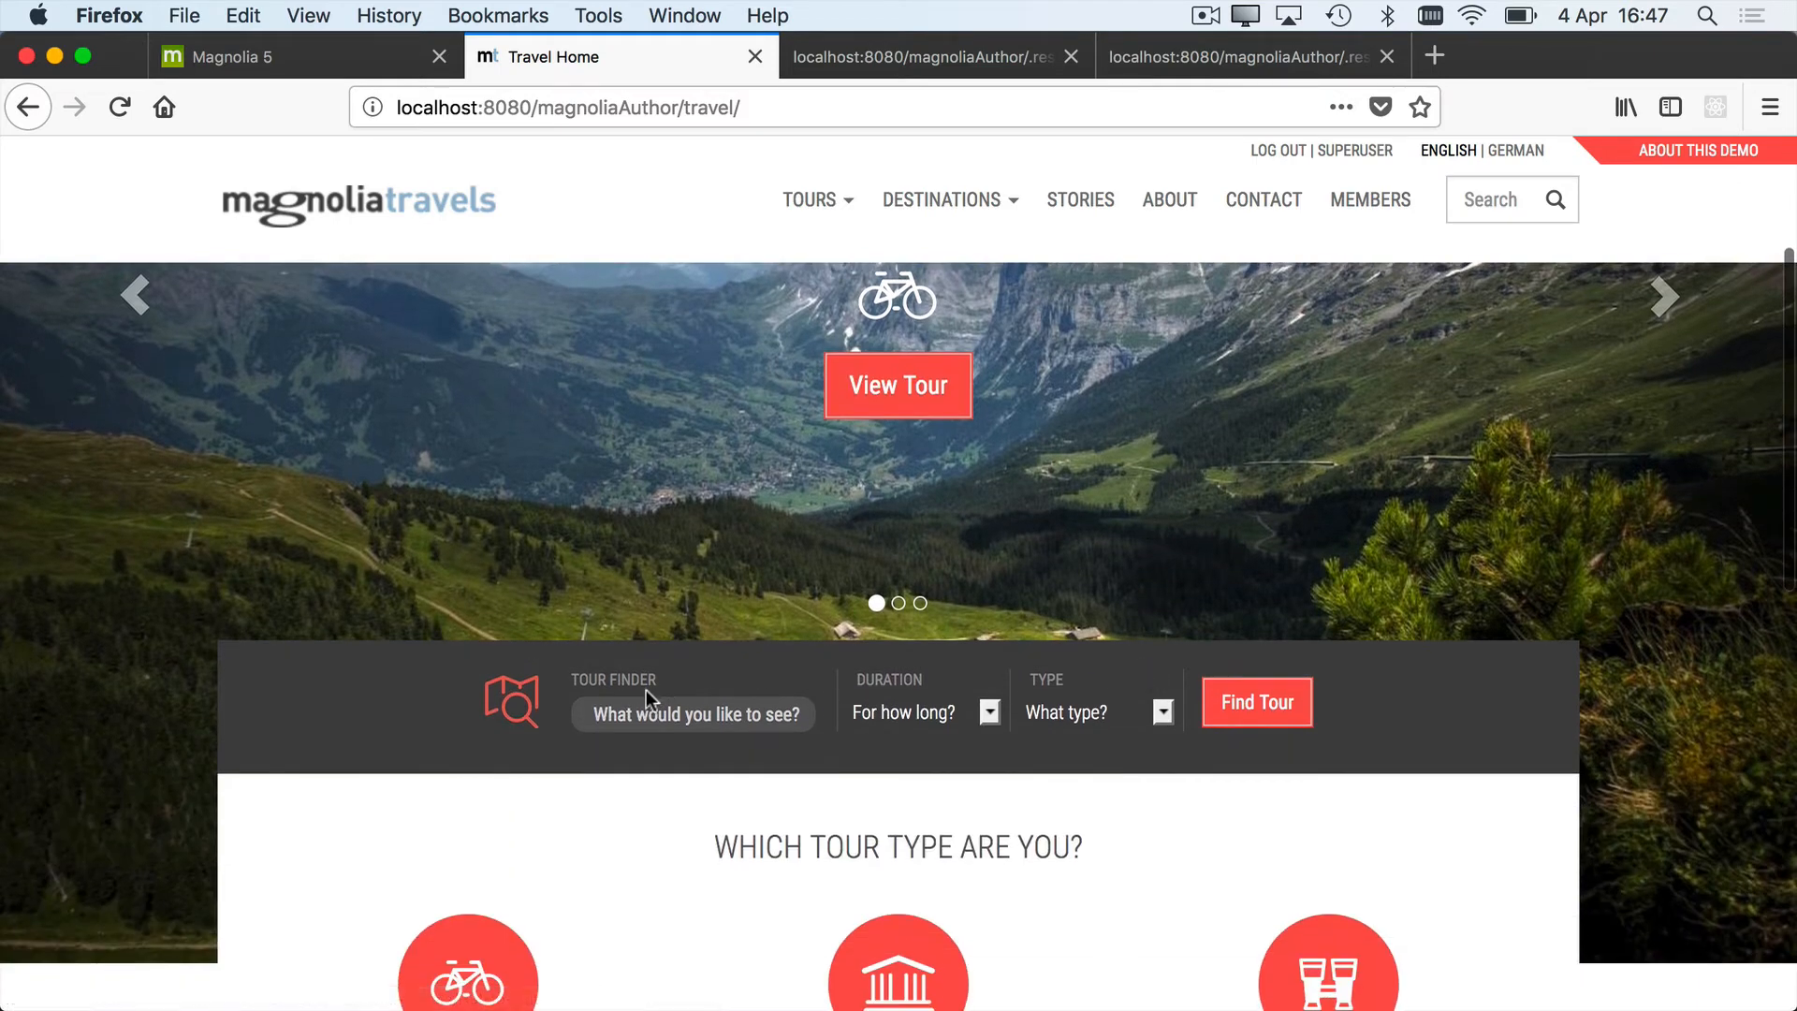
mouse_move(726, 685)
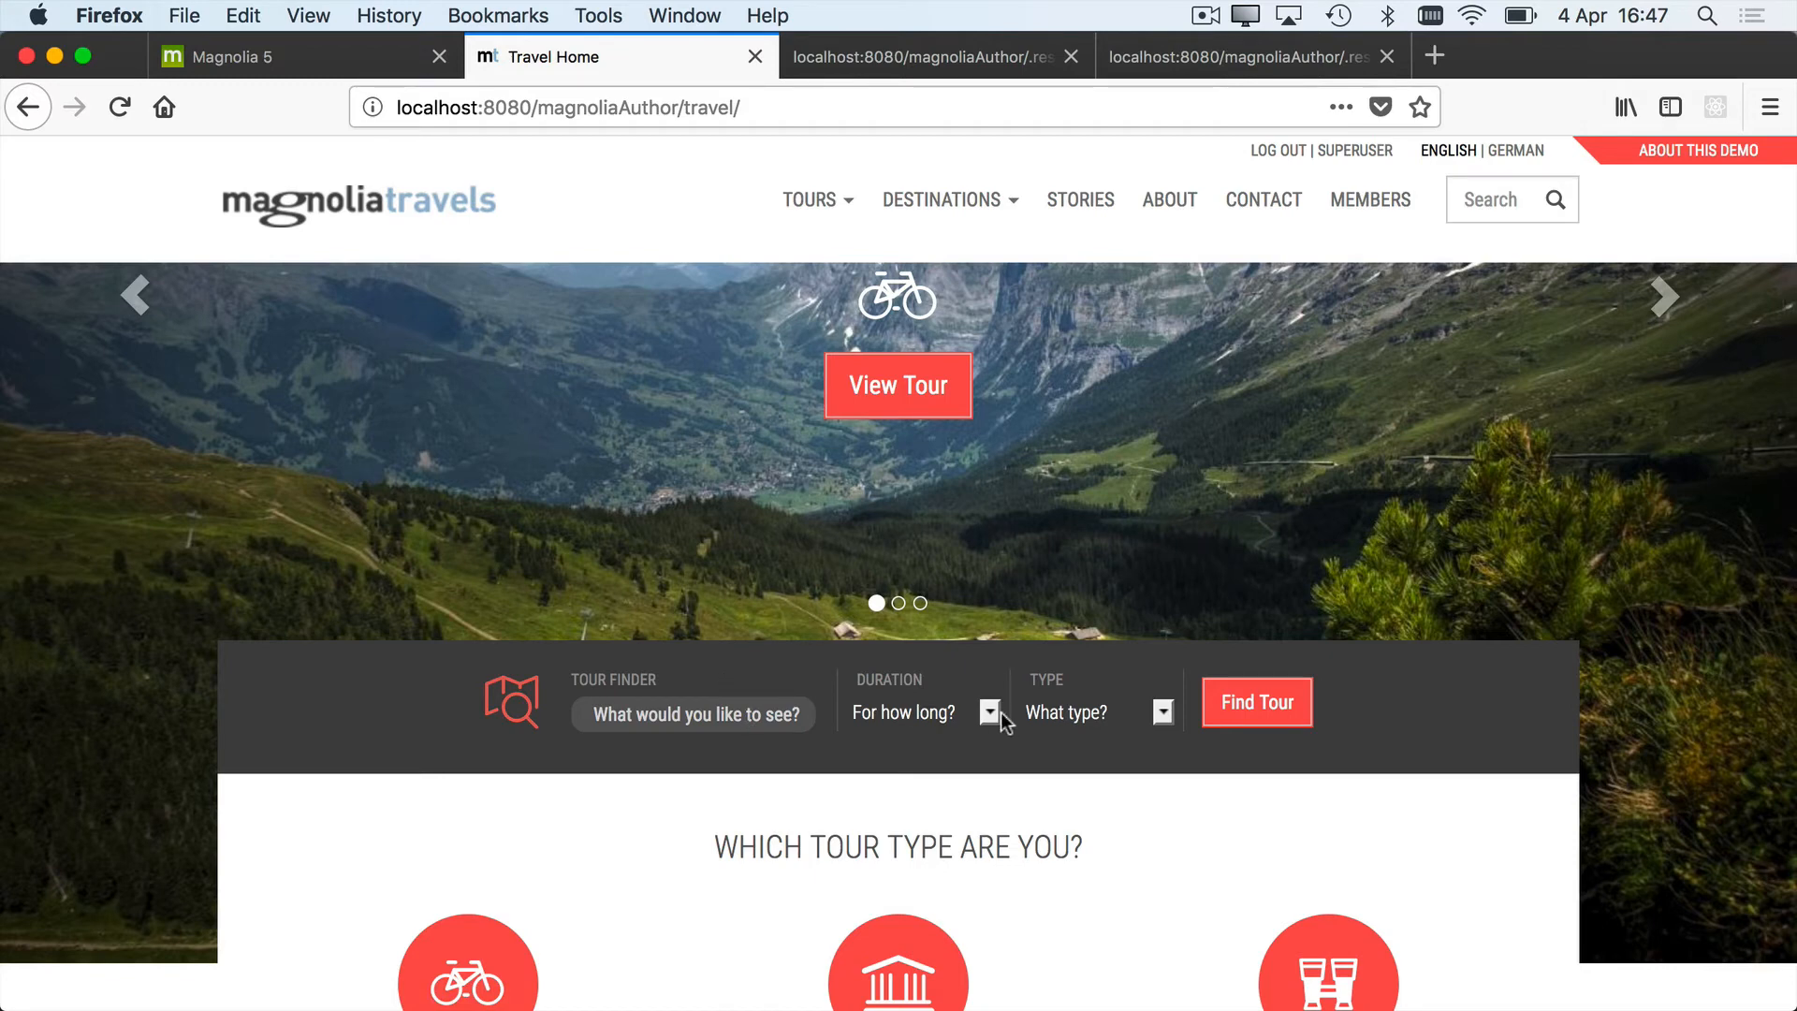
click(990, 711)
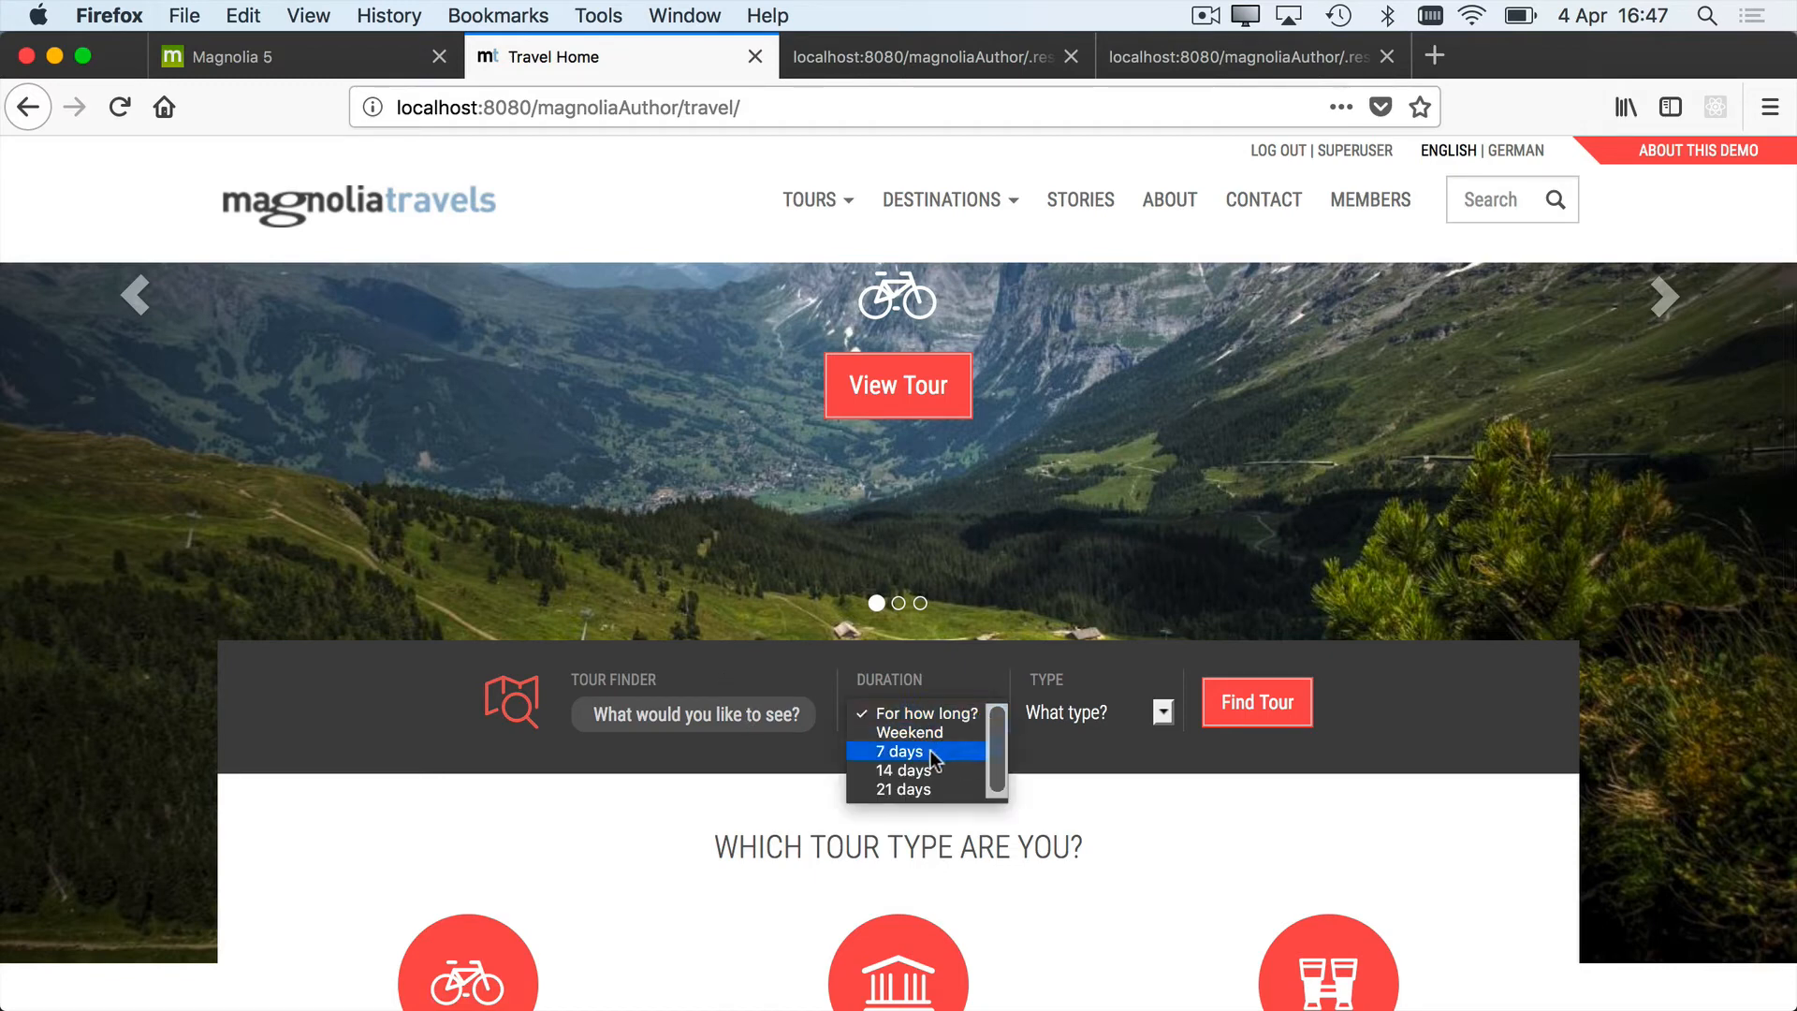
click(896, 750)
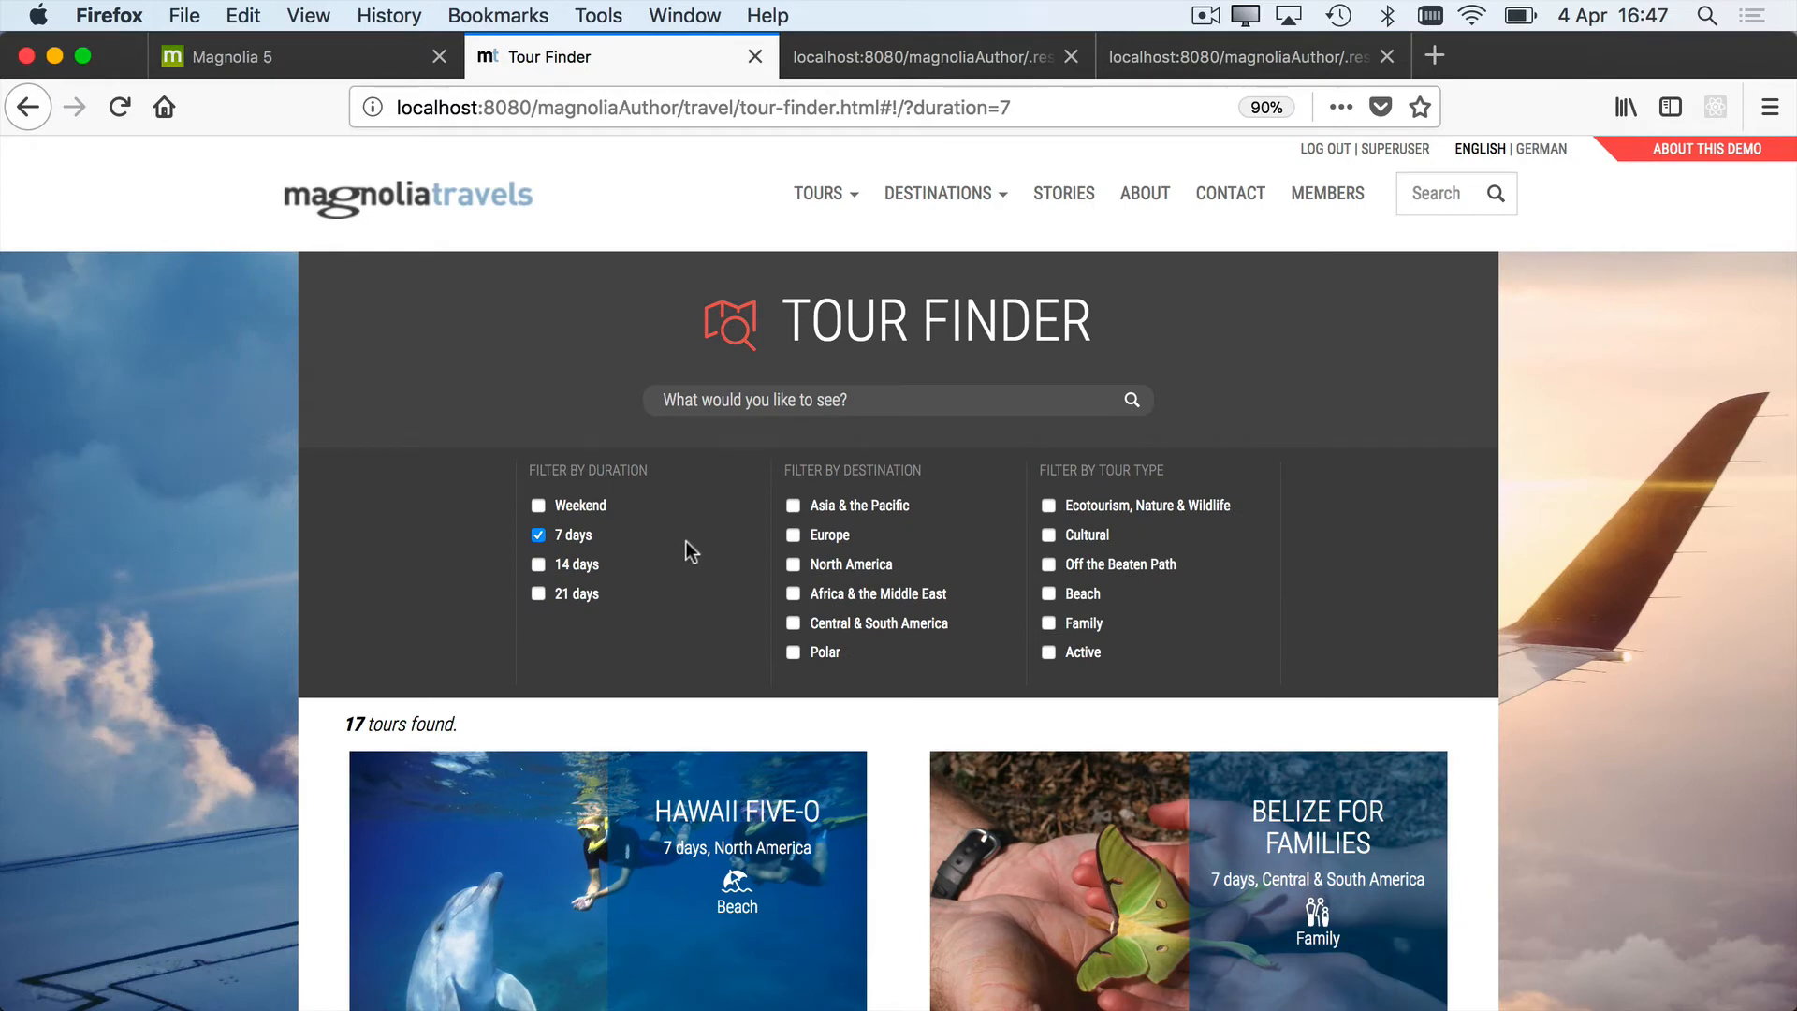
mouse_move(861, 584)
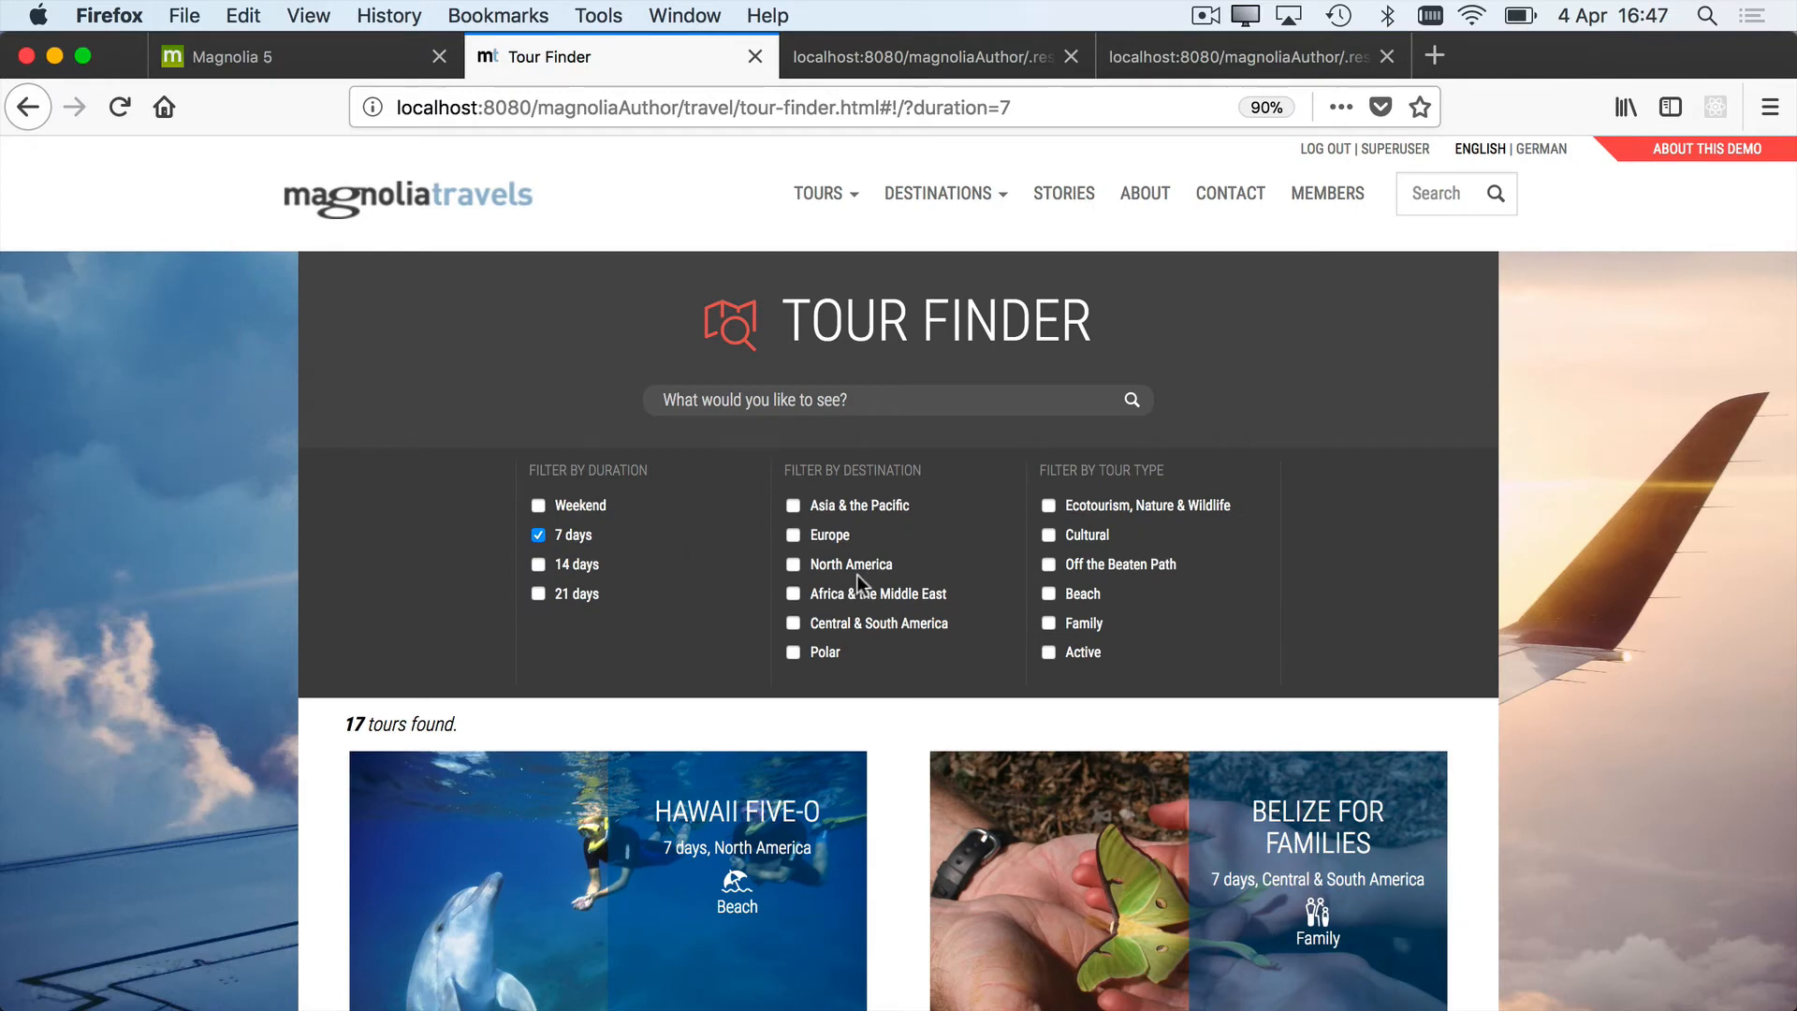
mouse_move(785, 449)
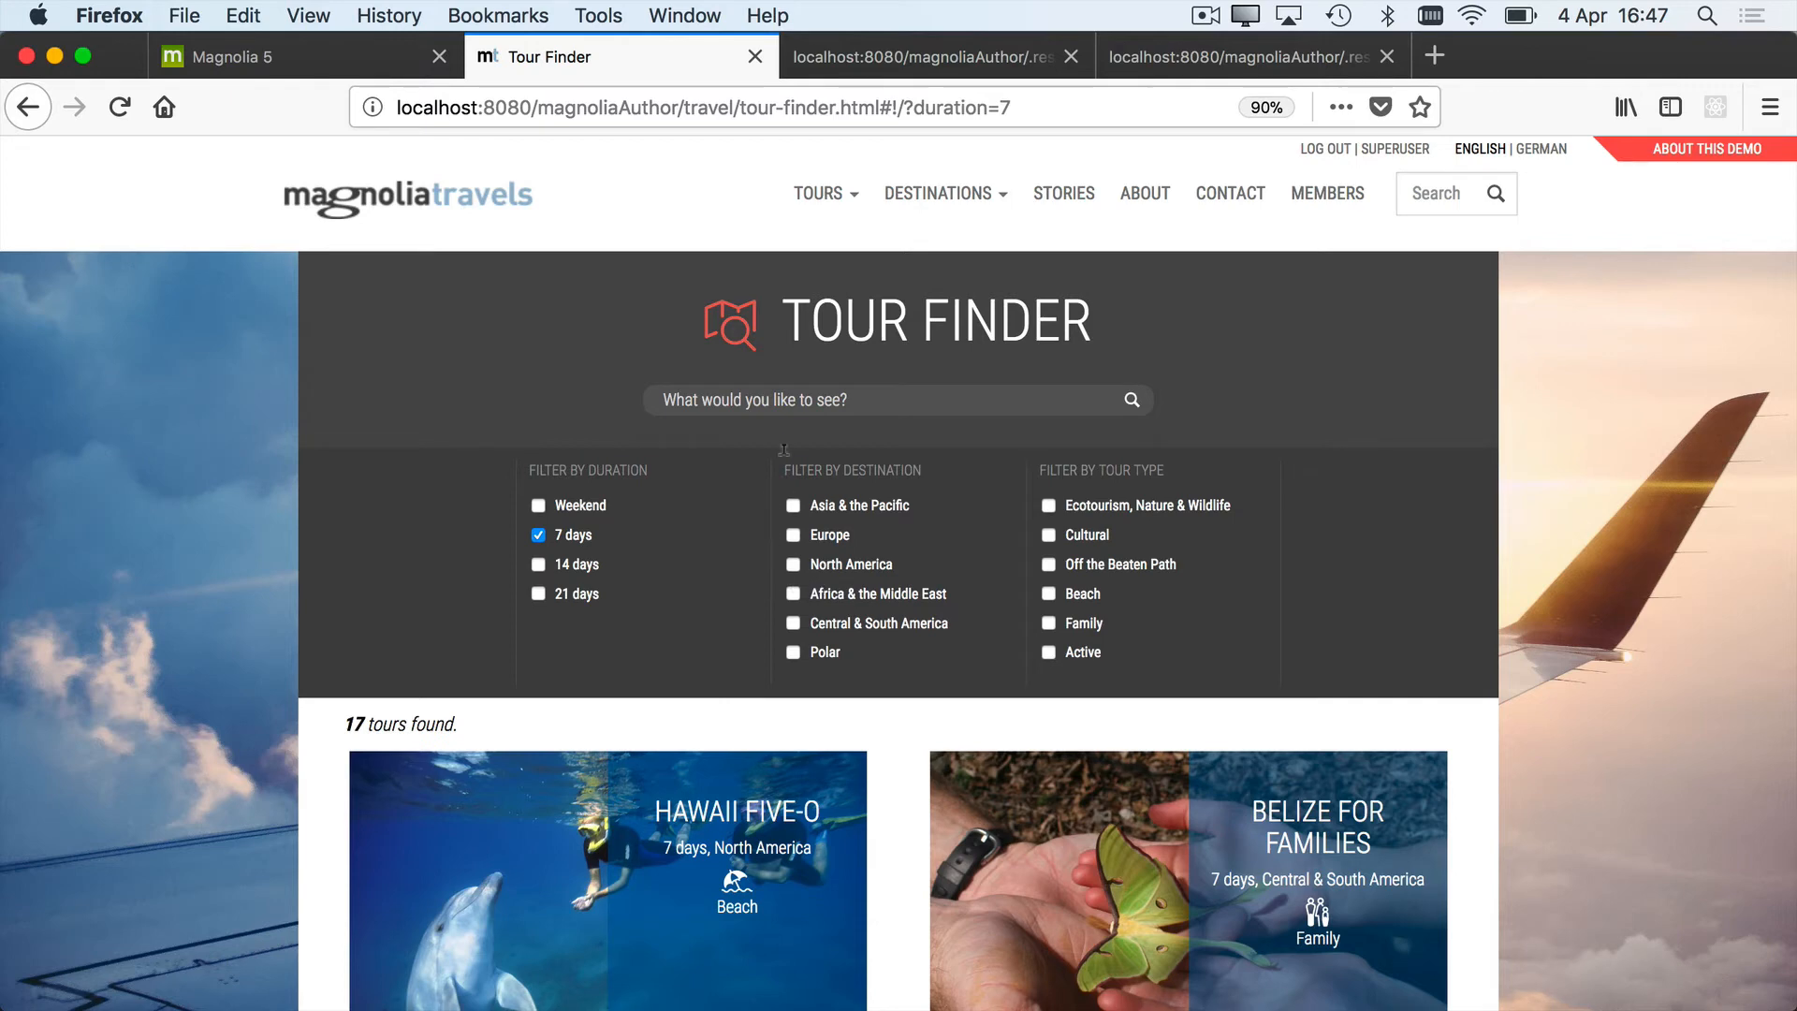
Search the Tour Finder for 'city' and filter to Europe, leaving The Czech Republic
text(cit)
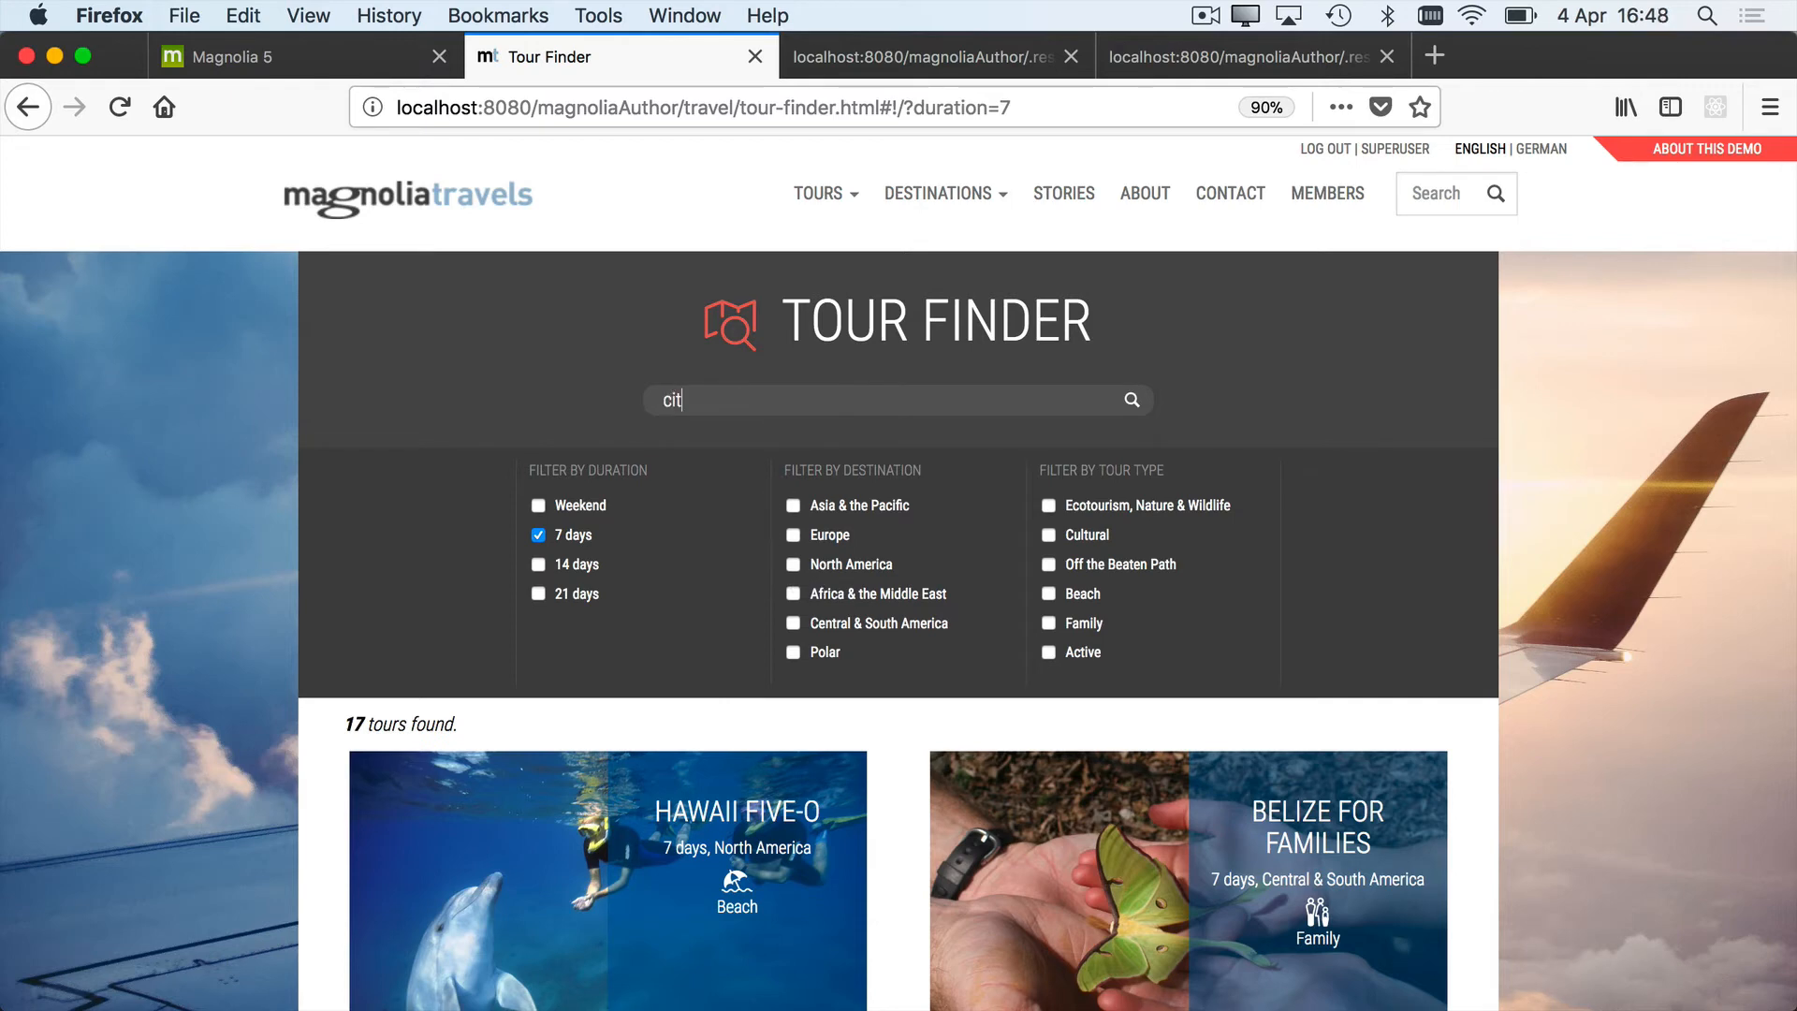
text(y)
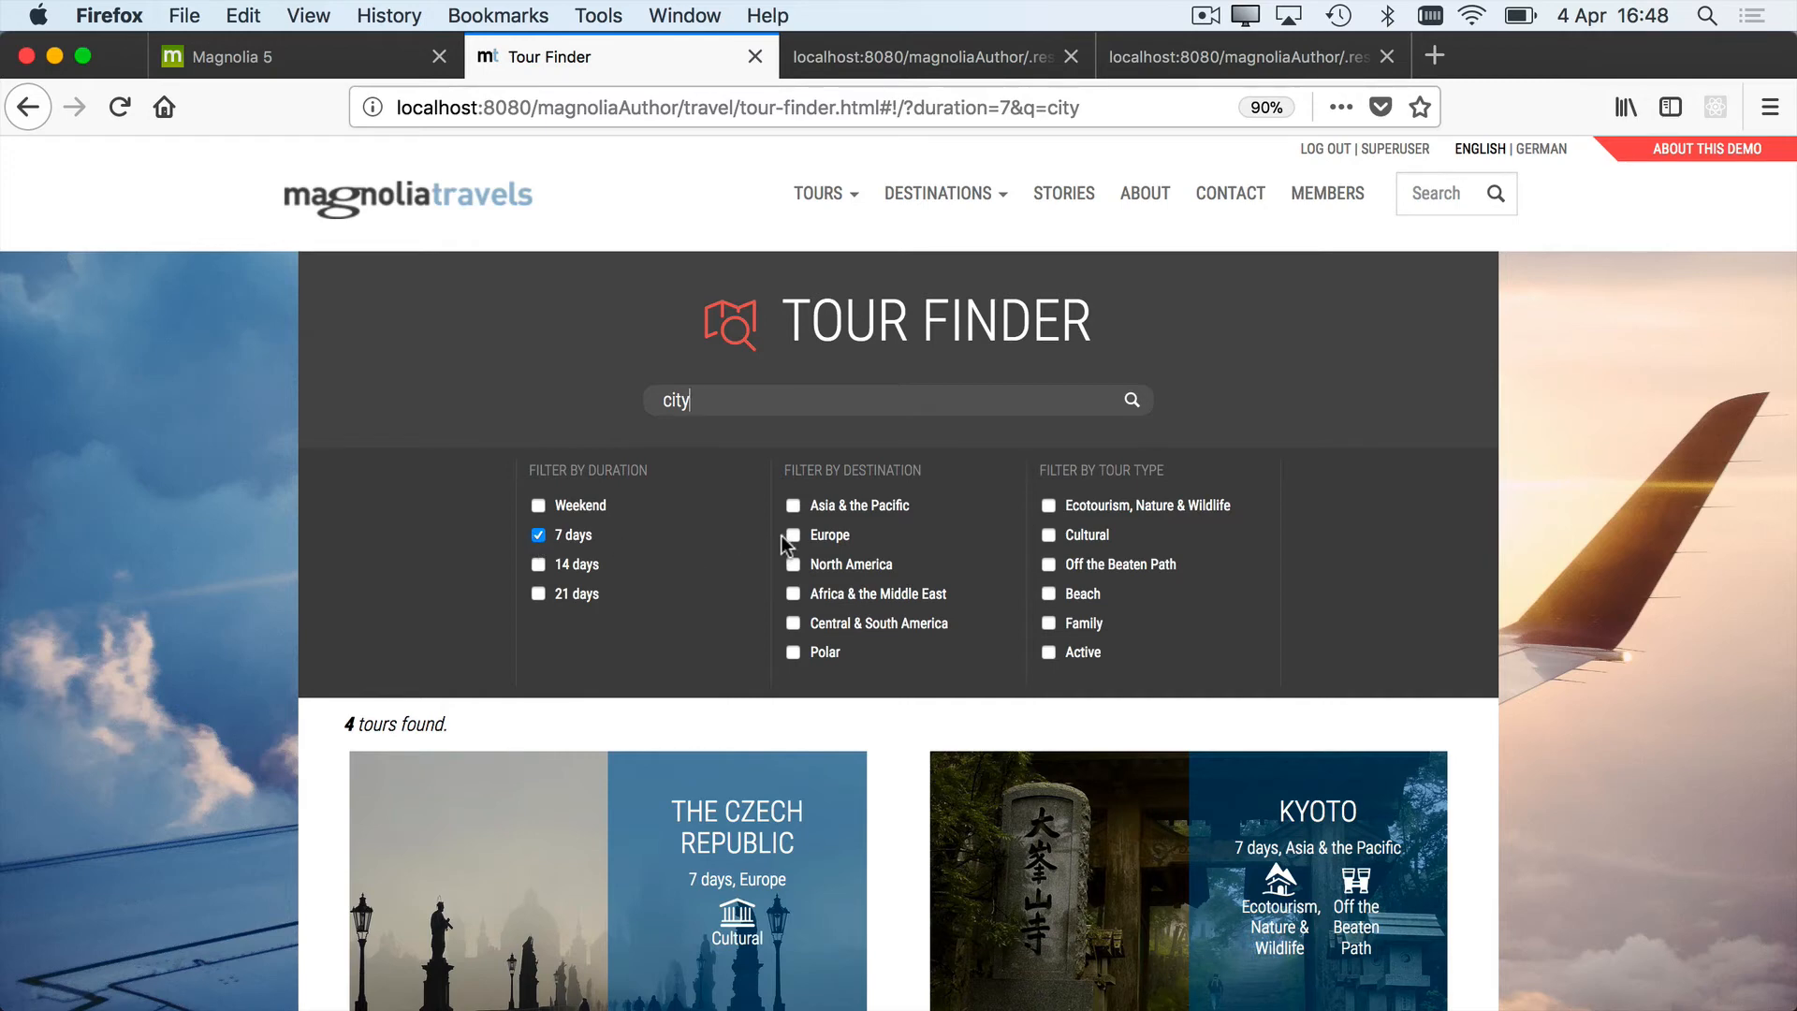
click(791, 533)
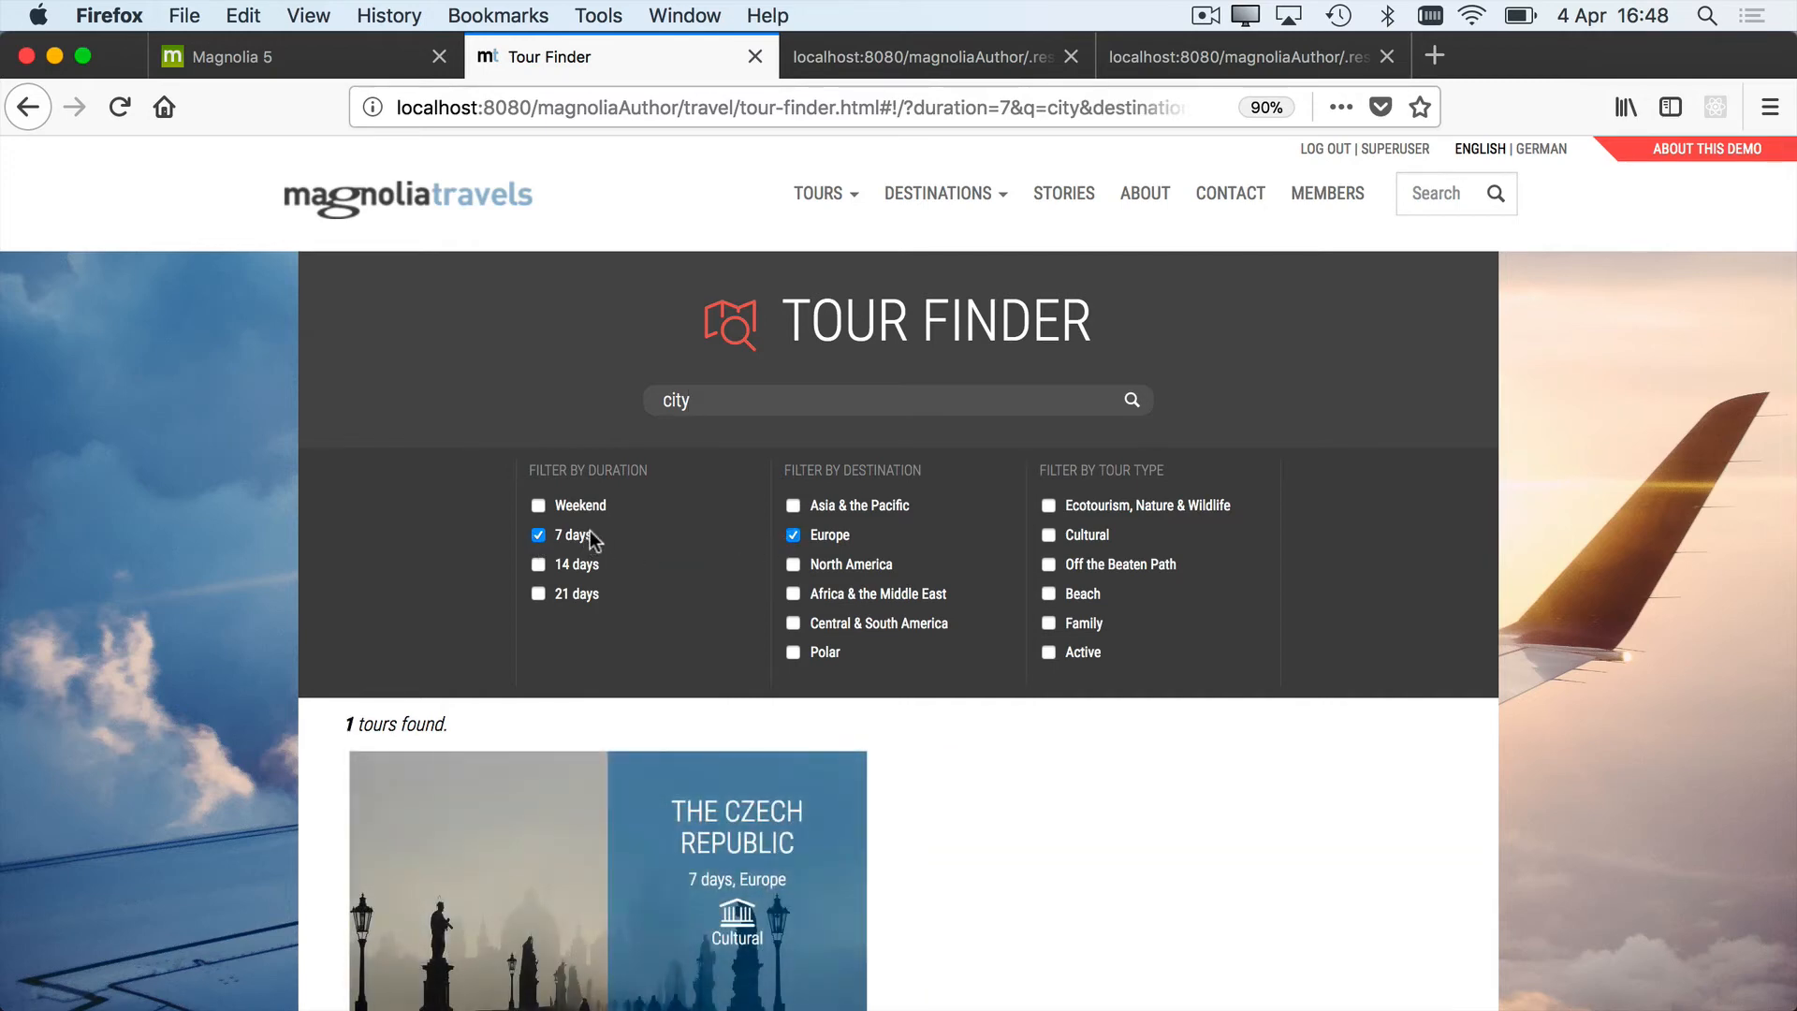
mouse_move(1246, 347)
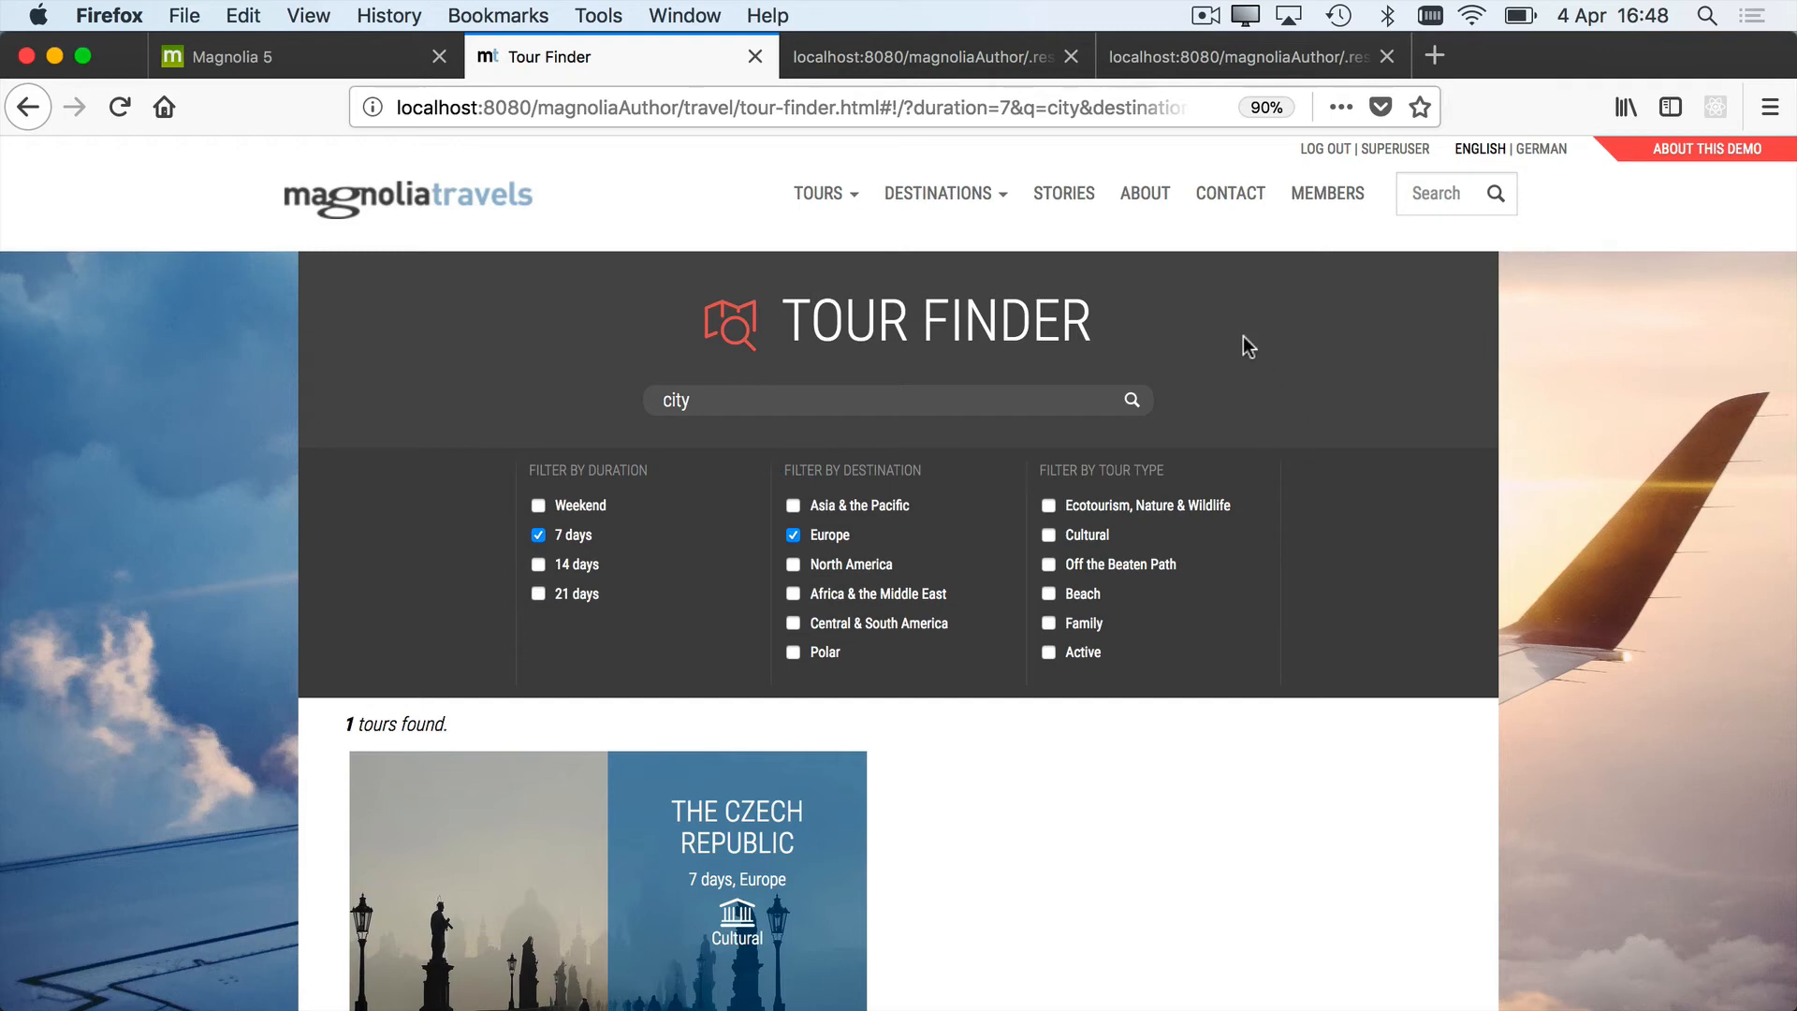
With developer tools on the Network tab, tick Europe and inspect the resulting REST delivery JSON request
right_click(1248, 344)
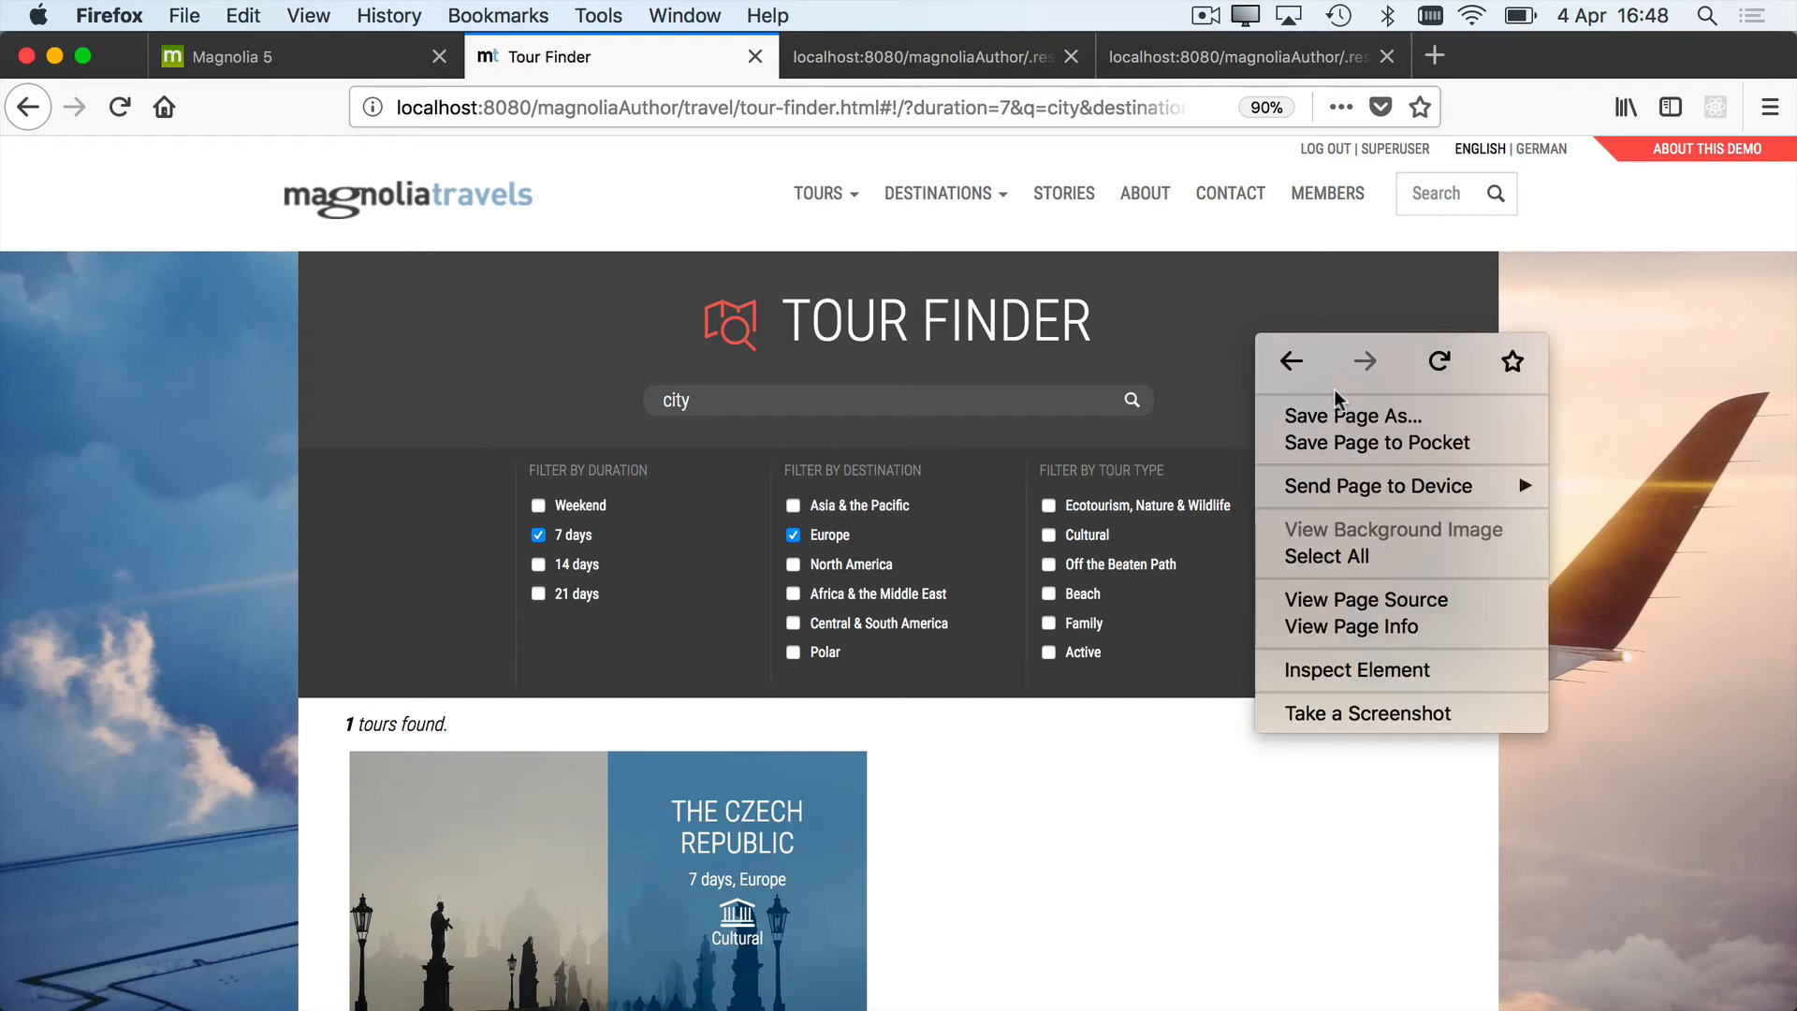
click(1355, 670)
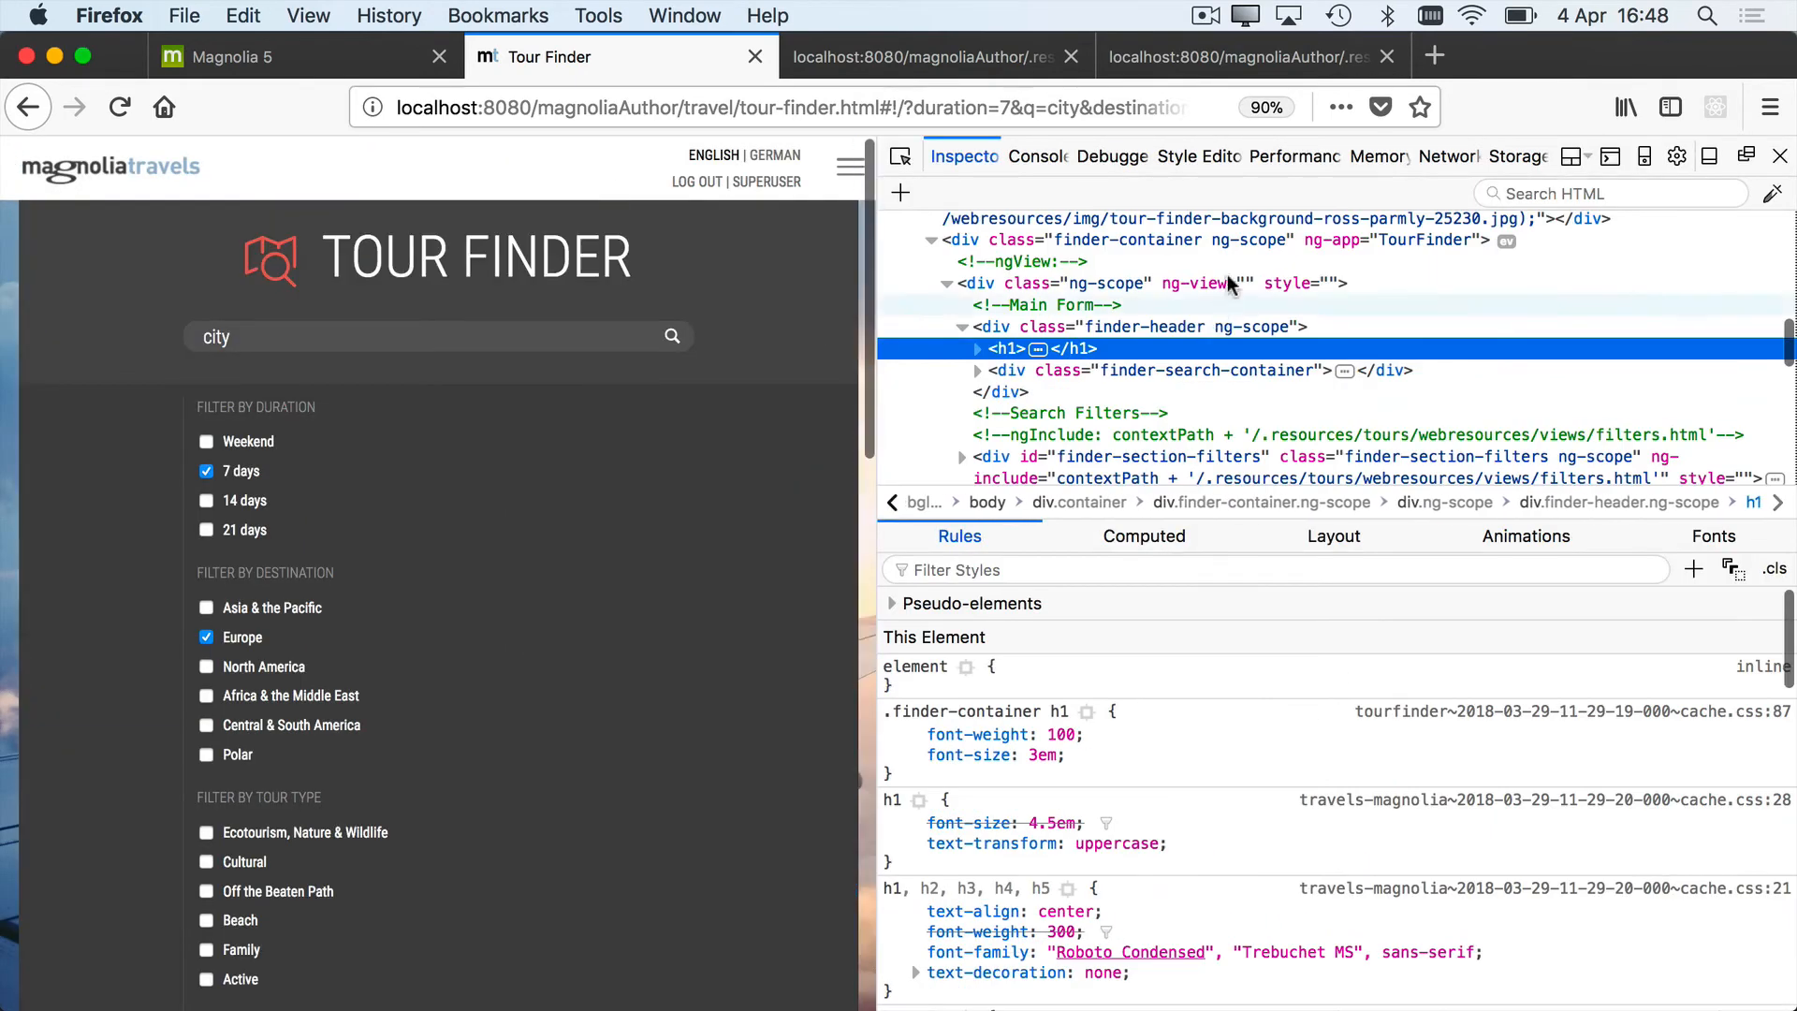
click(1447, 155)
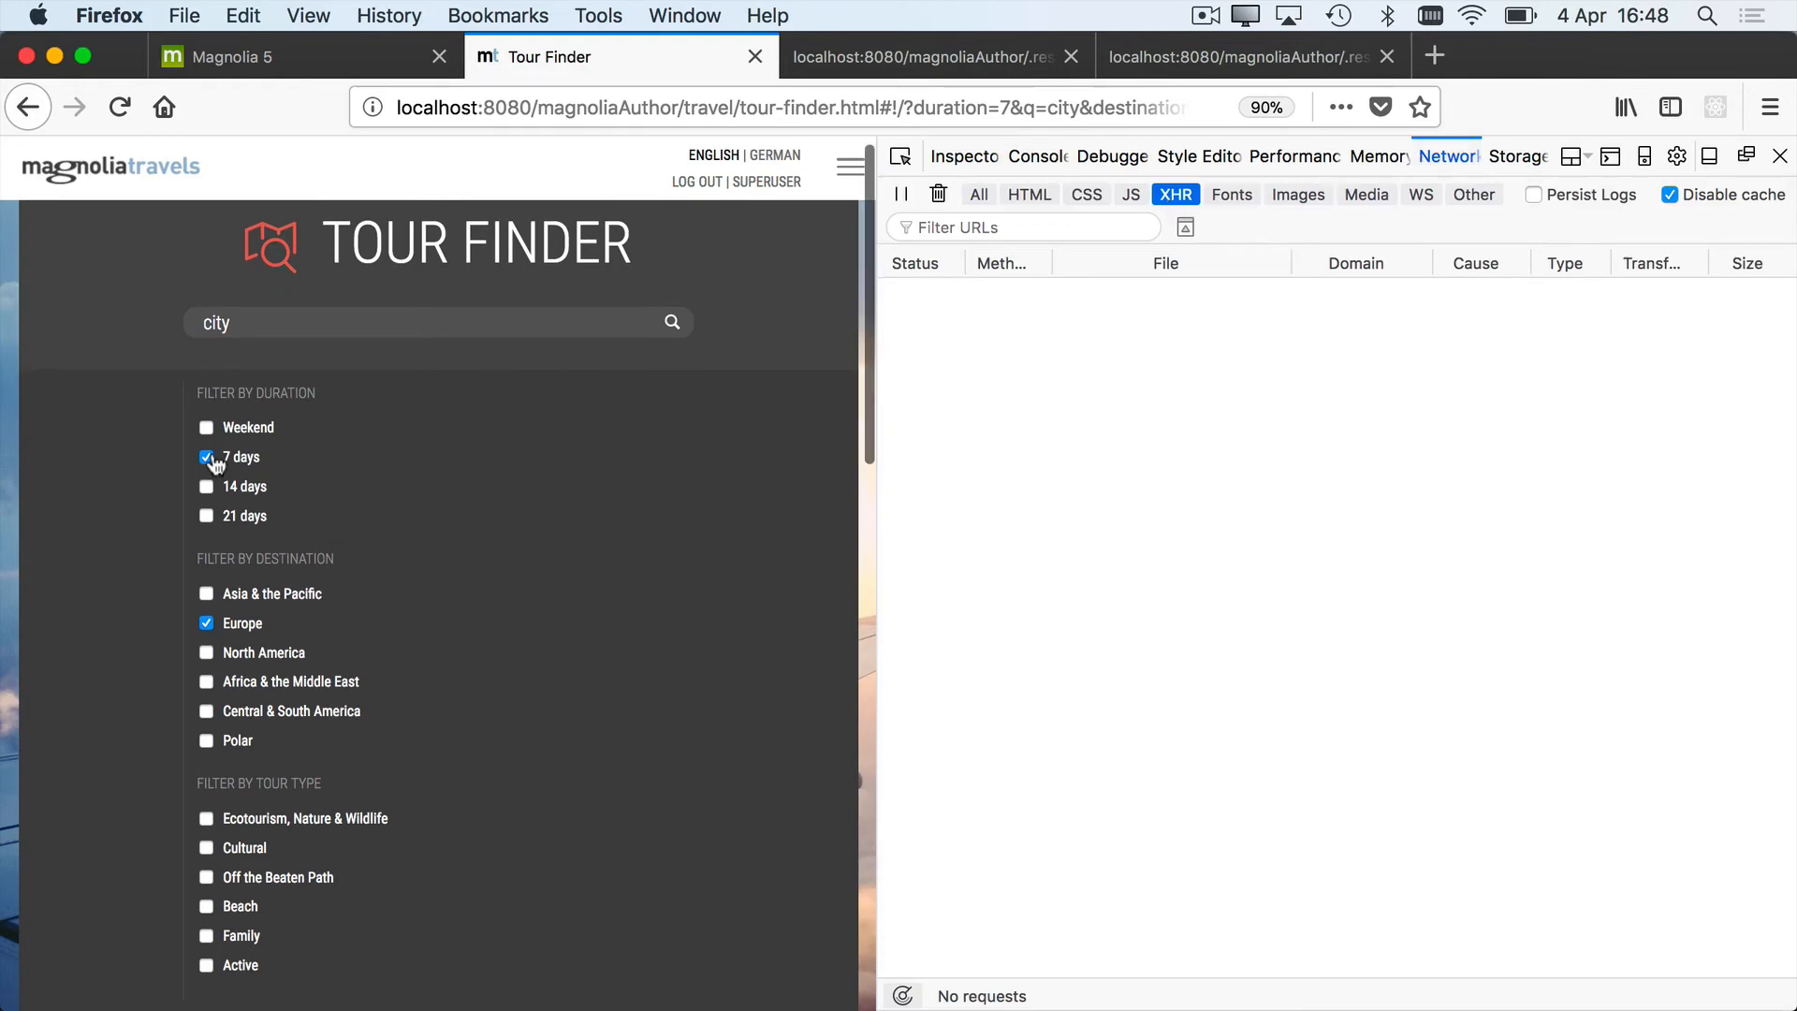
click(206, 457)
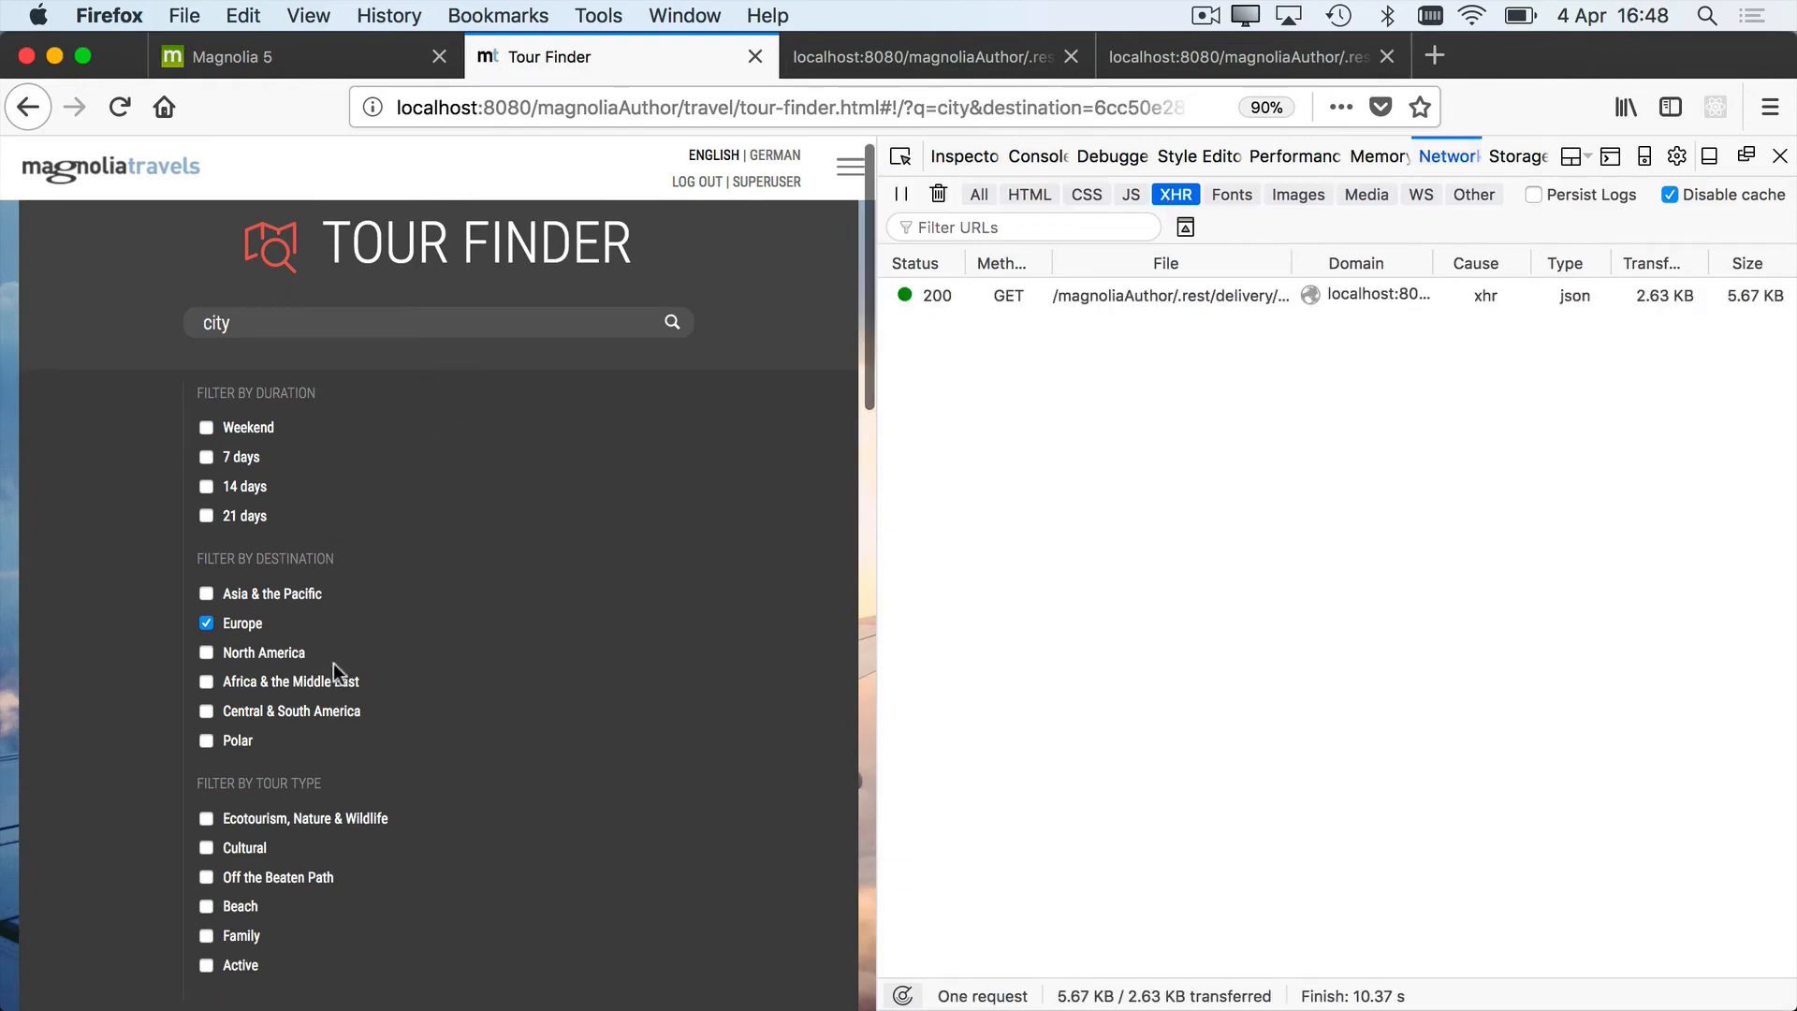
click(1165, 296)
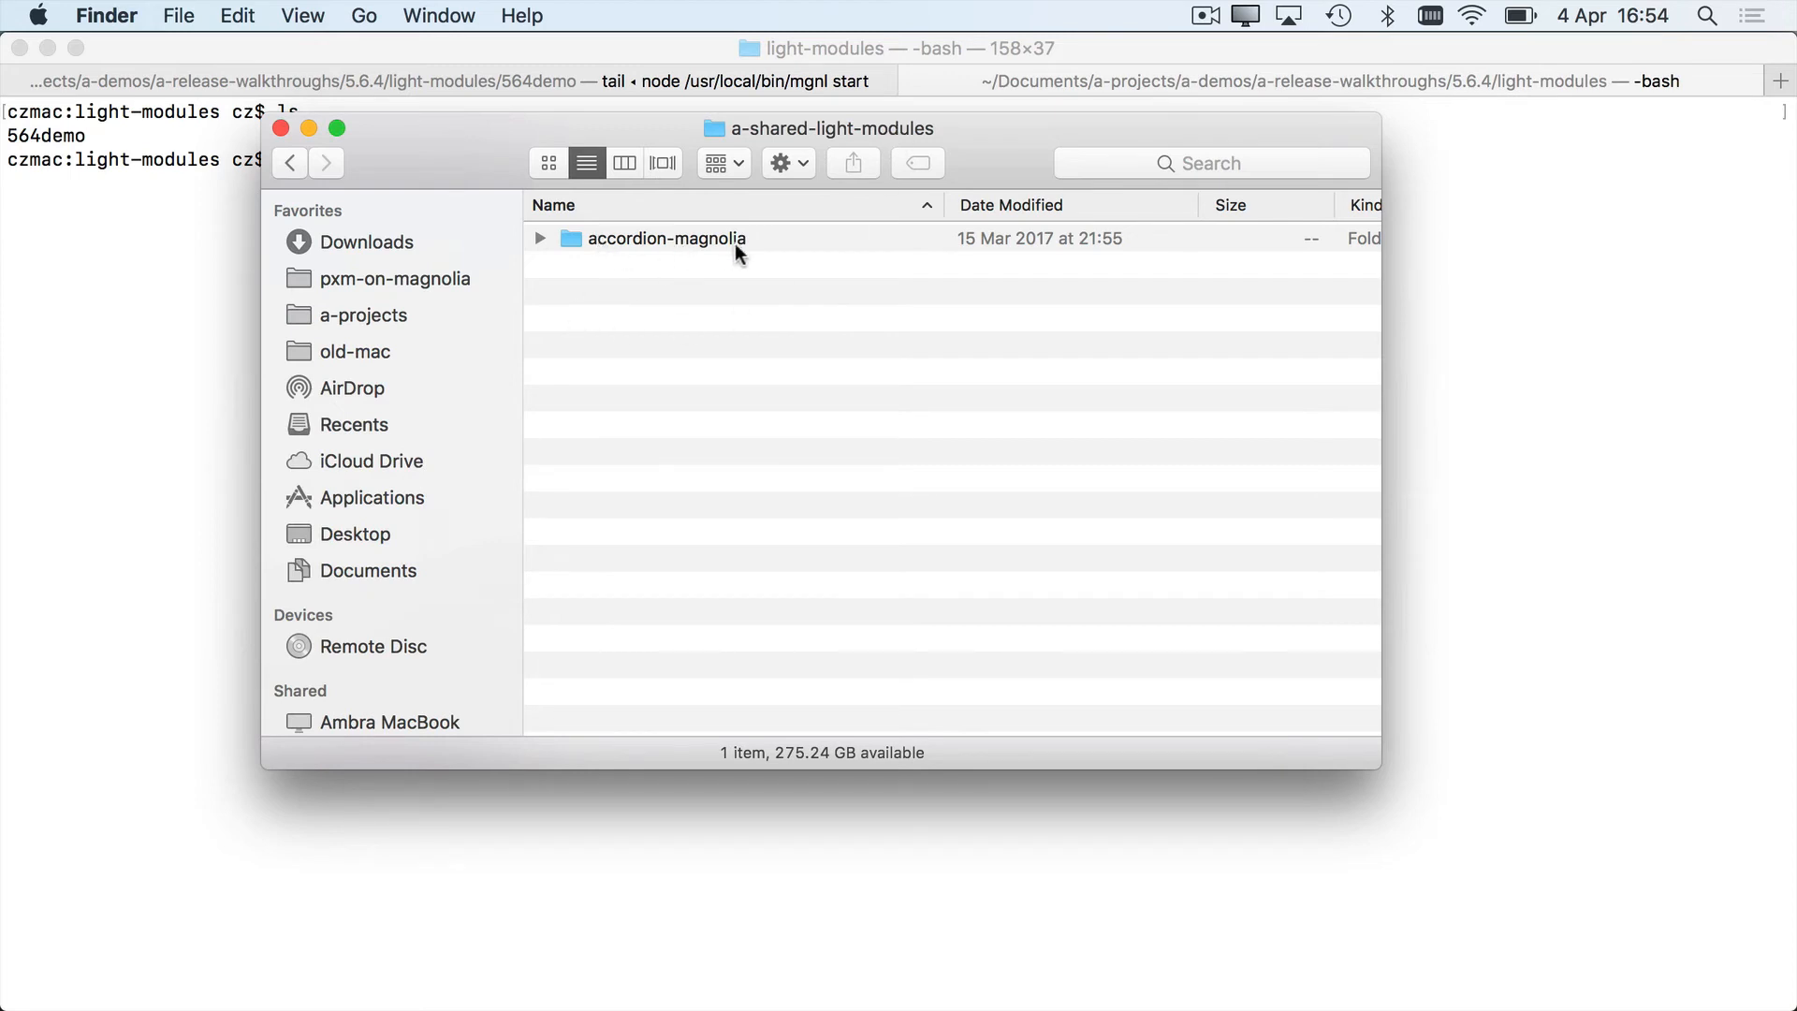
mouse_move(195, 286)
text(ln -s /Users/cz/Documents/a-projects/a-shared-light-modules/accordion-magnolia accordion-magnolia)
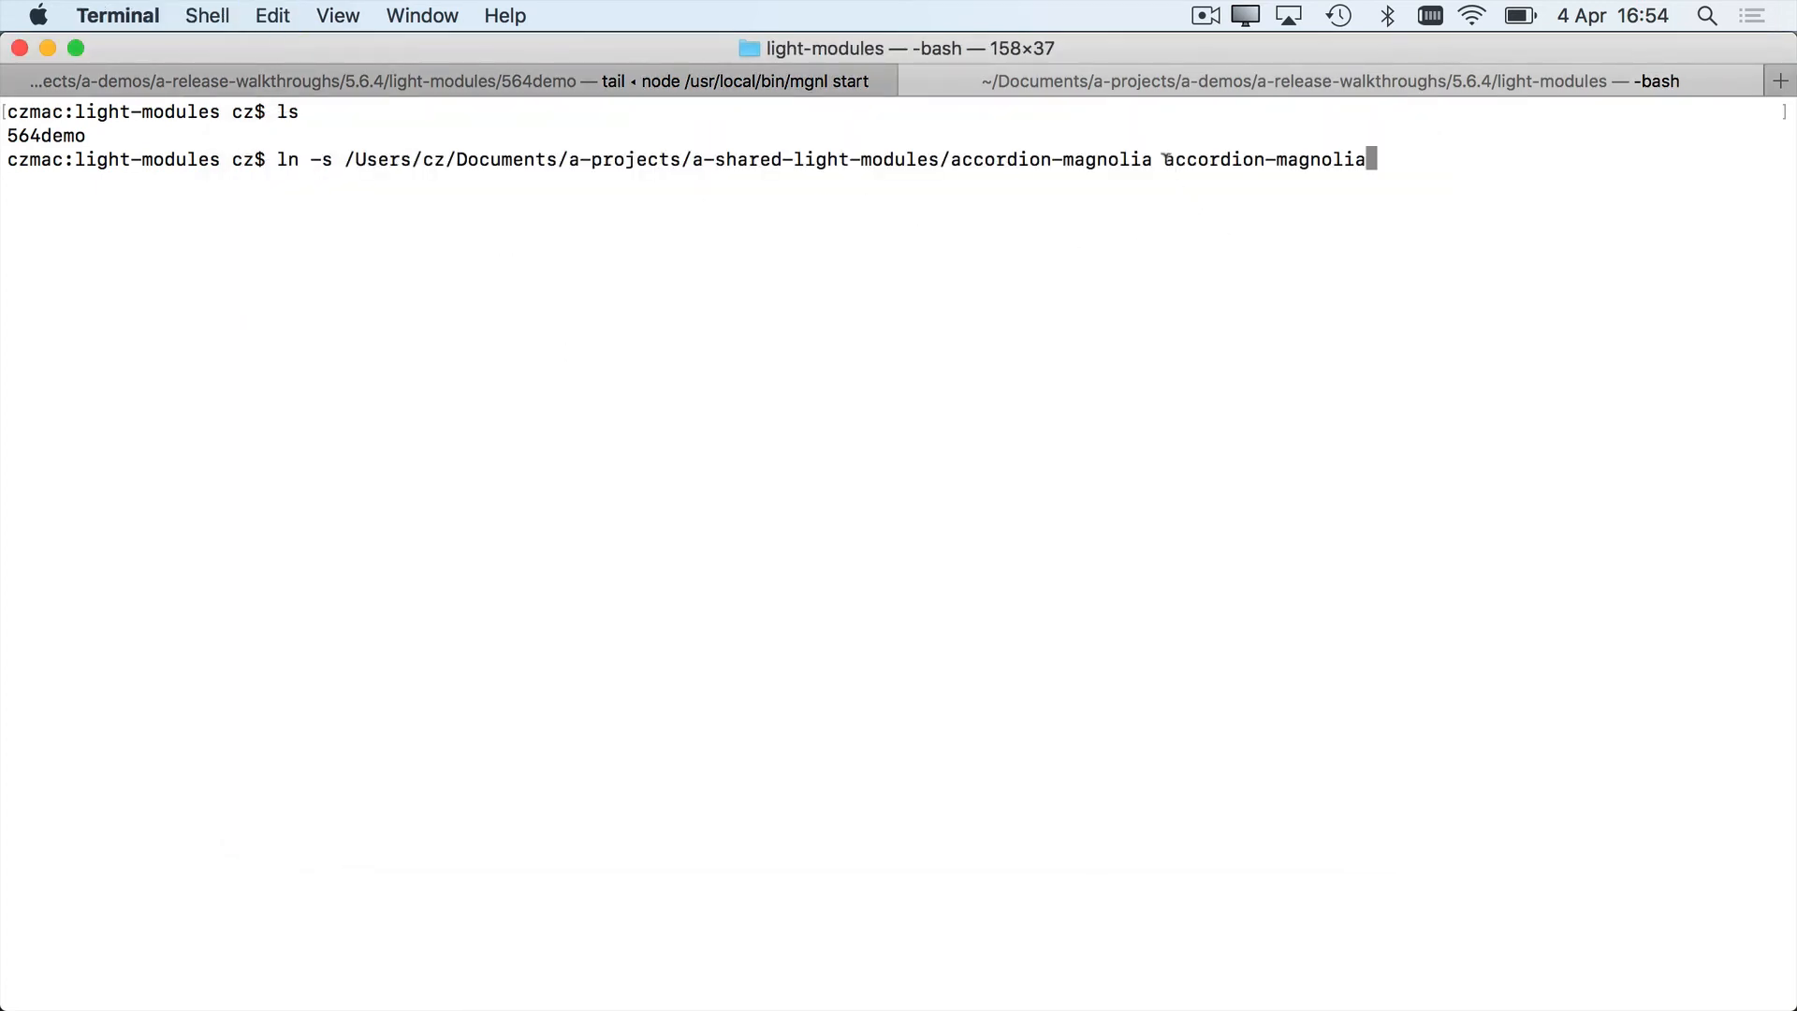
Run the ln -s command symlinking accordion-magnolia into the light-modules folder
key(Return)
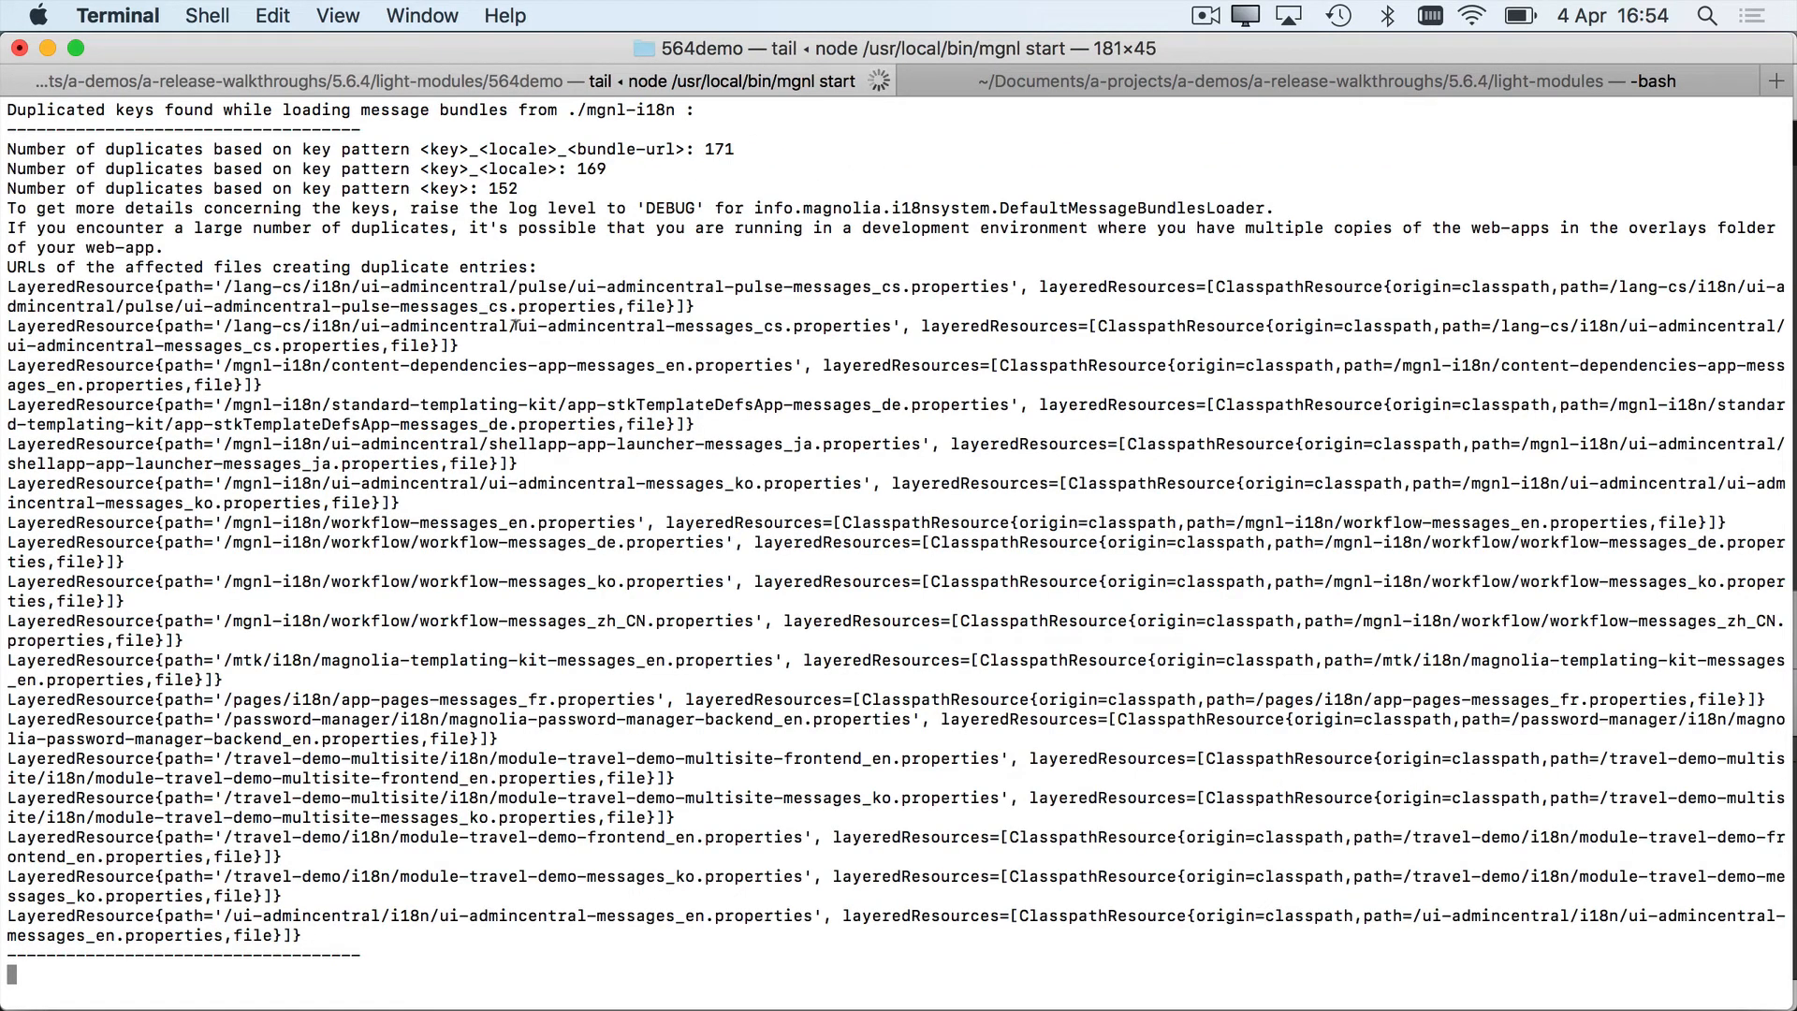
mouse_move(887, 826)
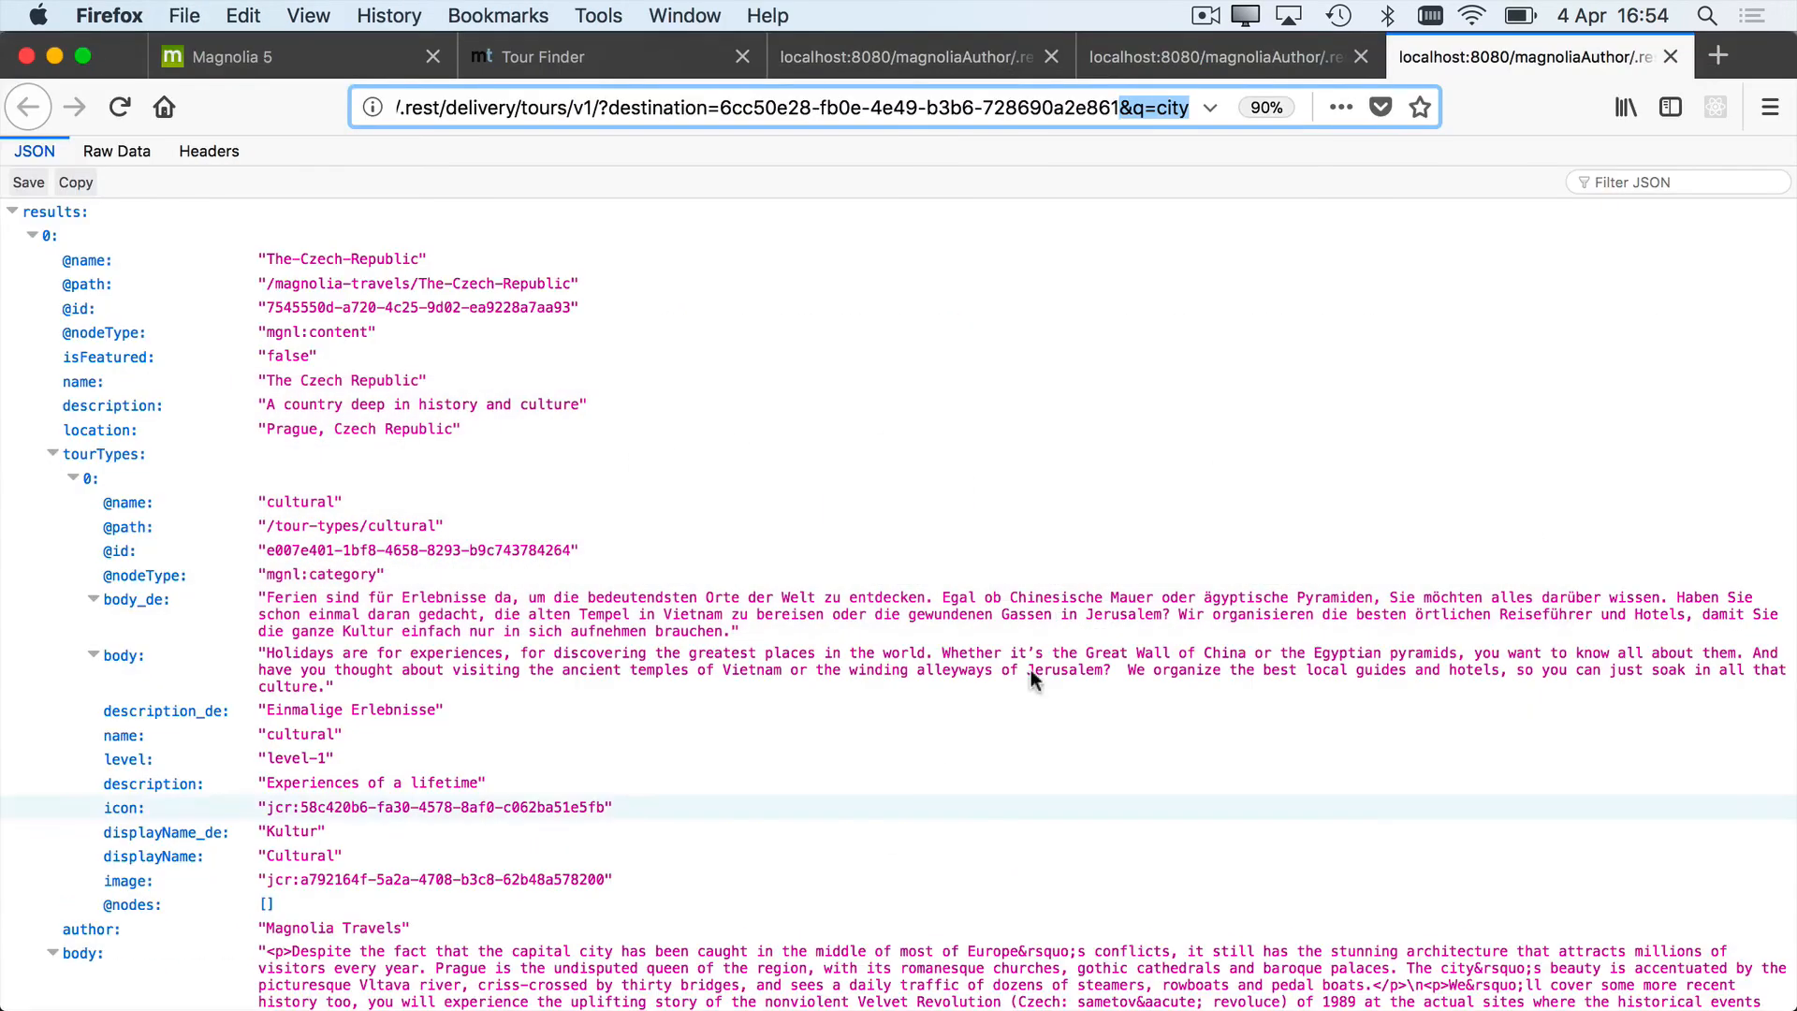
Filter the Definitions app to the accordion-magnolia module and peek into its templates folder
click(286, 56)
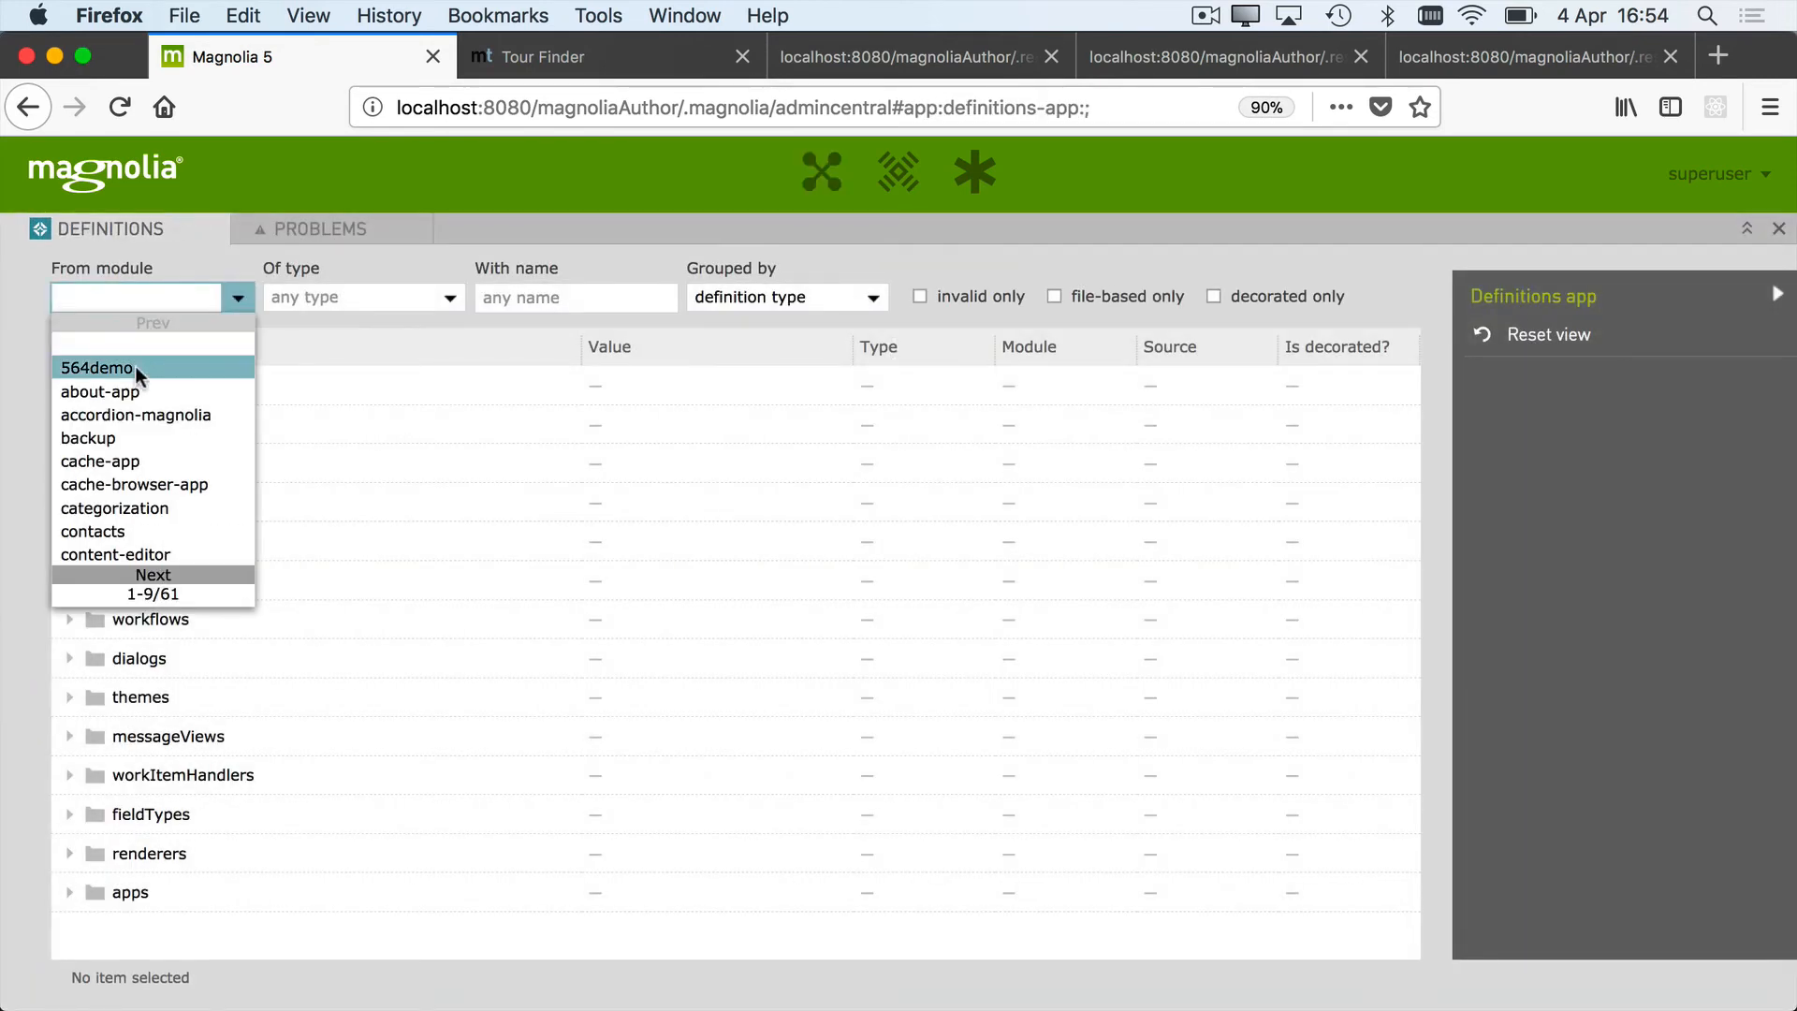
click(135, 416)
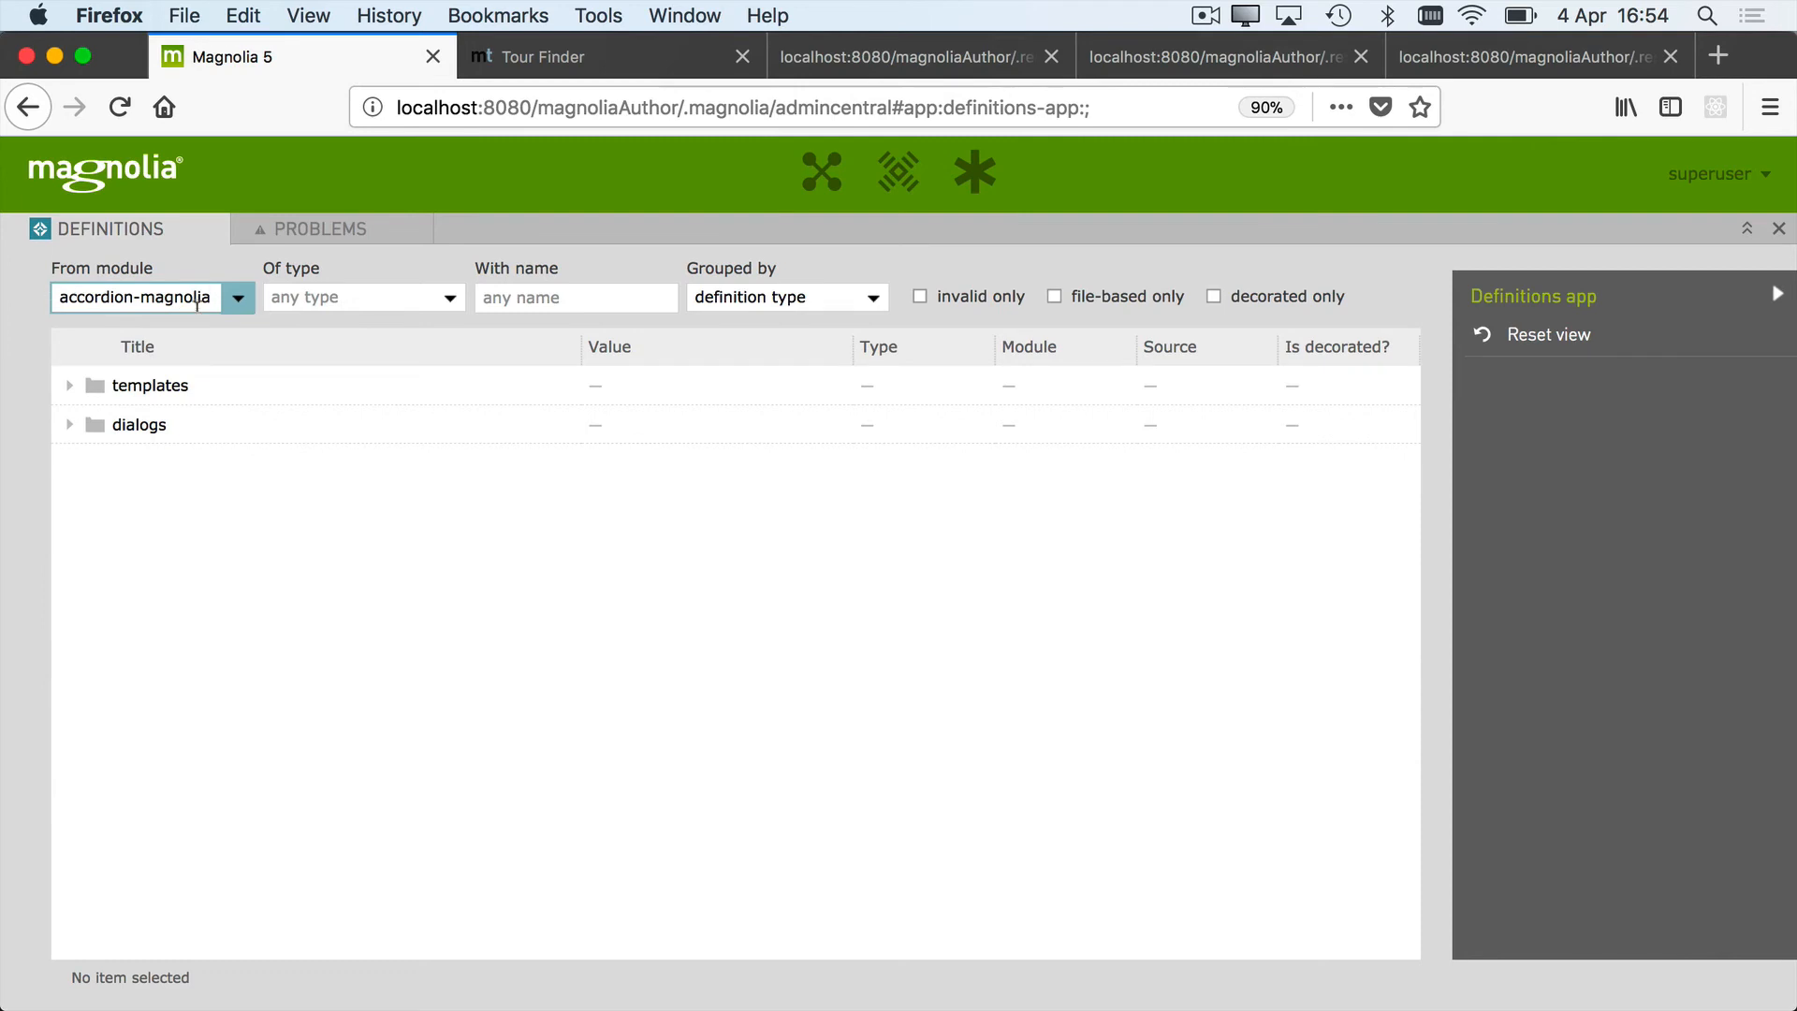
click(70, 386)
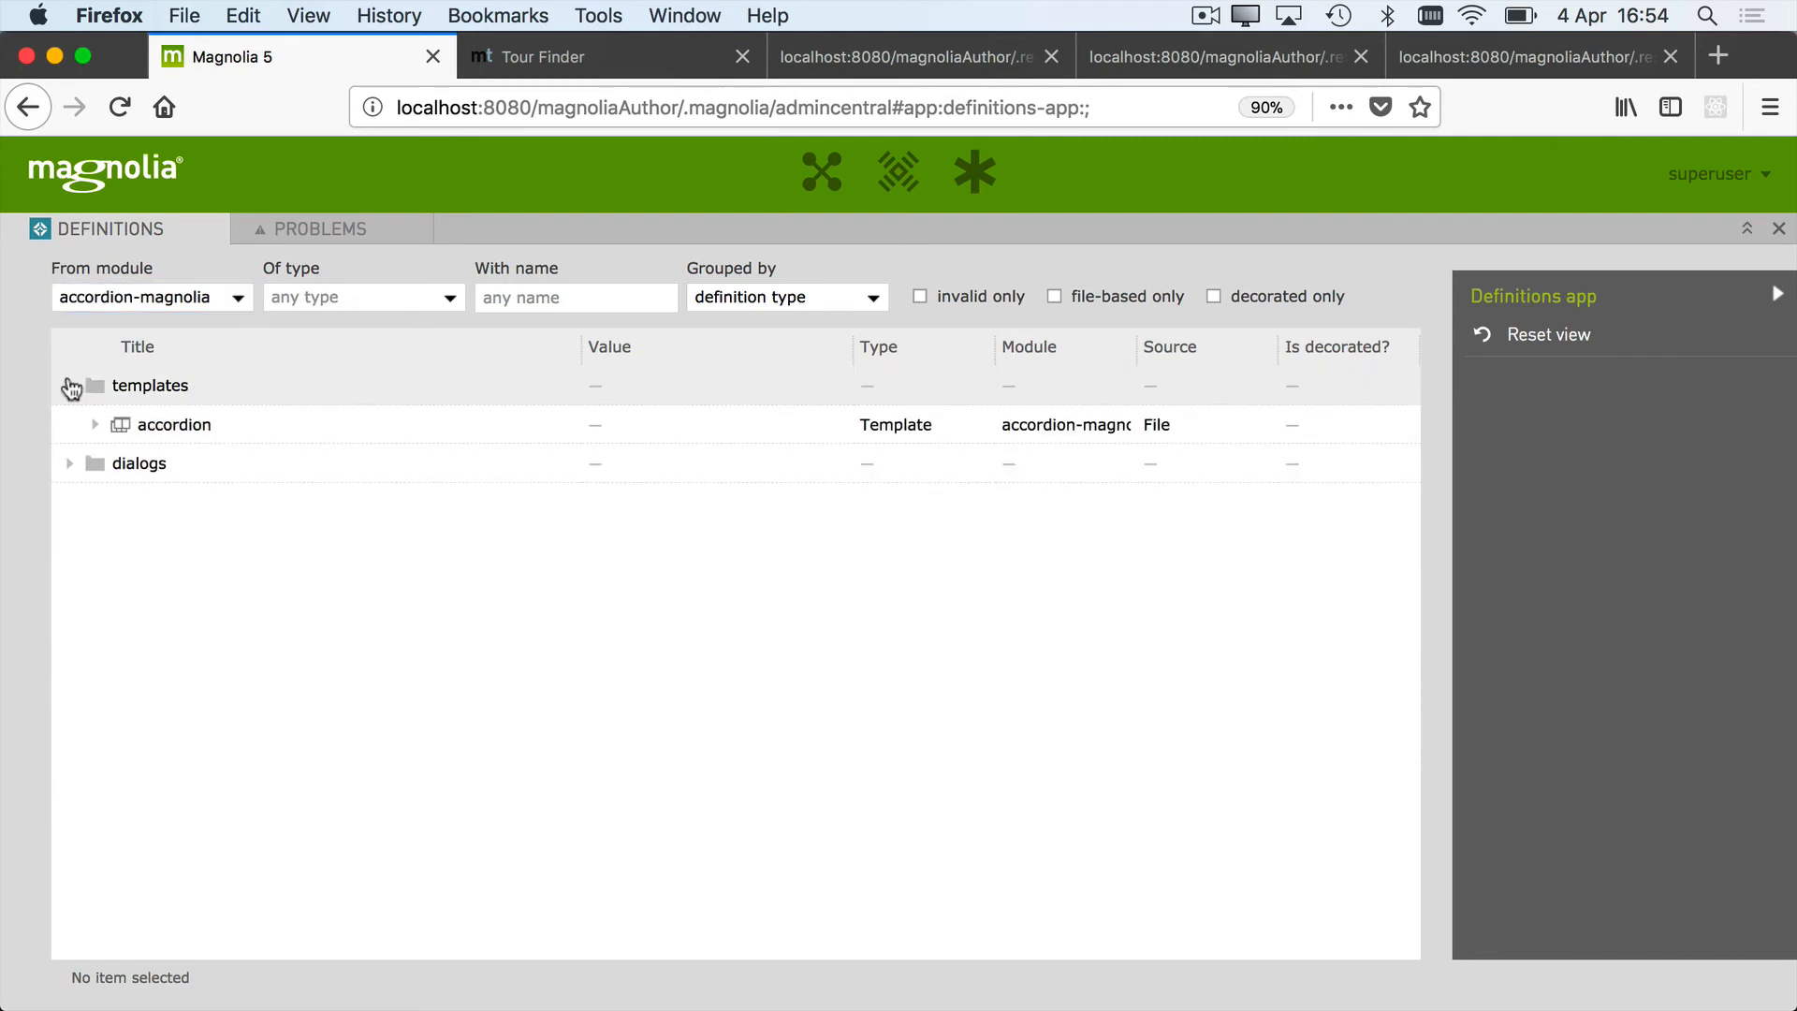
click(69, 386)
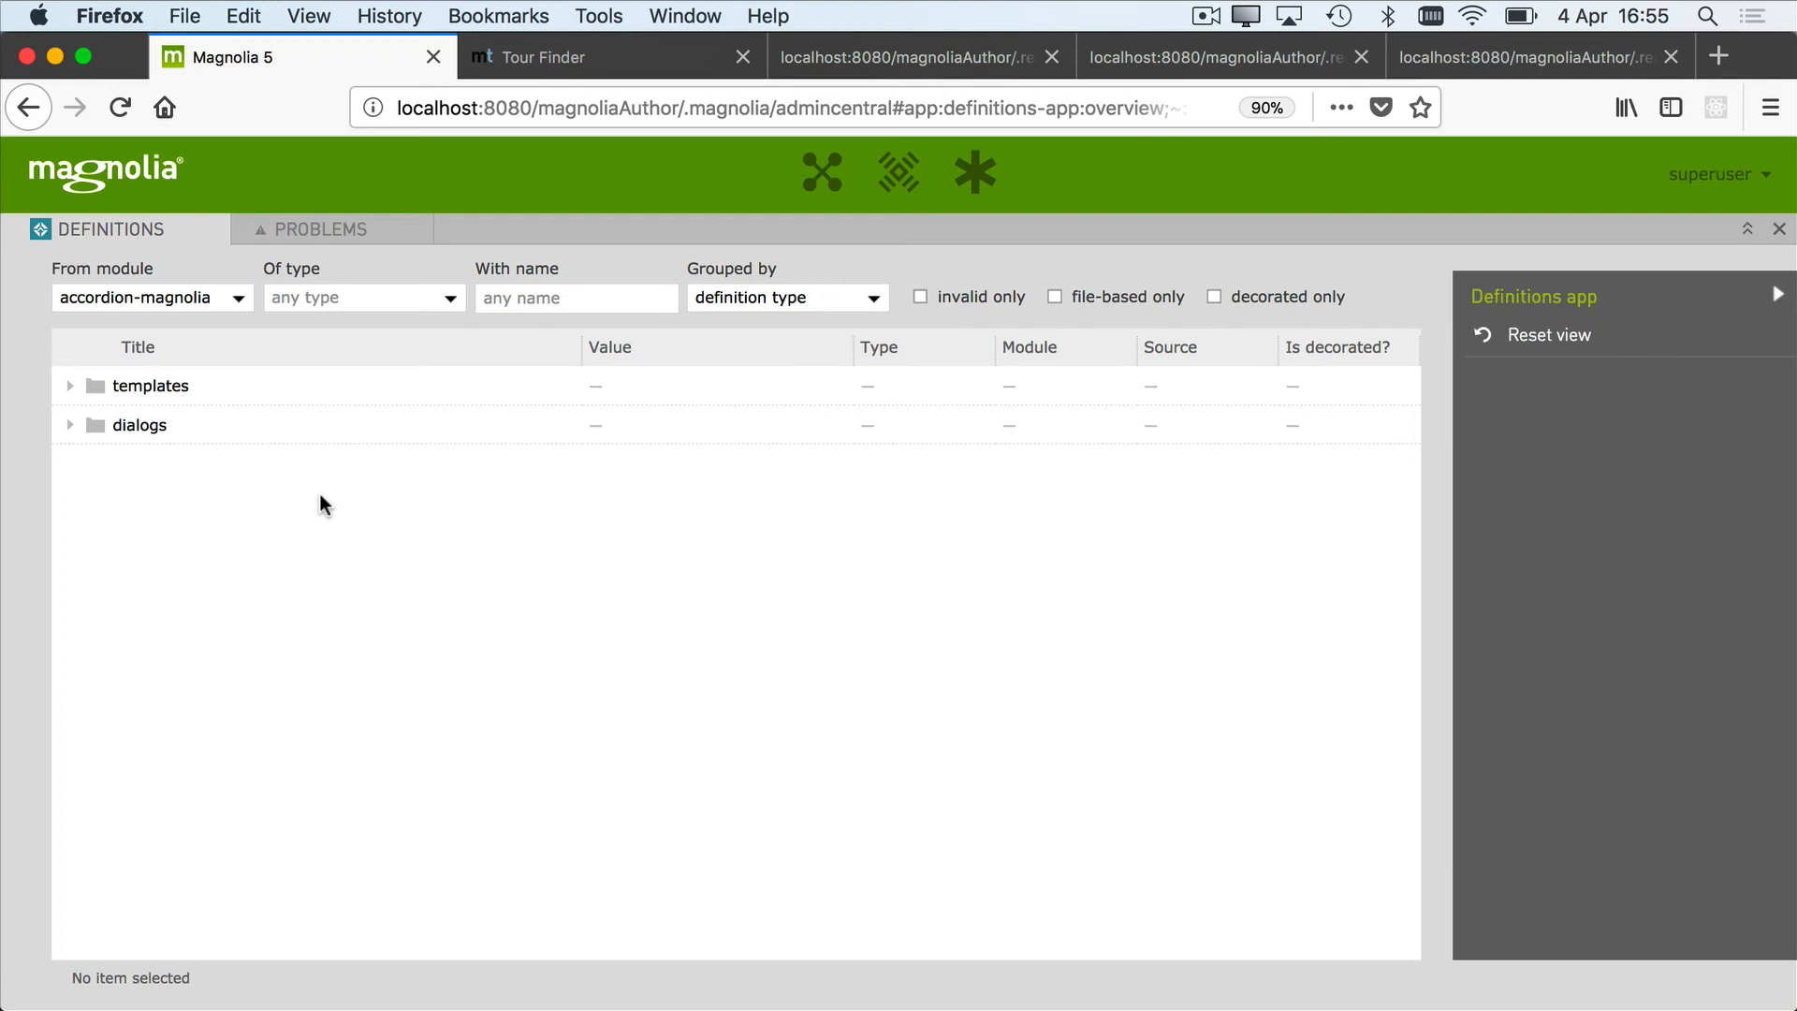
mouse_move(343, 406)
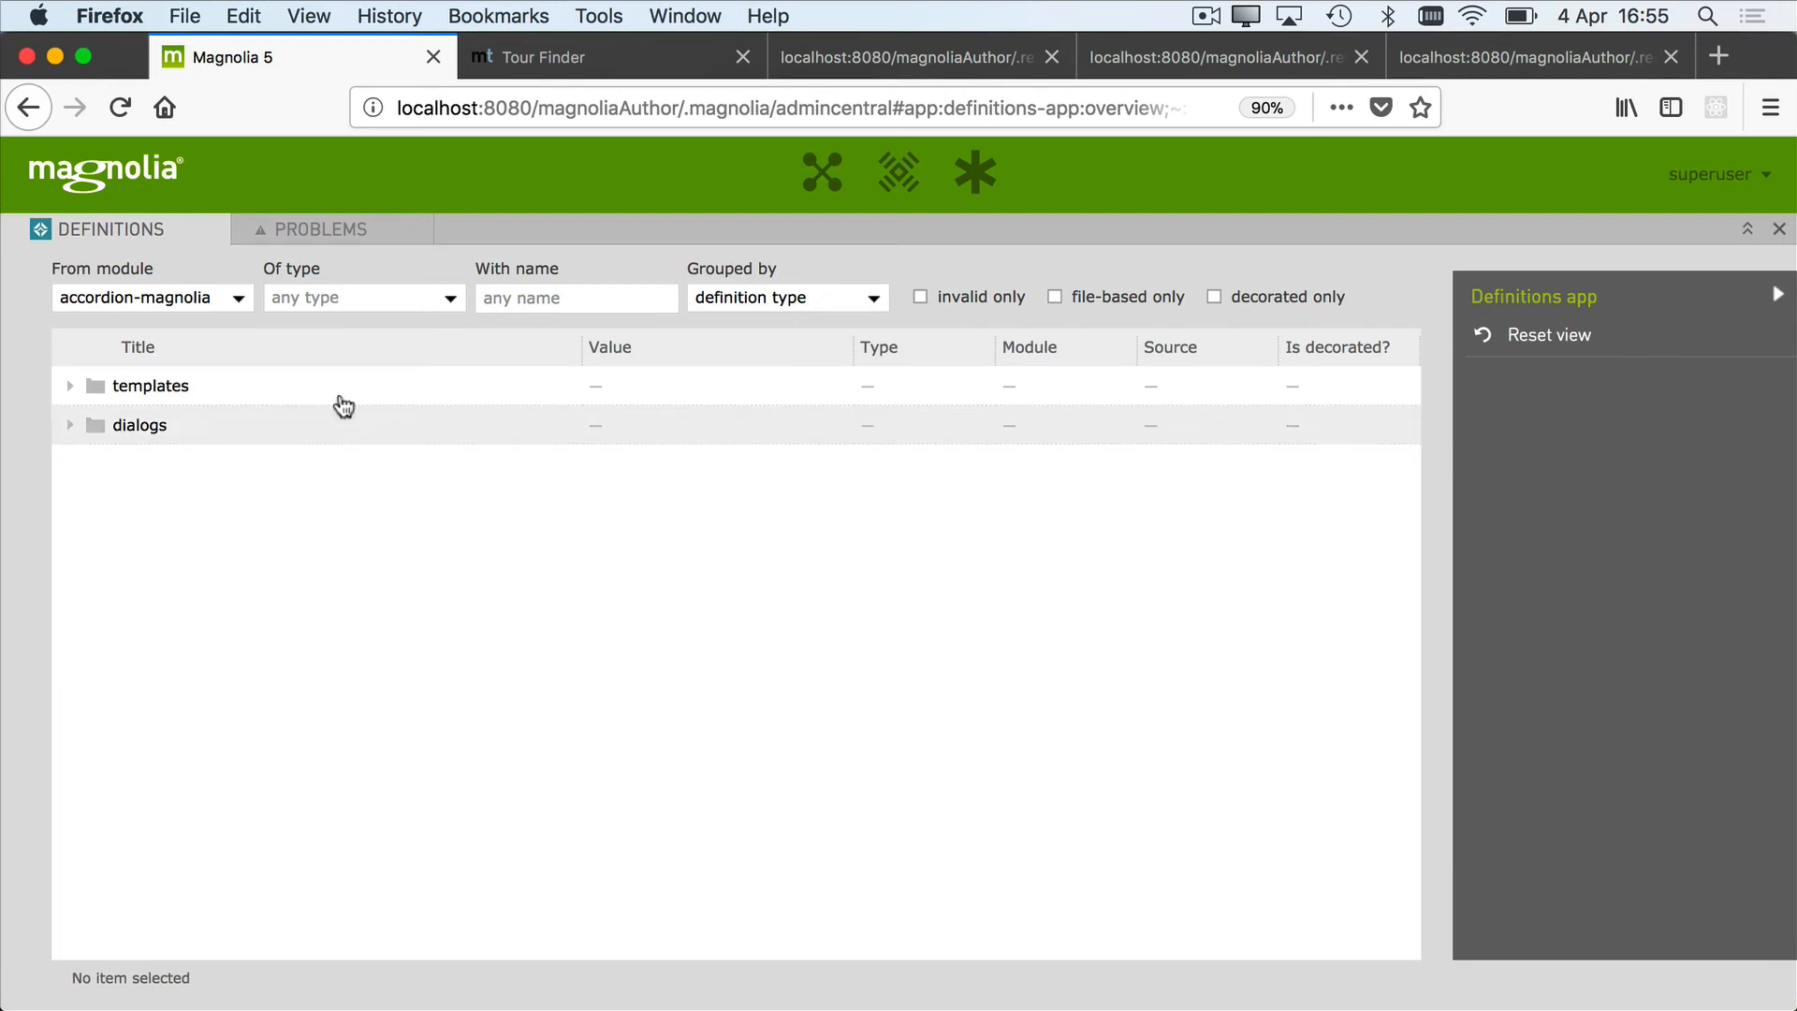
Show the Problems list with the two sportstation issues
click(318, 228)
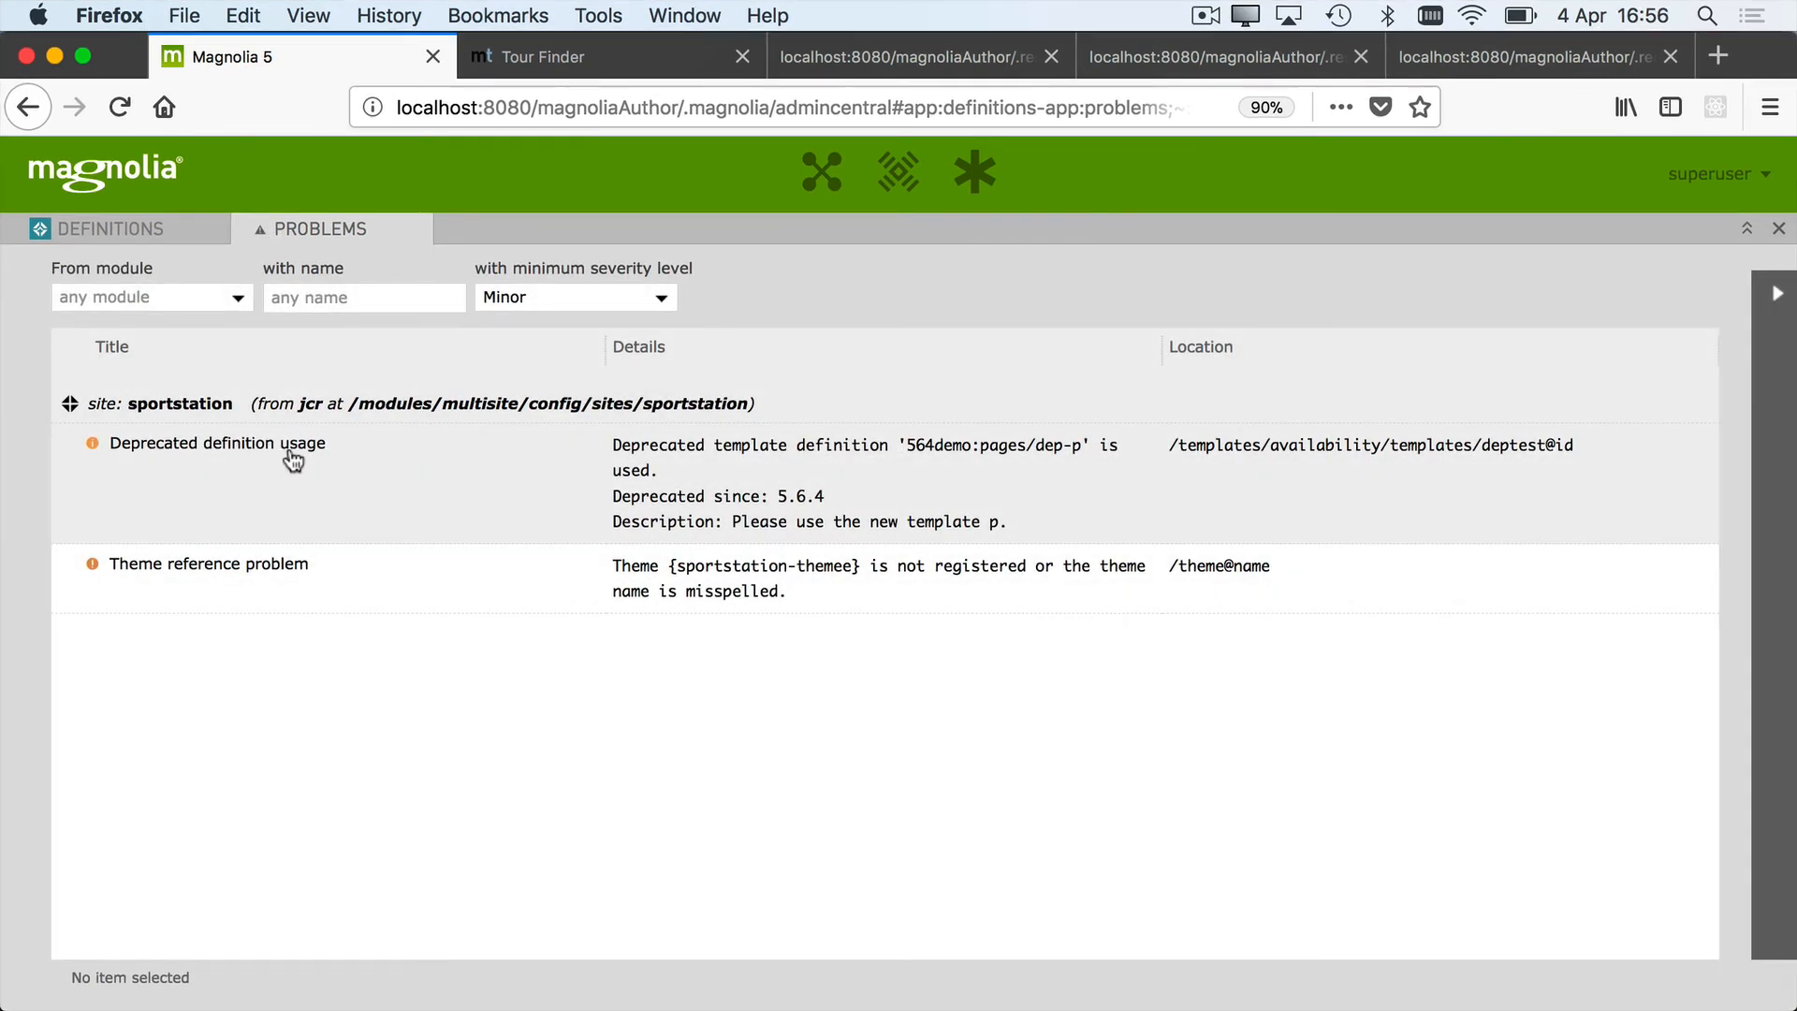
mouse_move(979, 466)
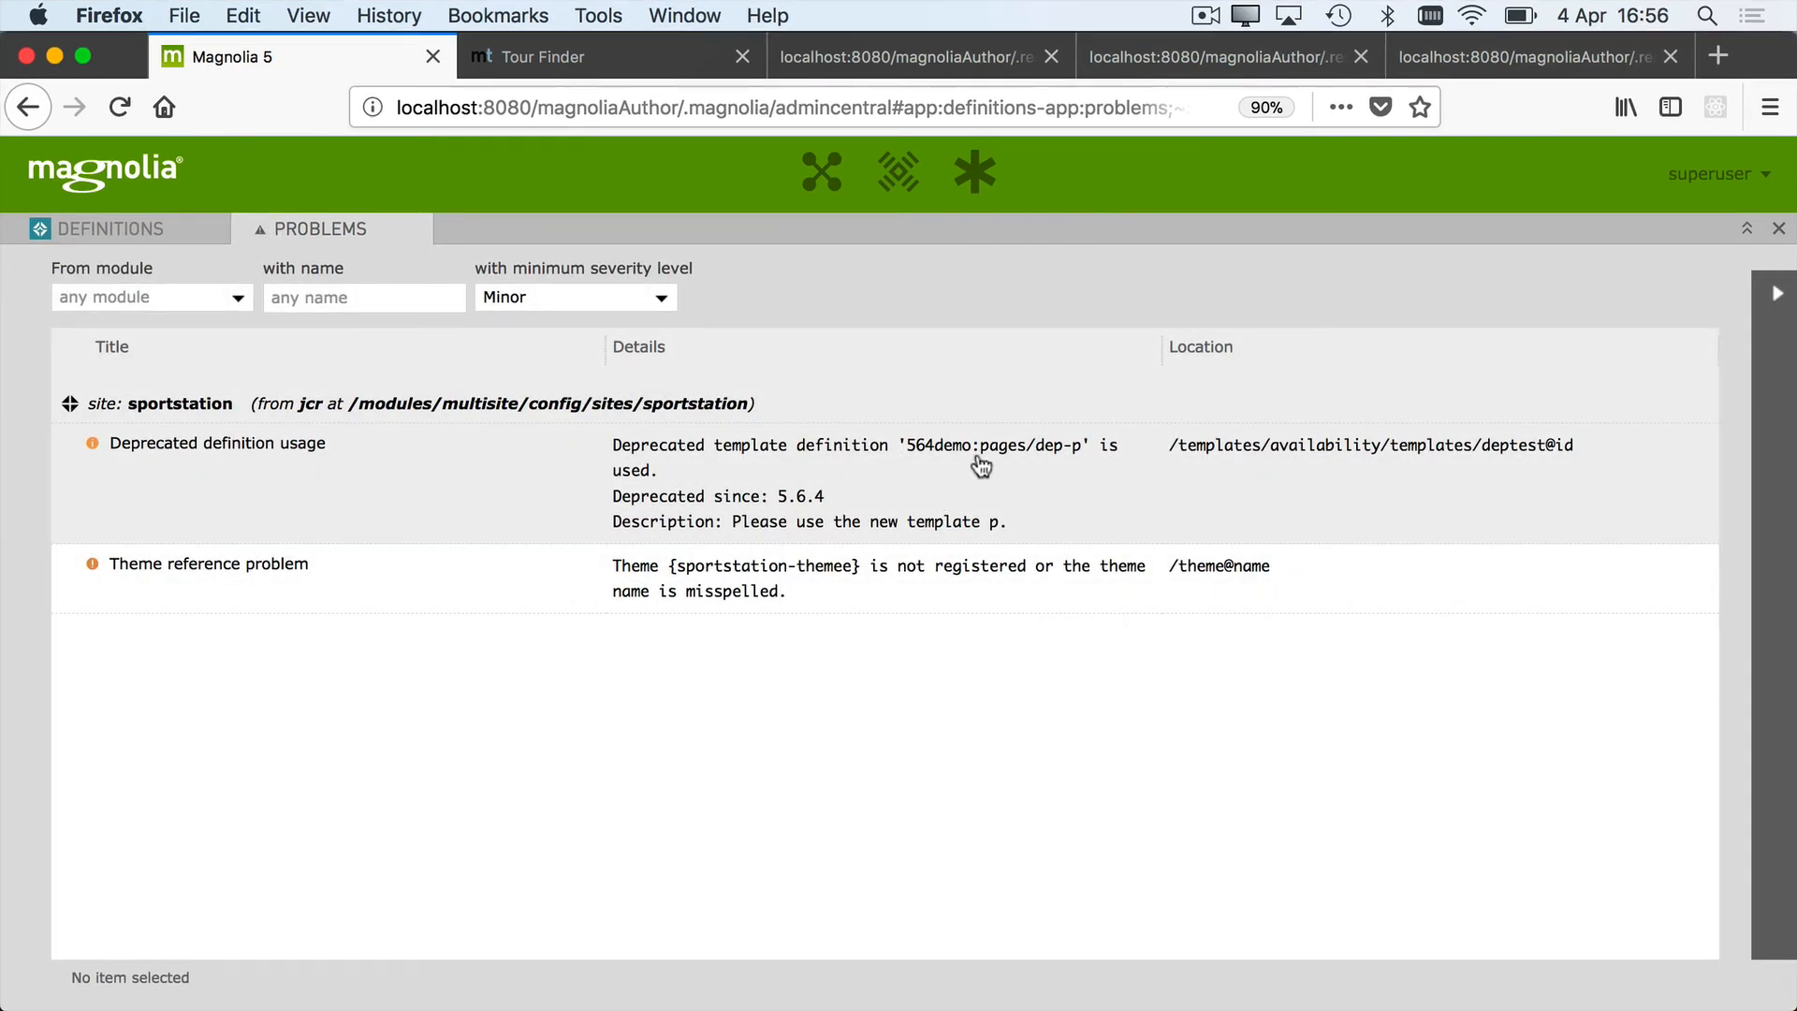
mouse_move(1078, 463)
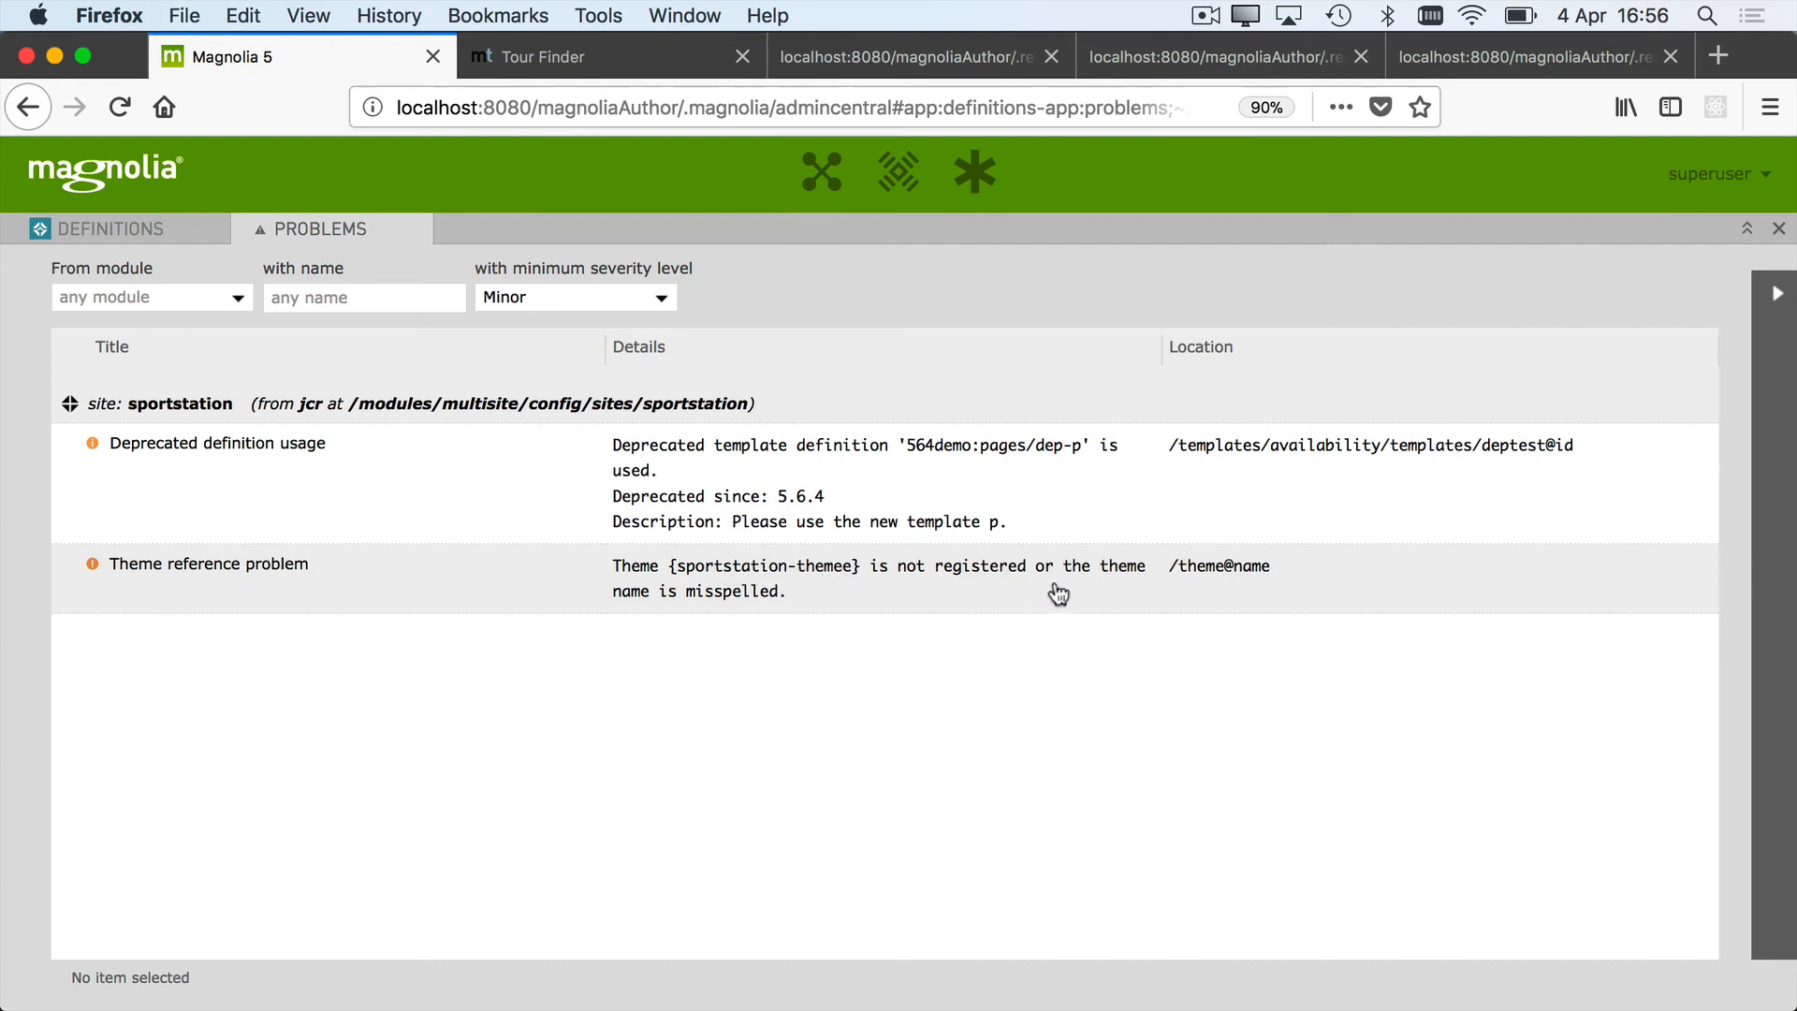
mouse_move(951, 601)
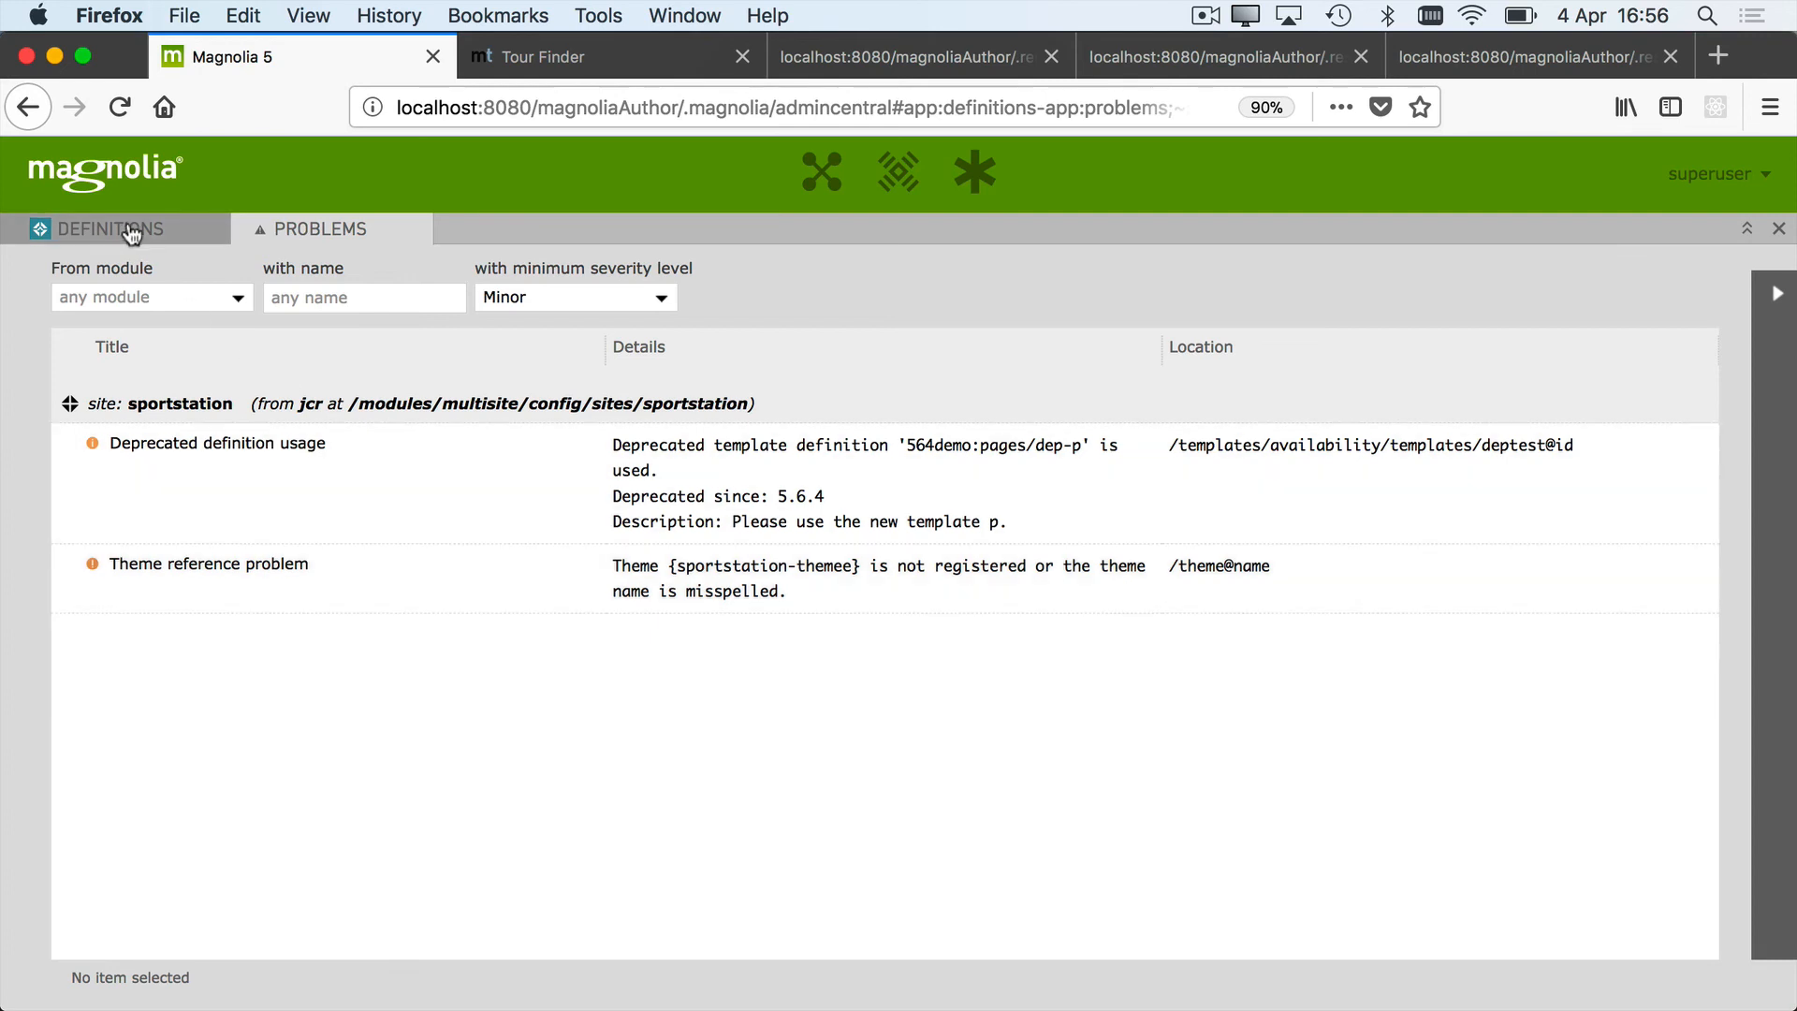
Select the sportstation site definition and show it in the Configuration app
click(109, 228)
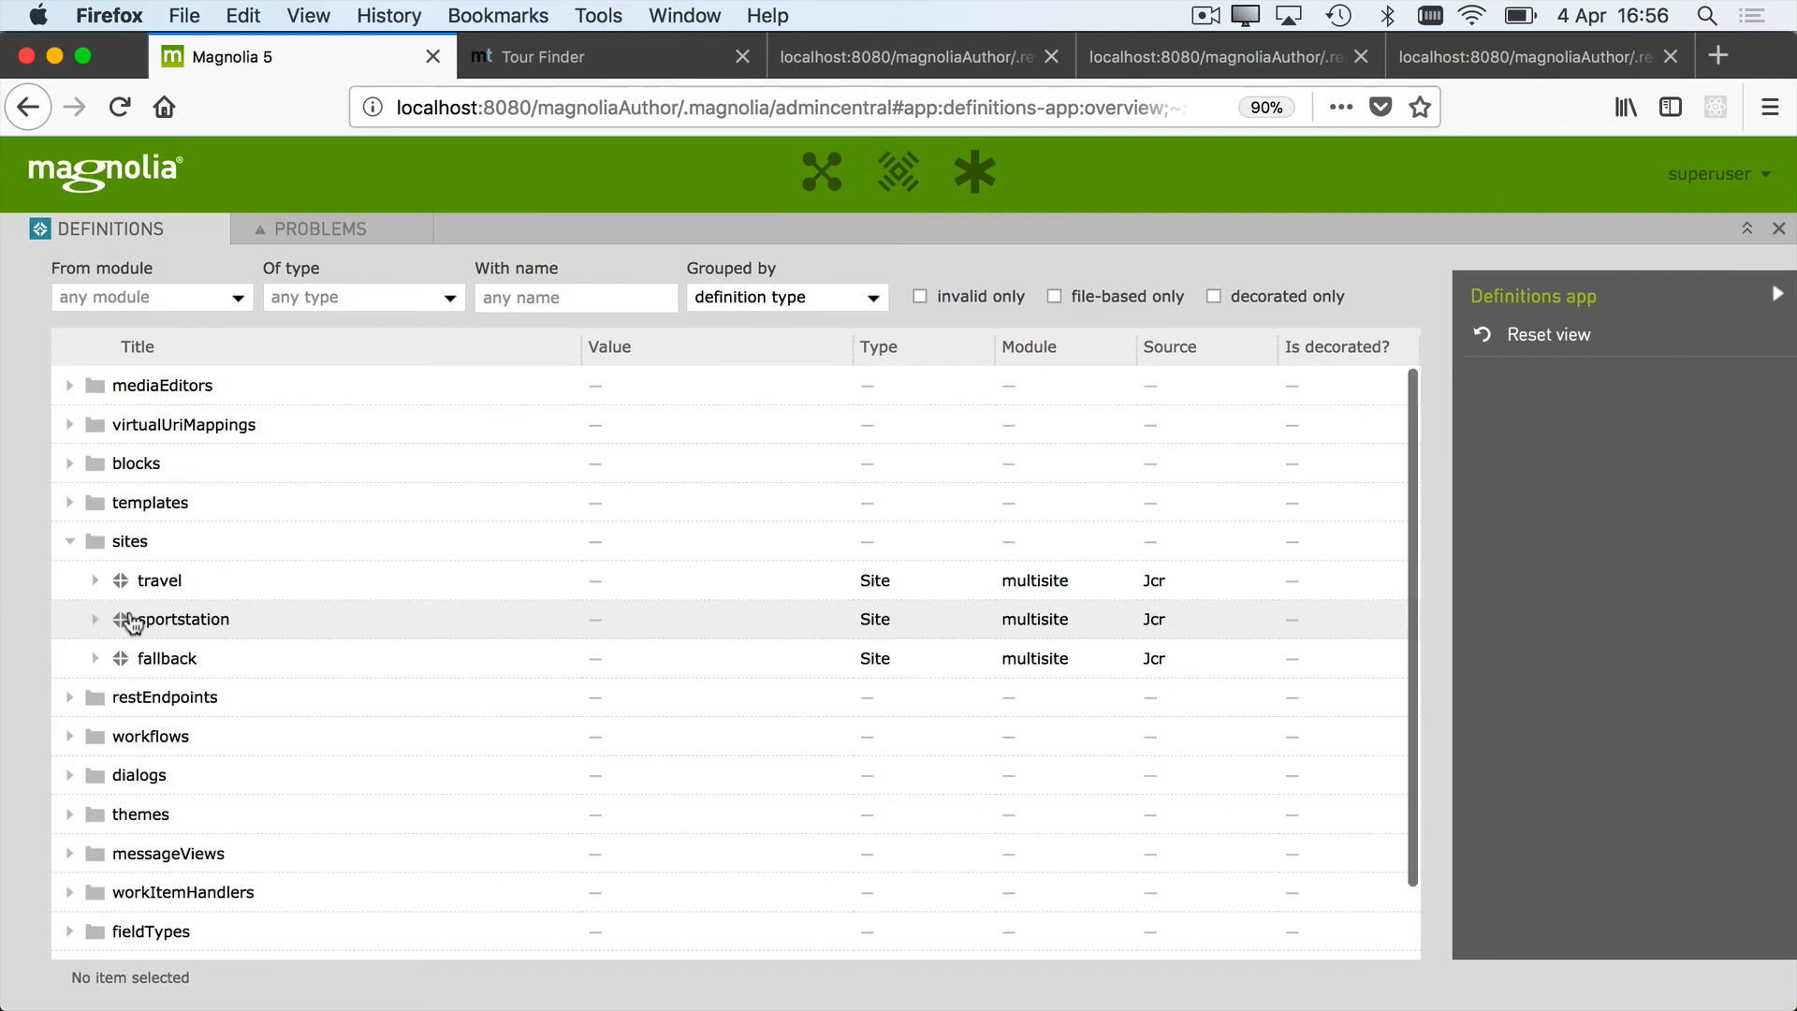
click(182, 619)
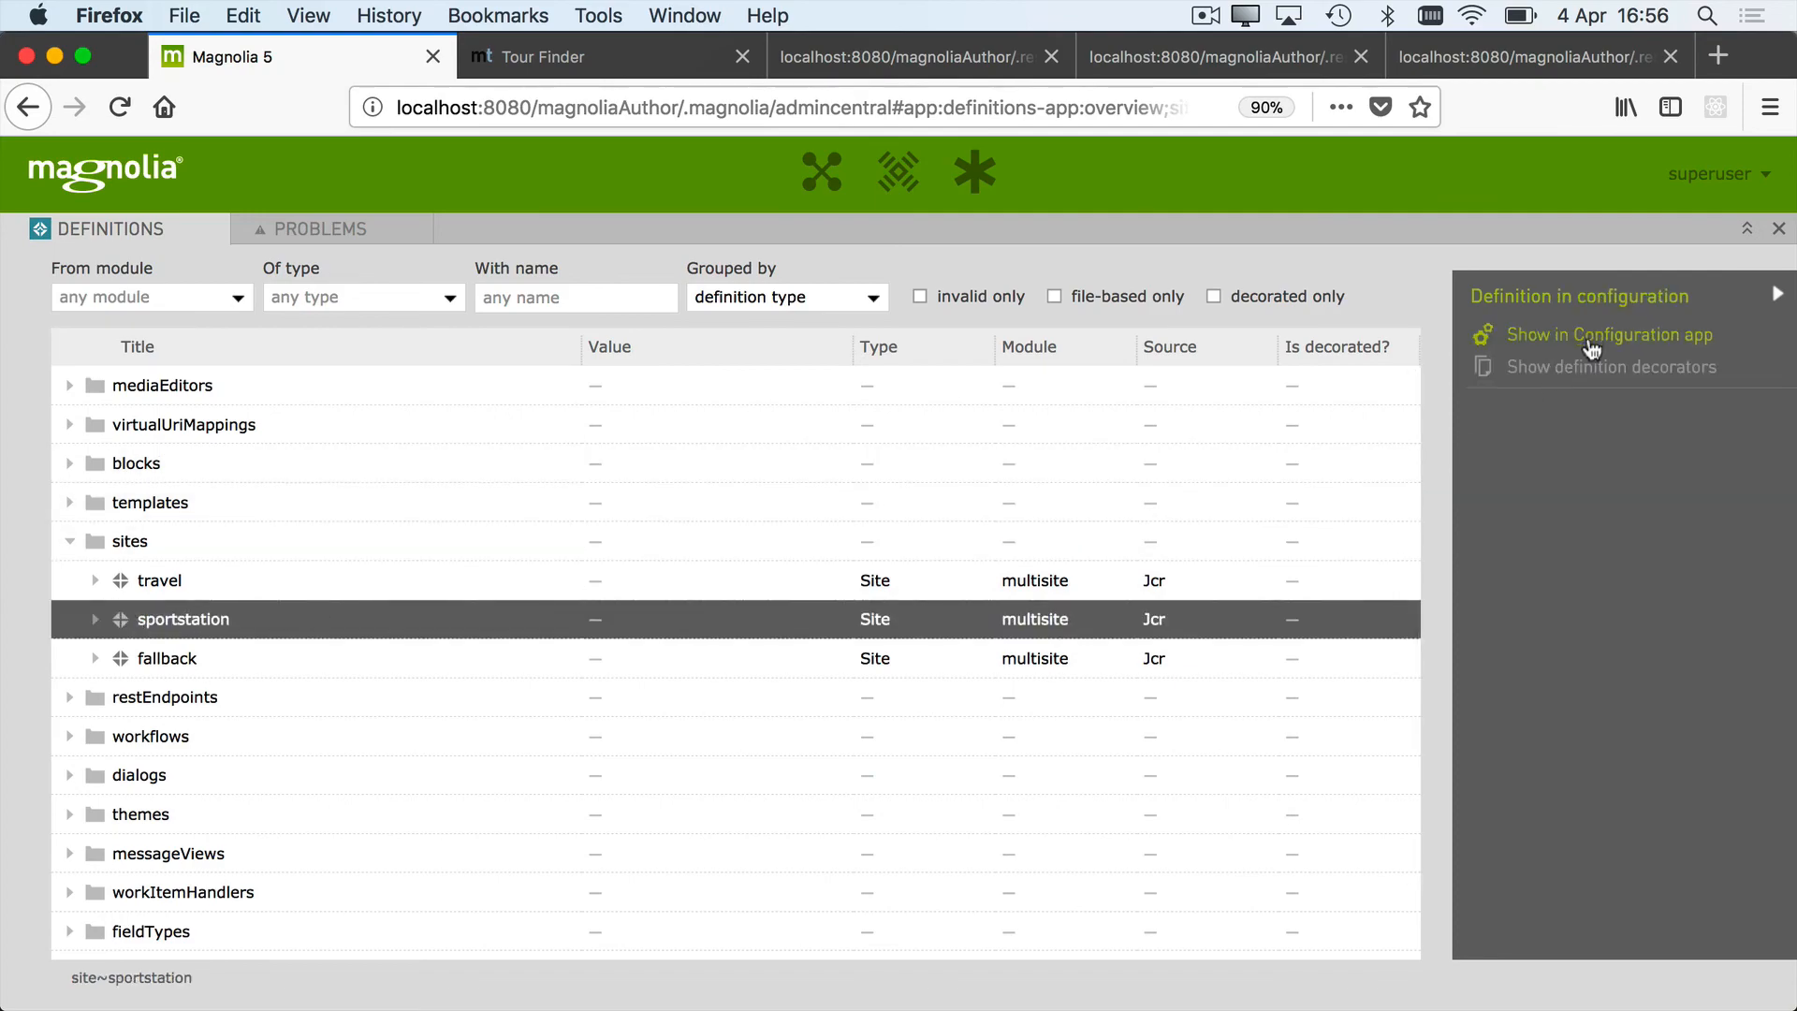
click(1608, 335)
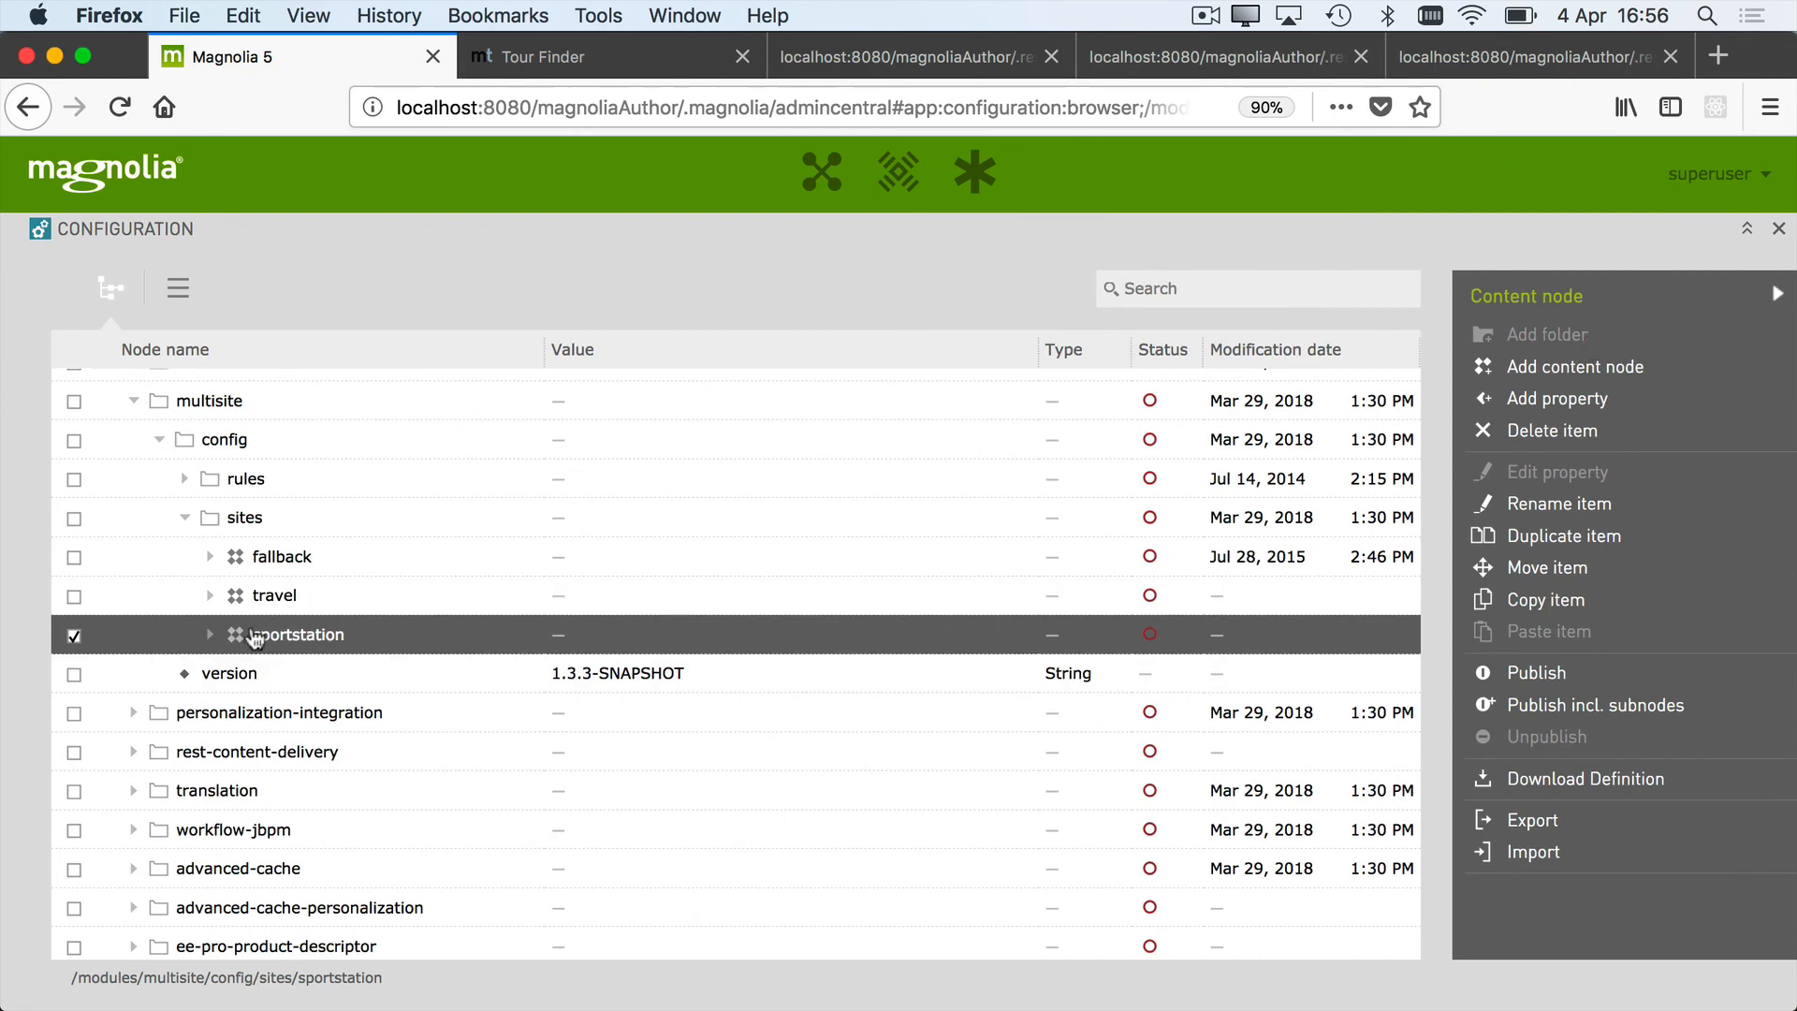
Expand sportstation down to the deptest template and edit its id to 564demo:pages/p
click(210, 634)
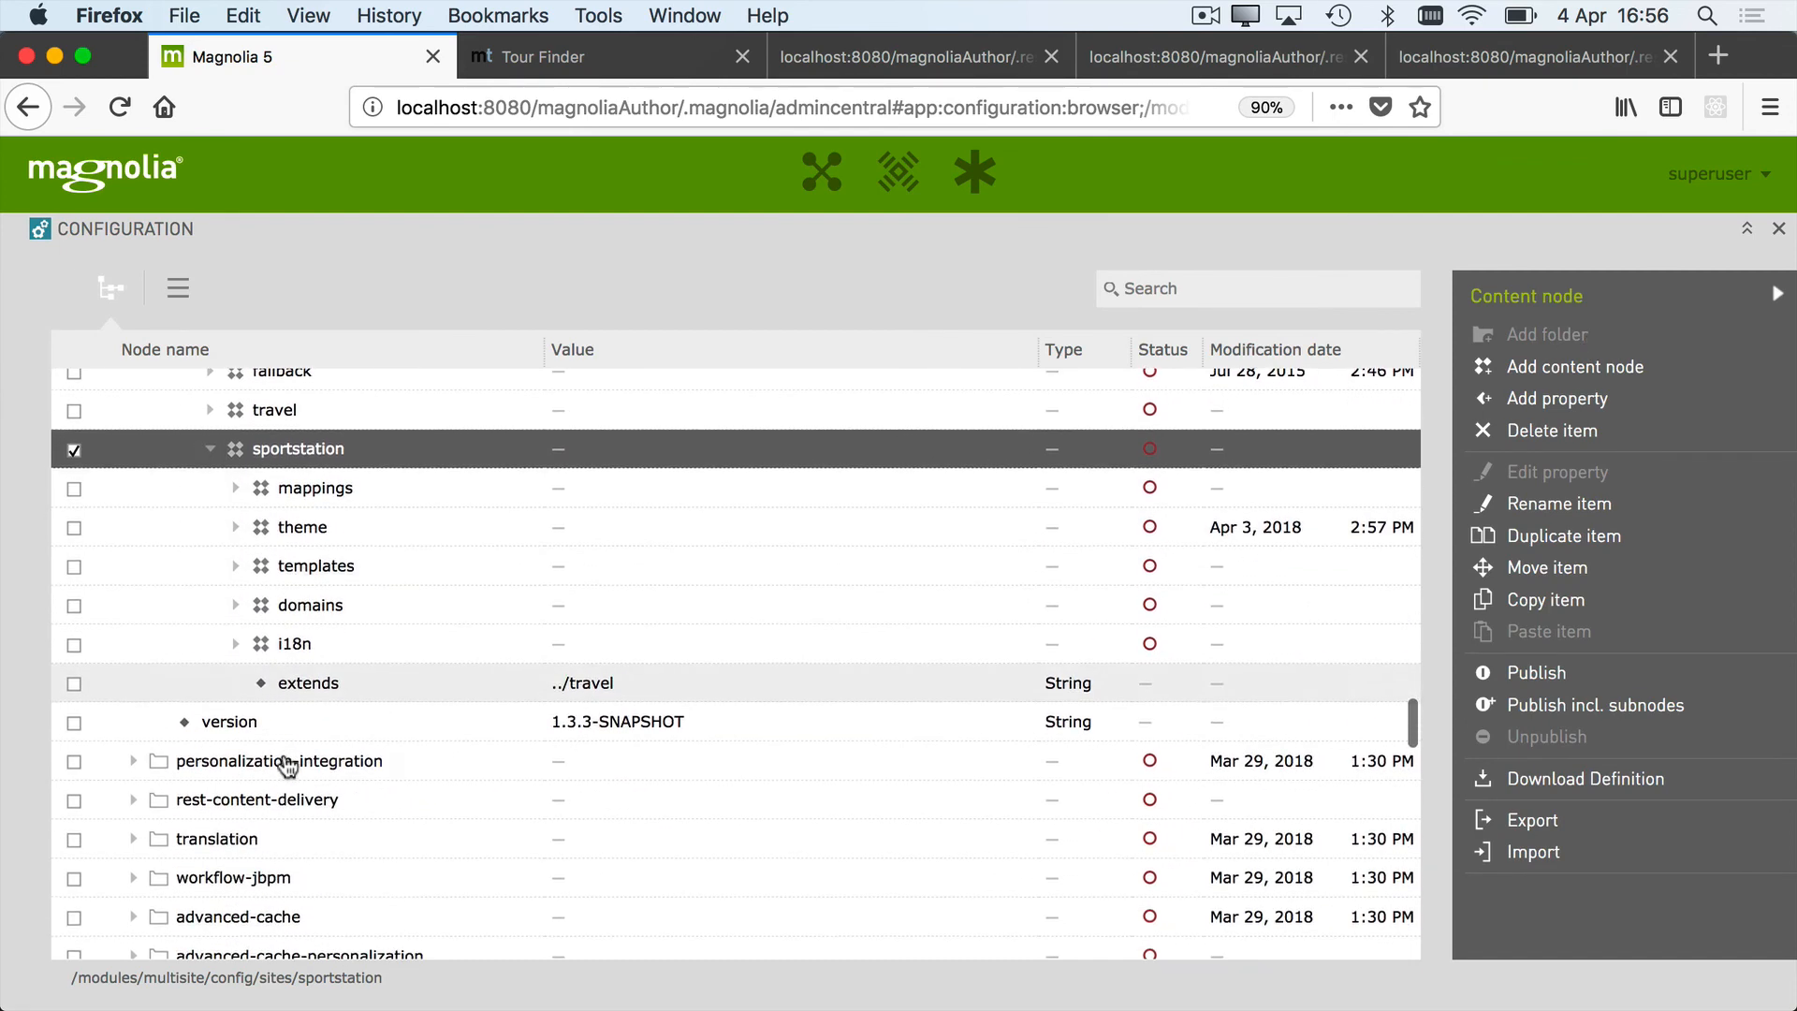
click(211, 565)
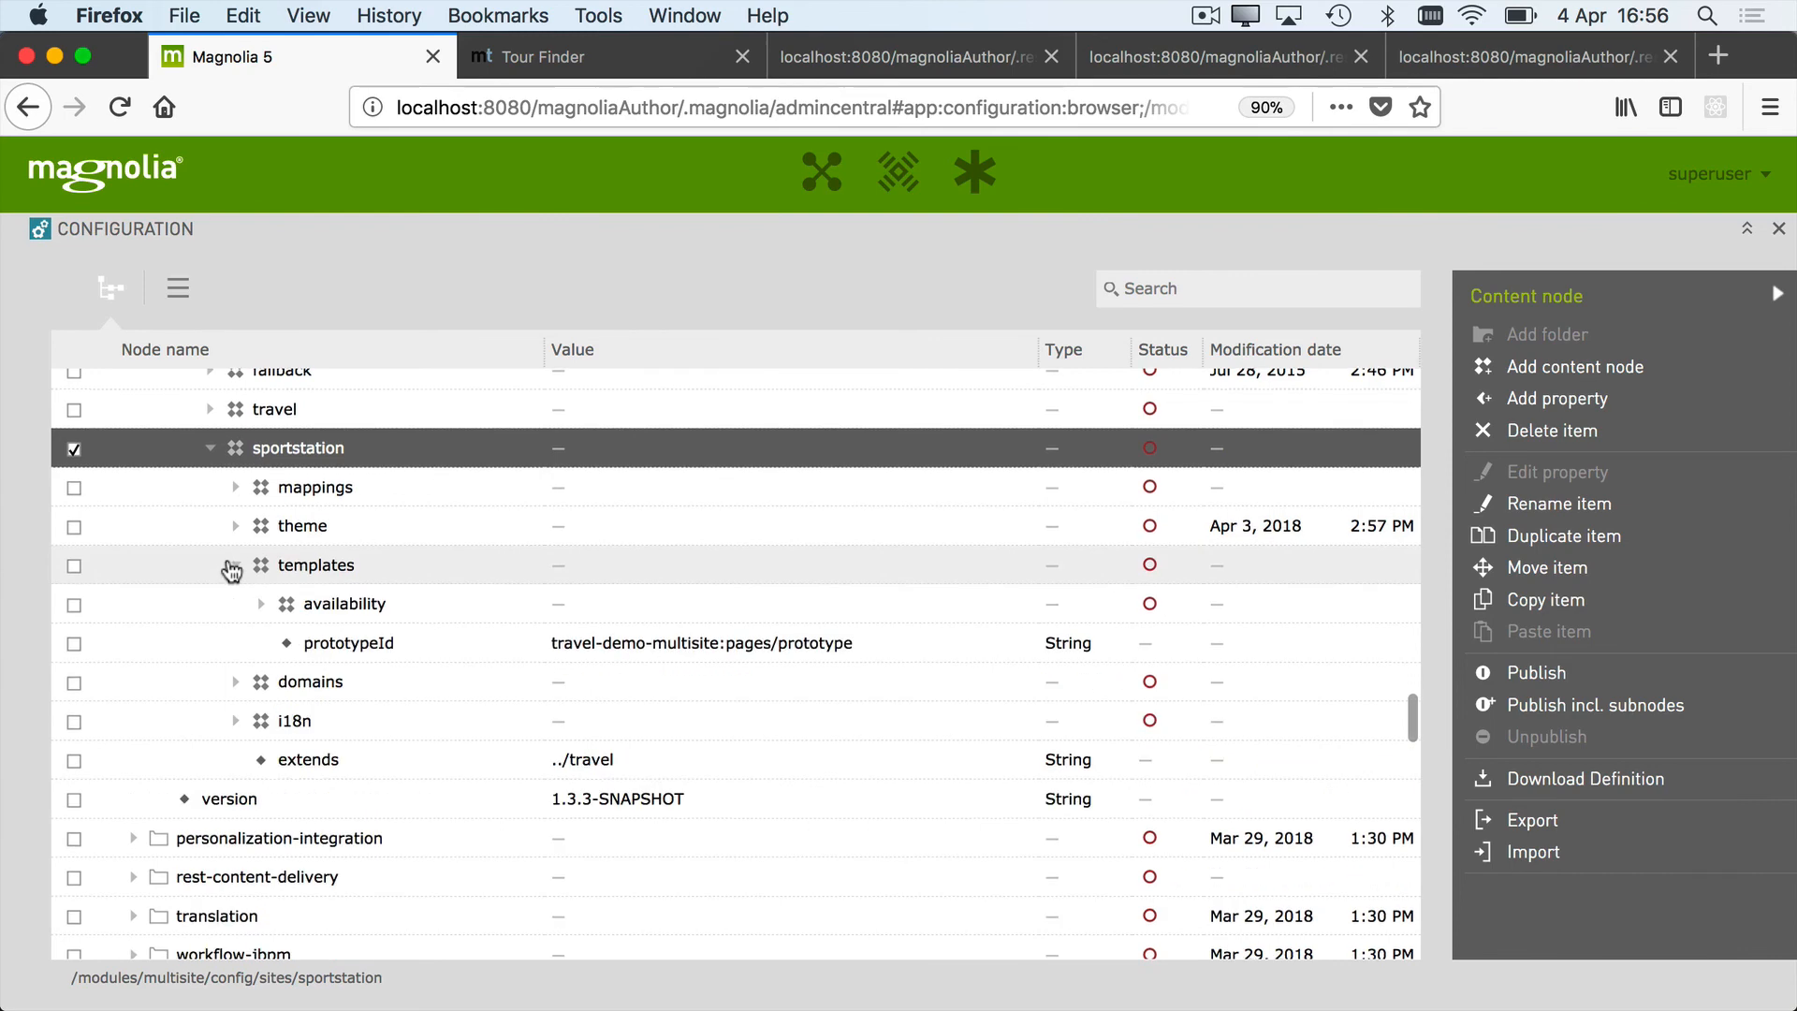
click(212, 565)
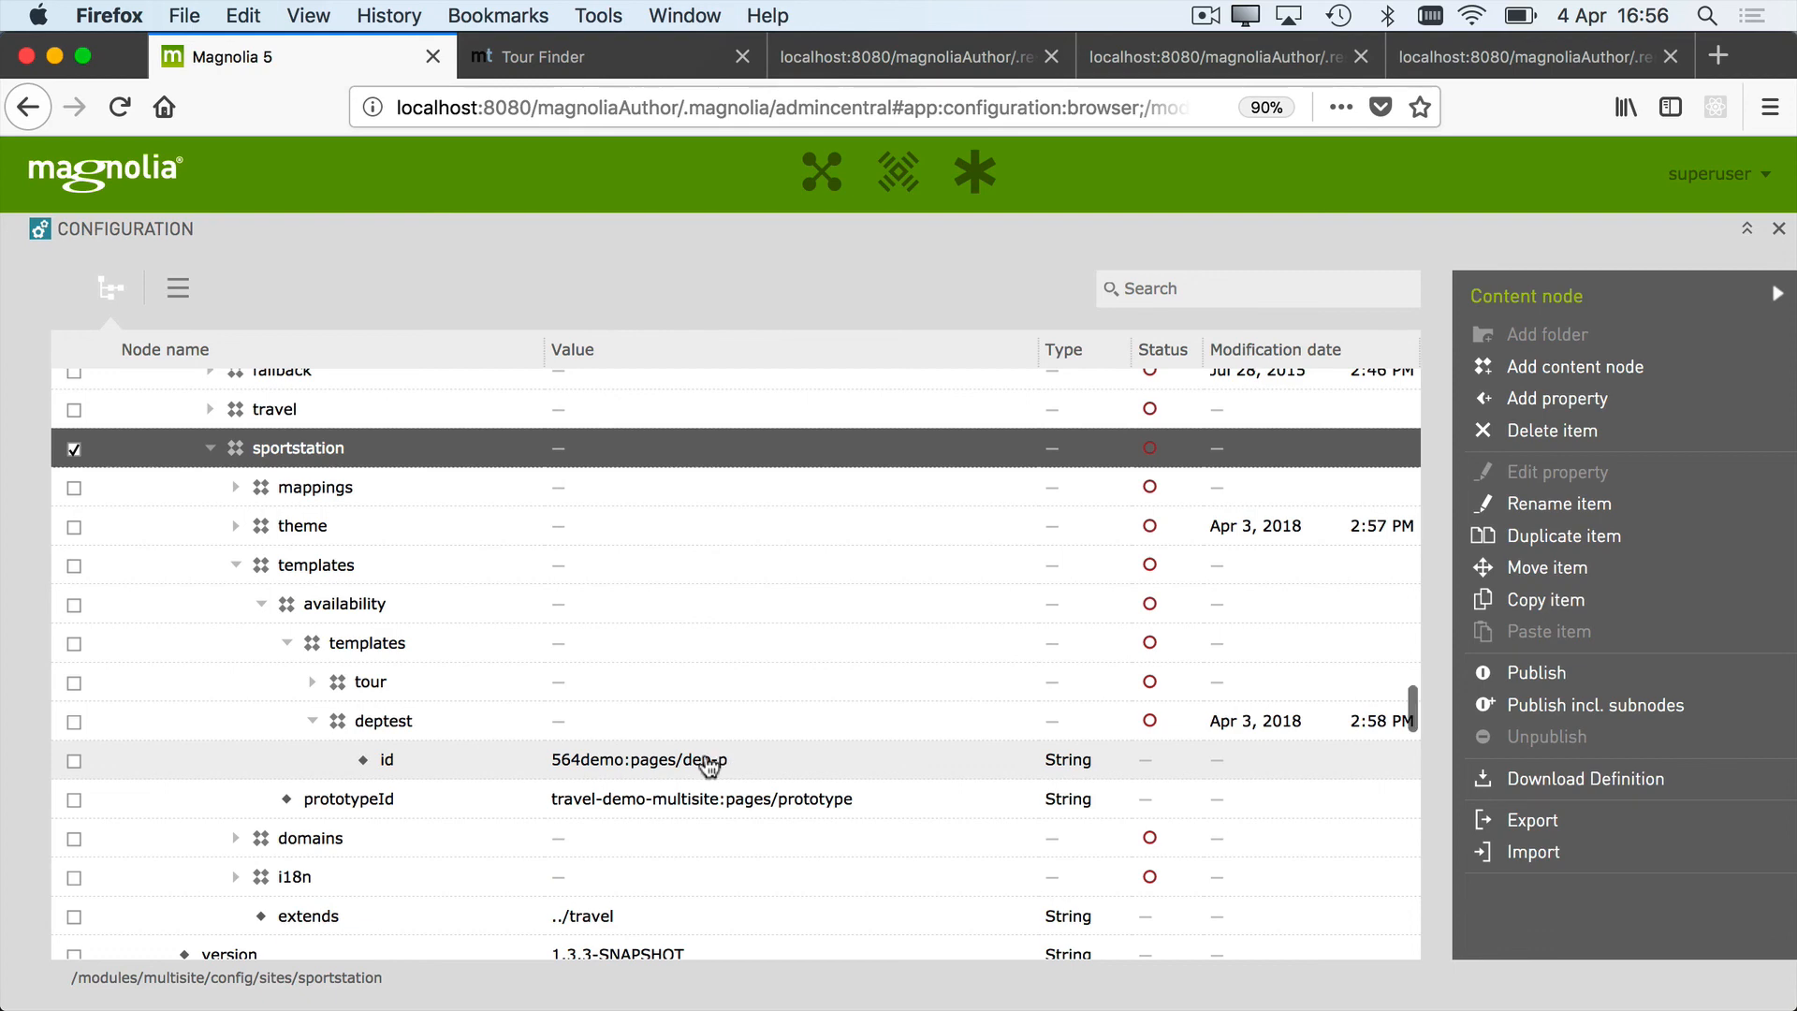
click(390, 760)
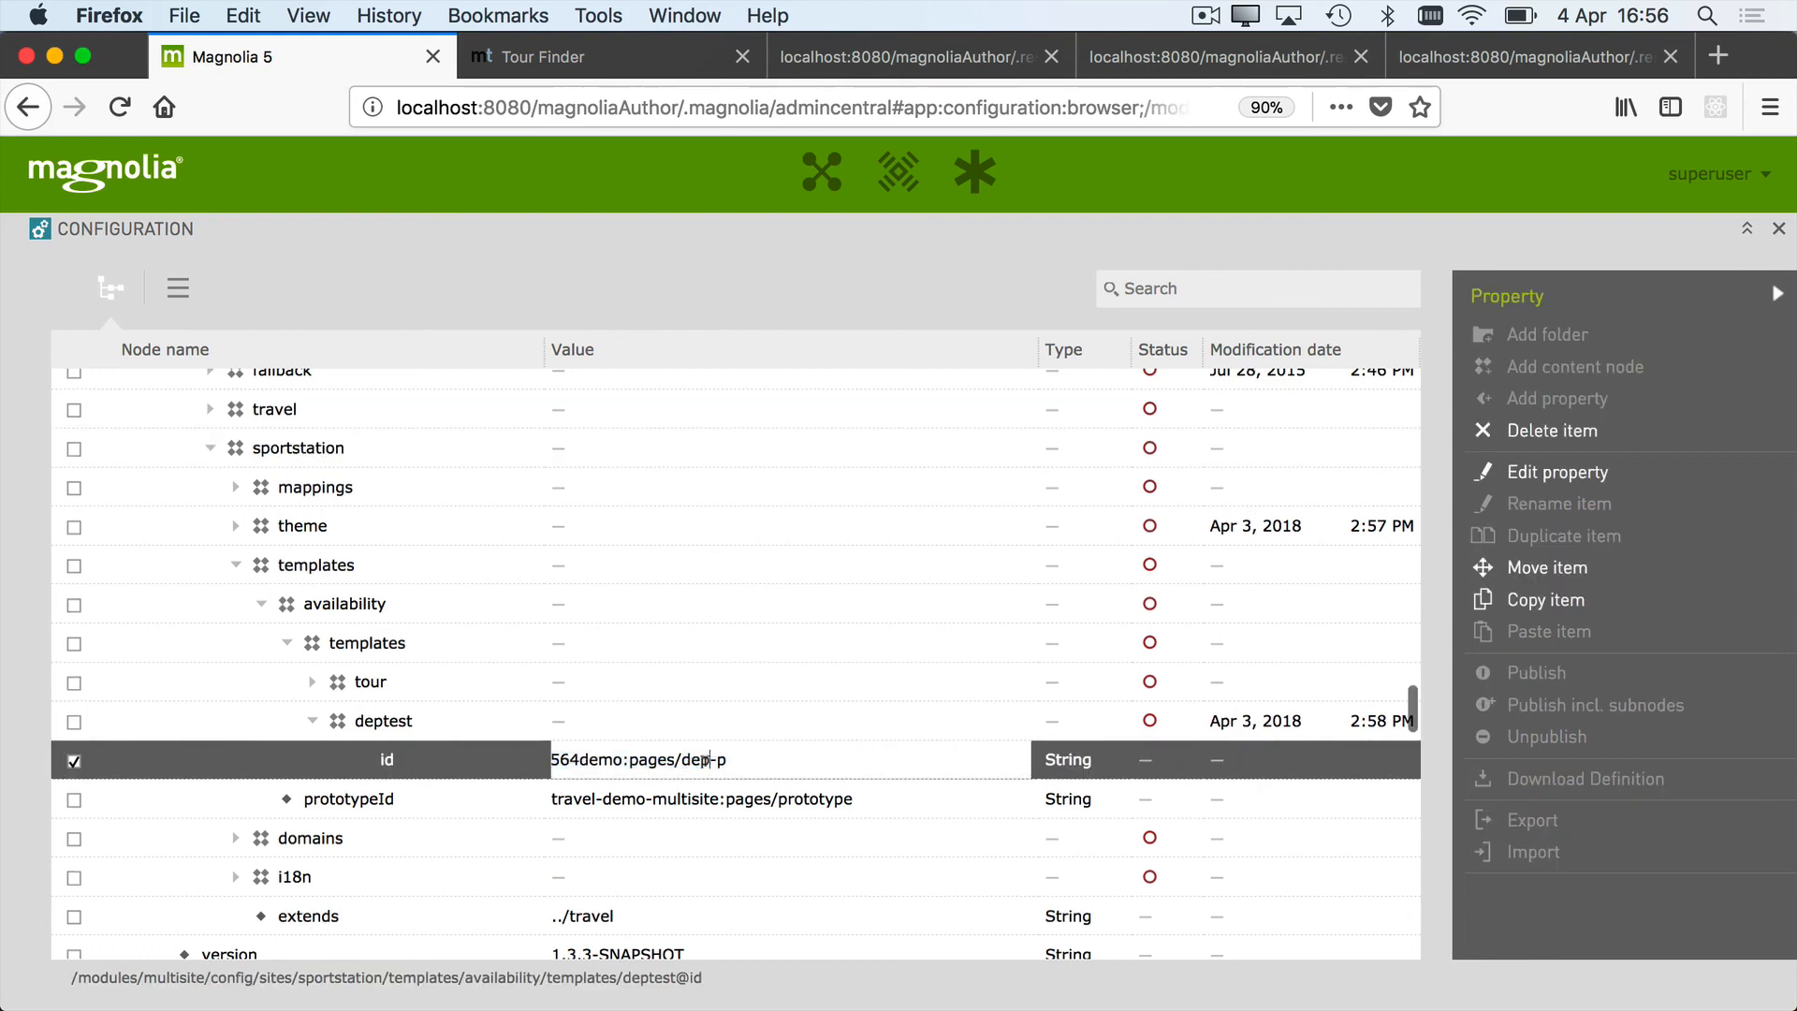
double_click(696, 760)
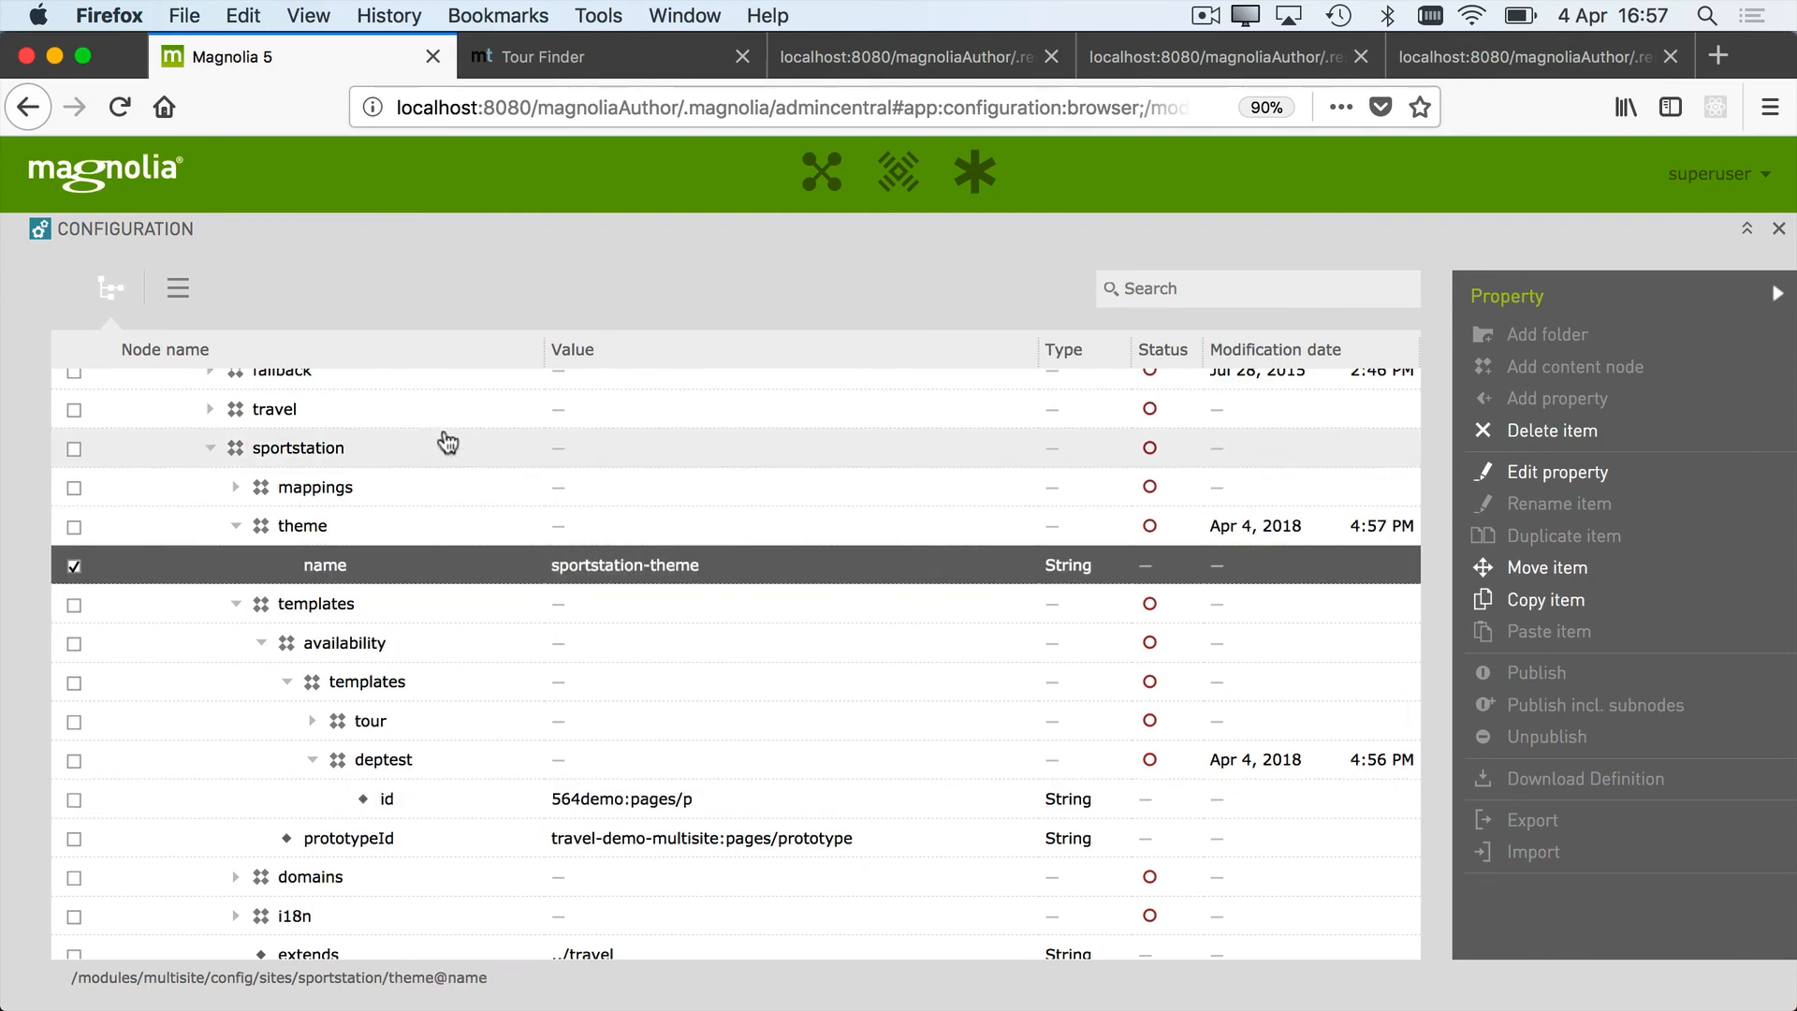
Reopen the Definitions app from the launcher and confirm the Problems list is empty
click(820, 172)
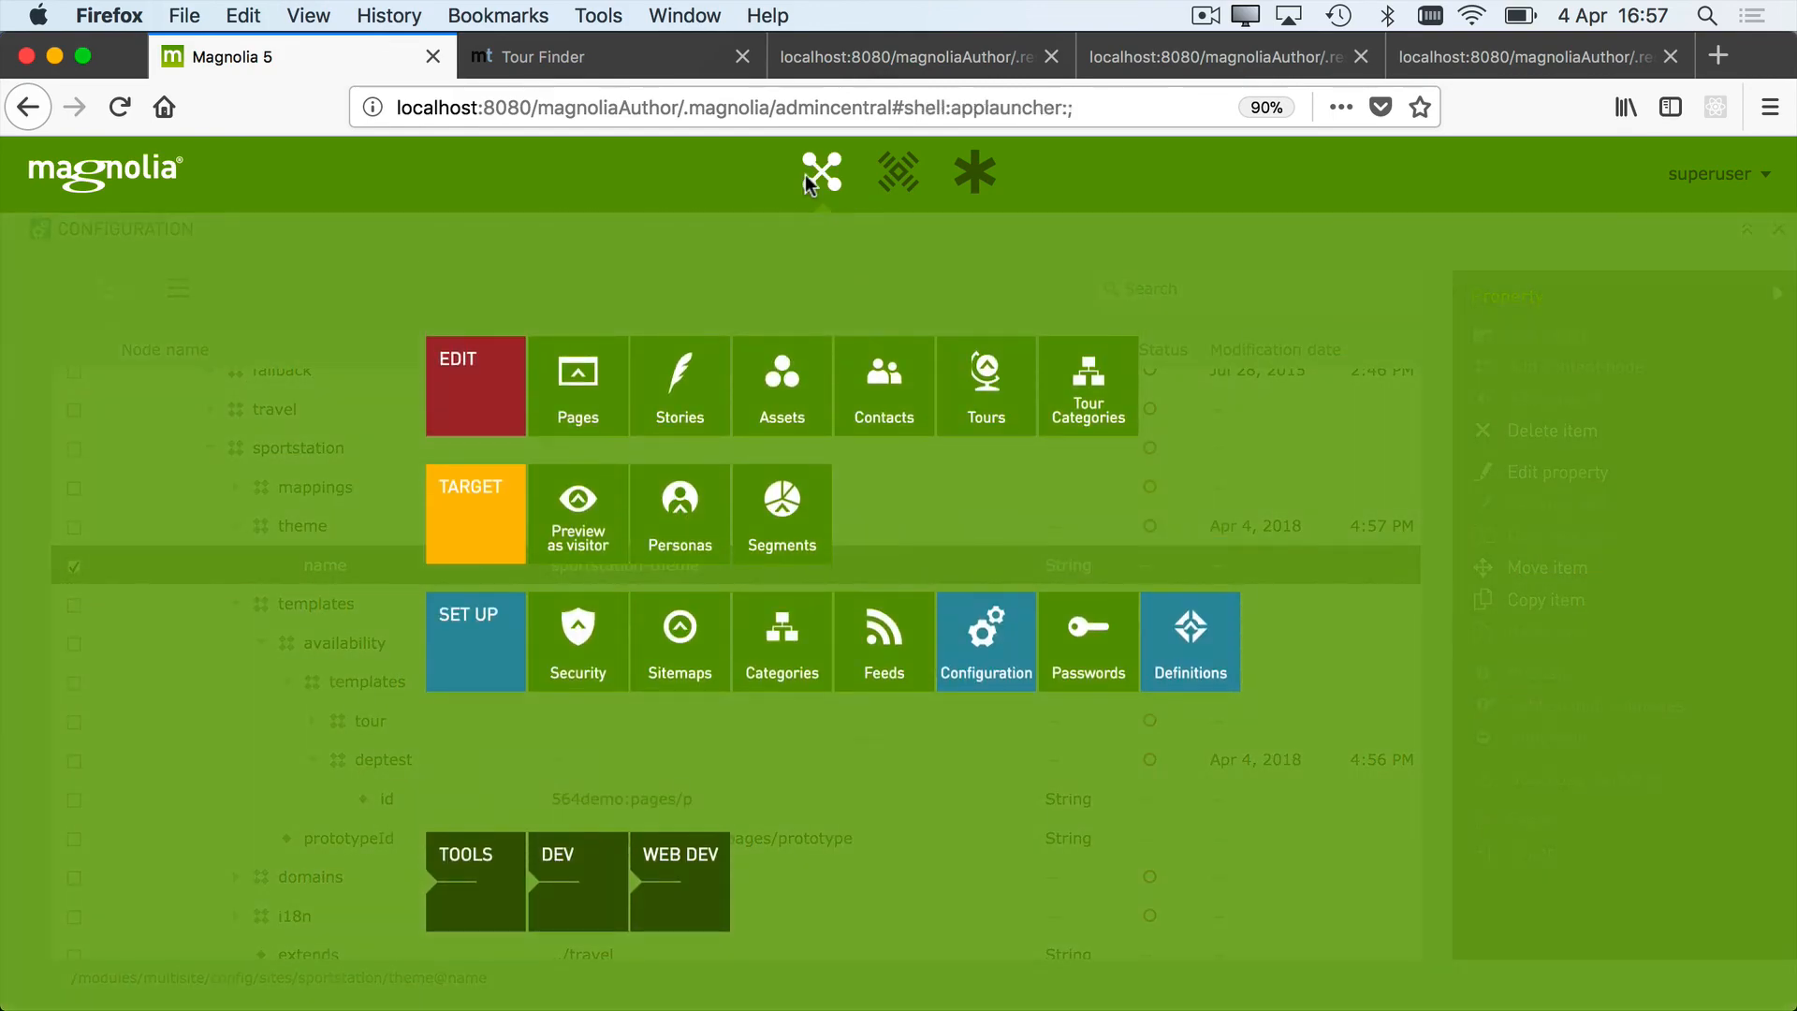
click(1188, 640)
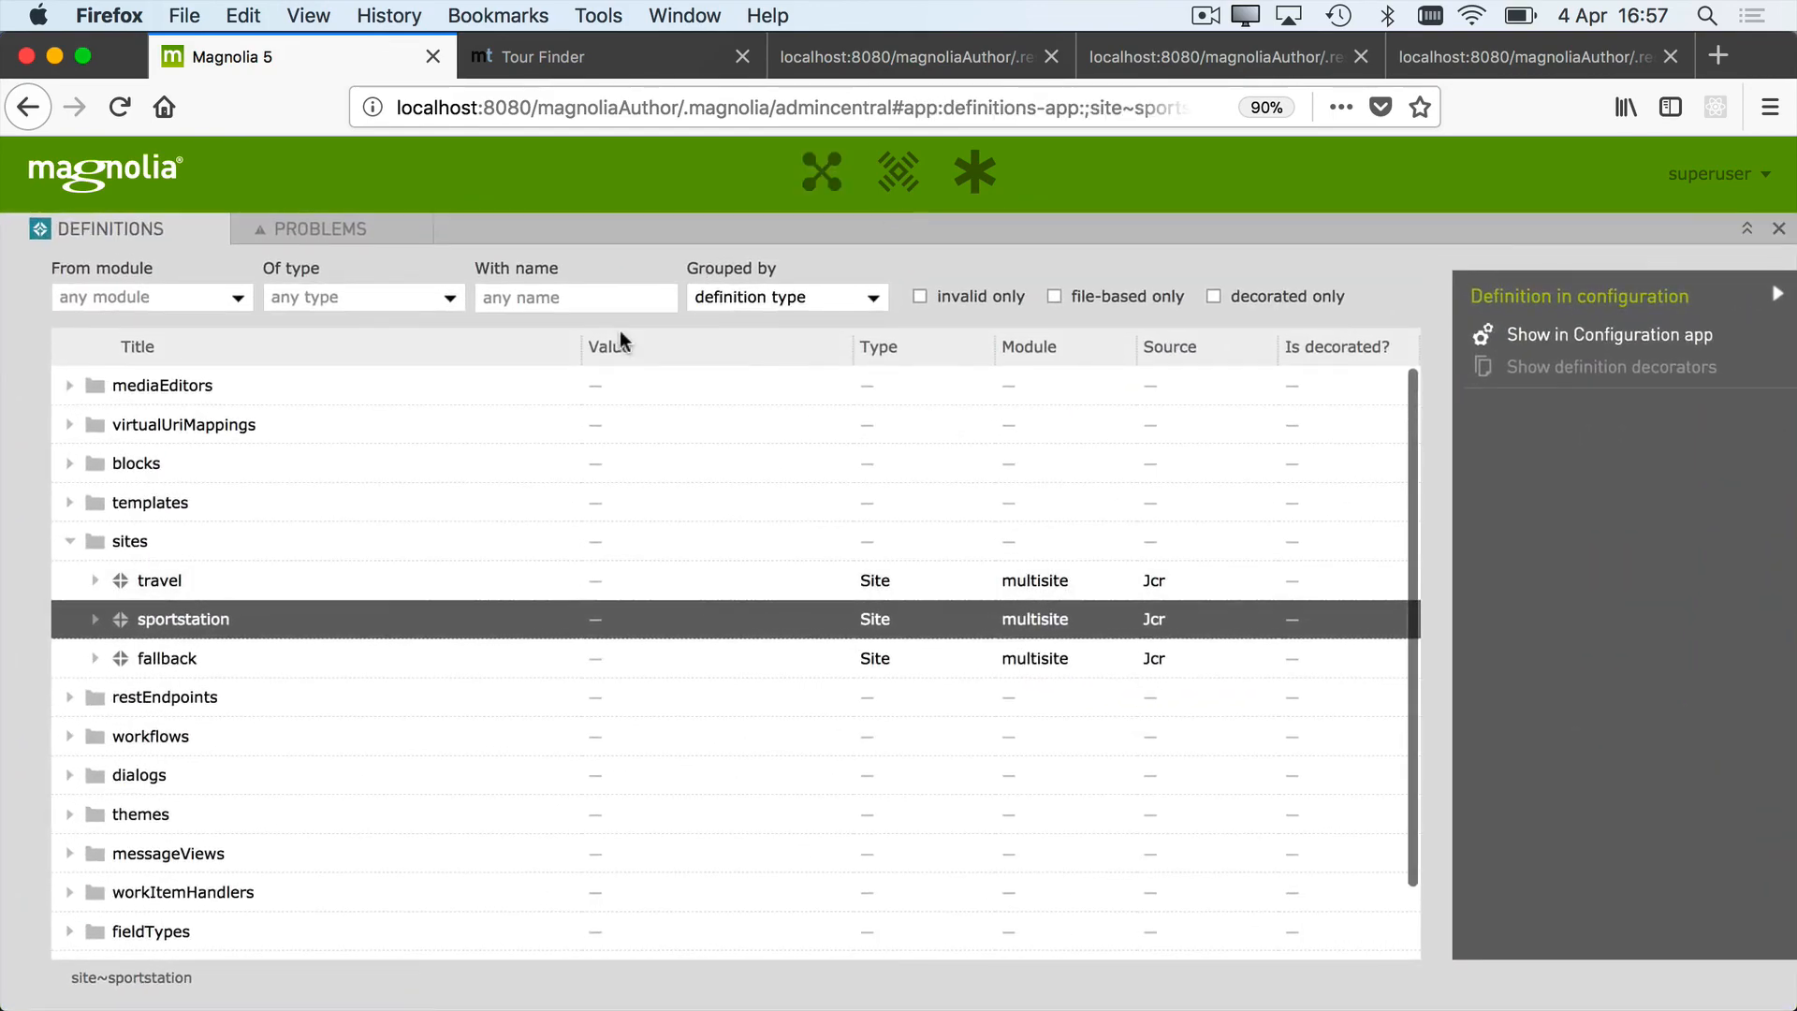
click(320, 228)
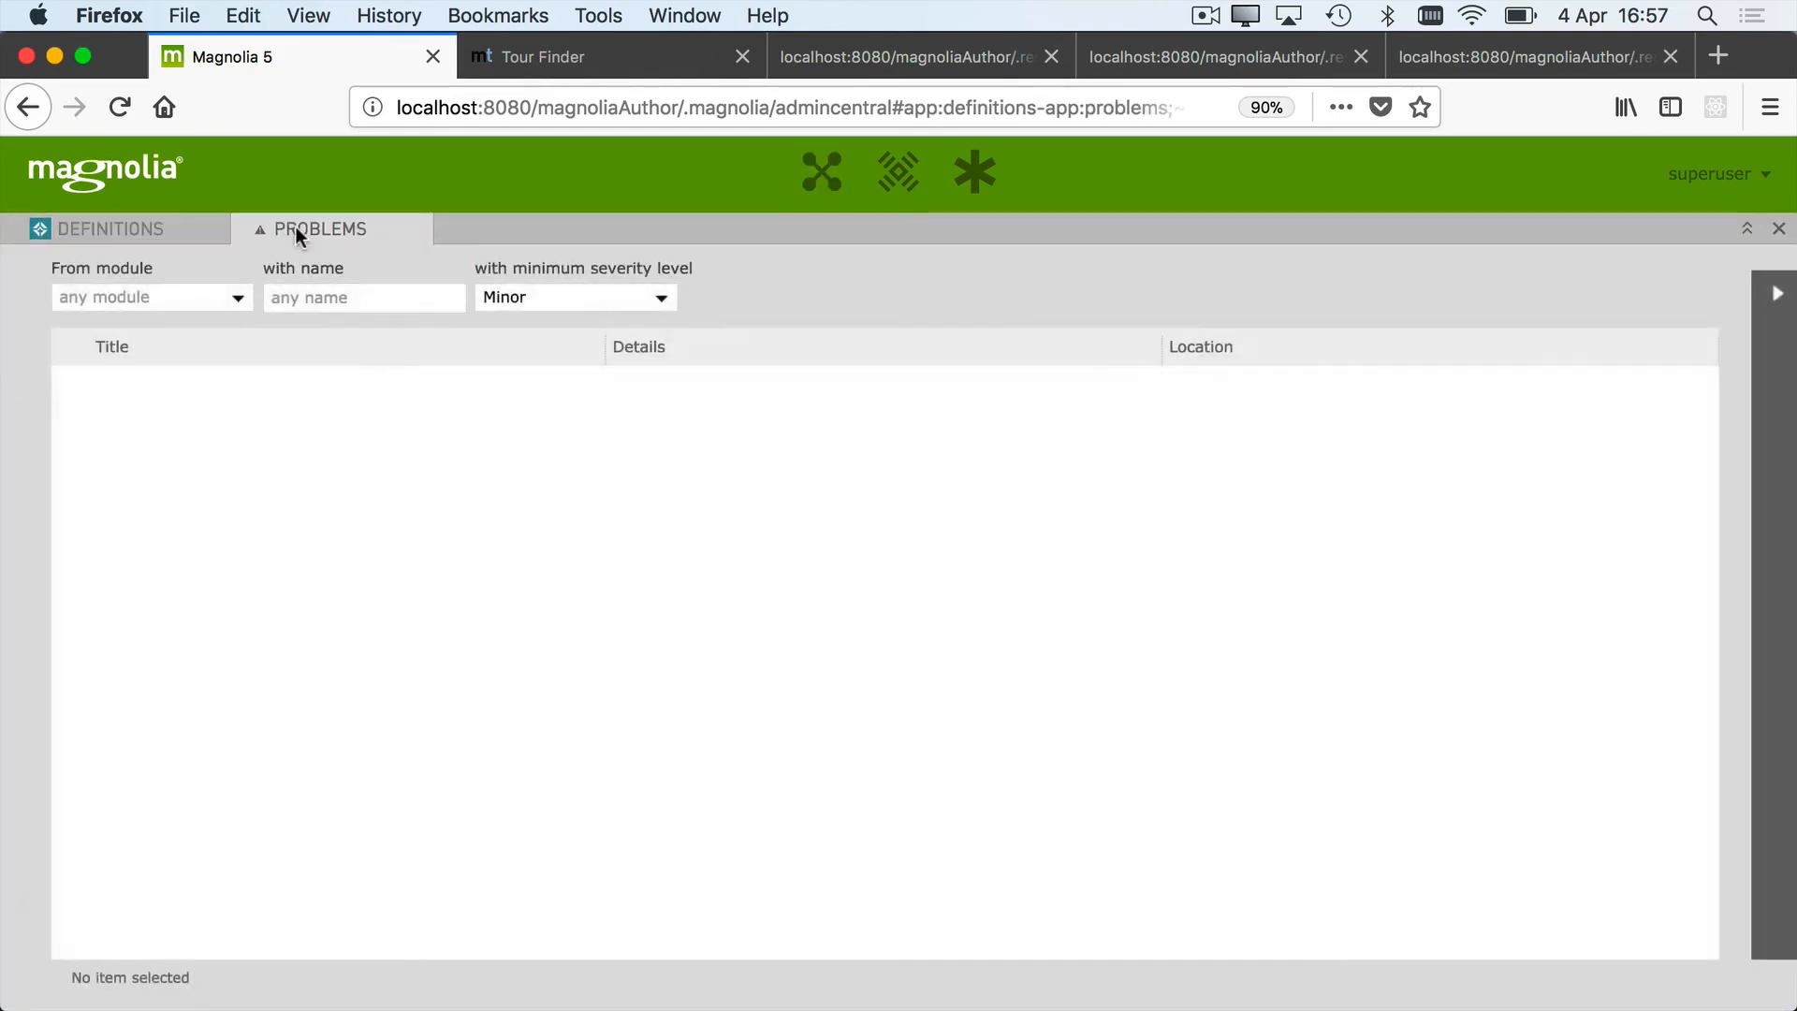